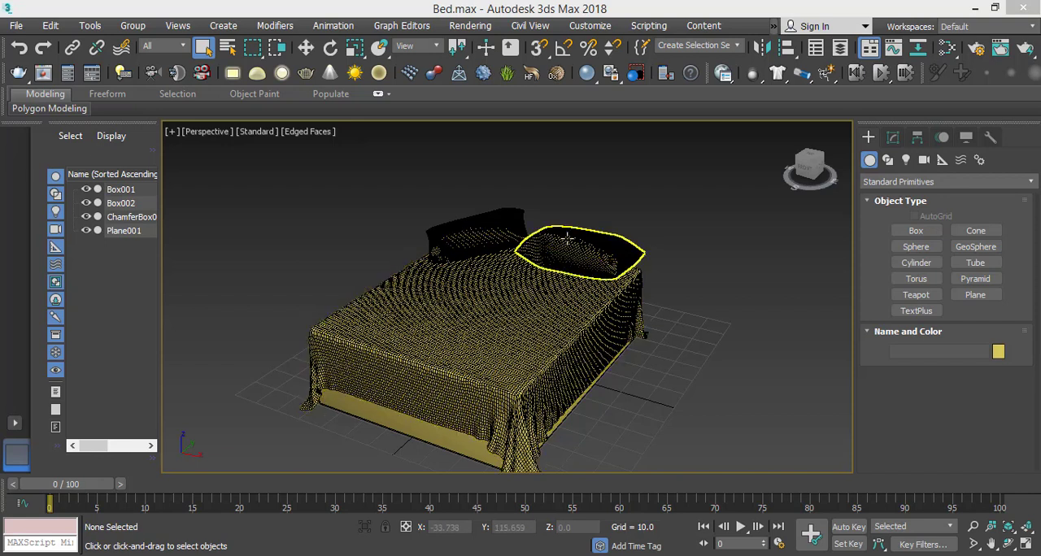
{"action": "mouse_move", "coordinate": [540, 247]}
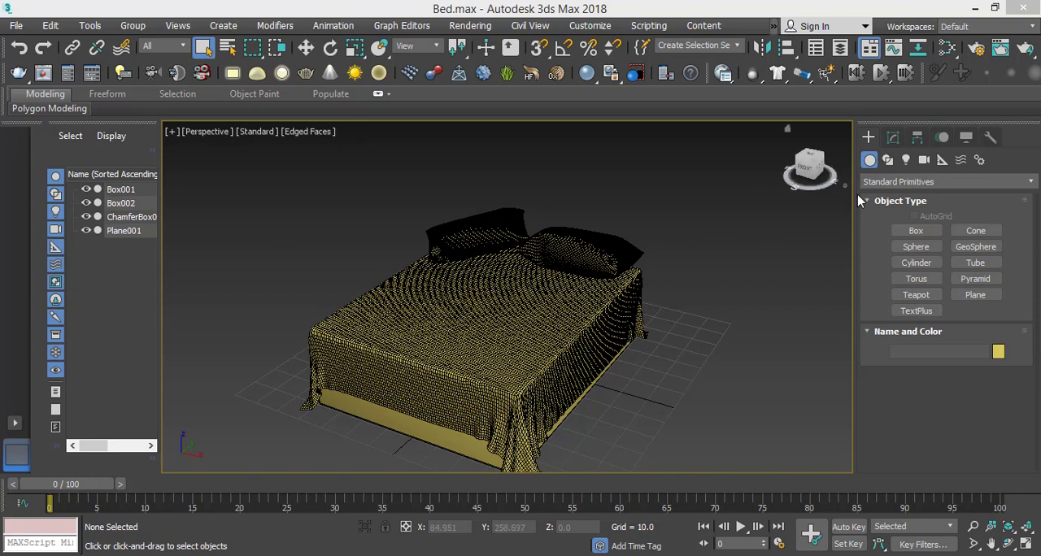
{"action": "mouse_move", "coordinate": [747, 253]}
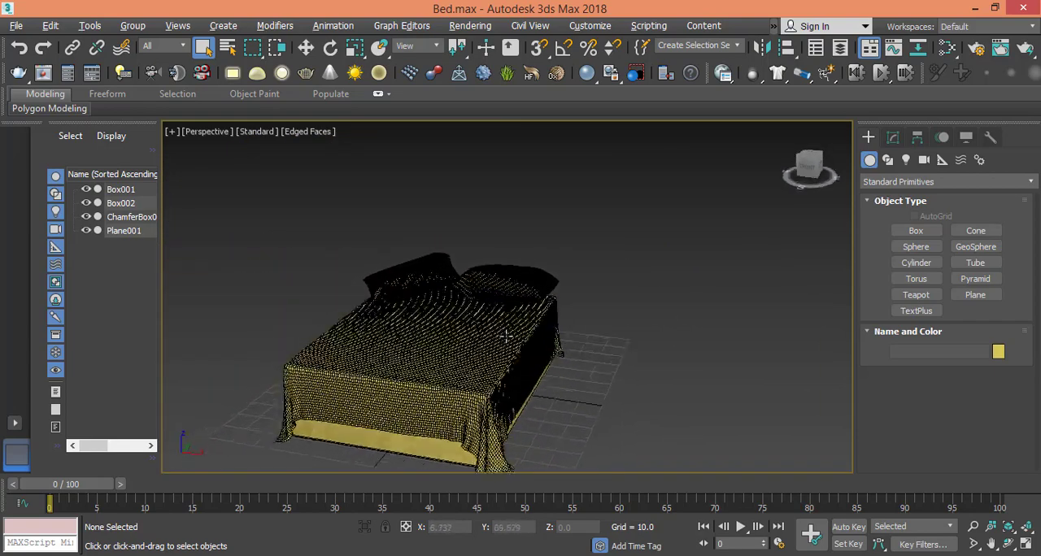
- Reset to a new empty scene, switch to Top view and pick the Extended Primitives ChamferBox tool
{"action": "left_click", "coordinate": [16, 26]}
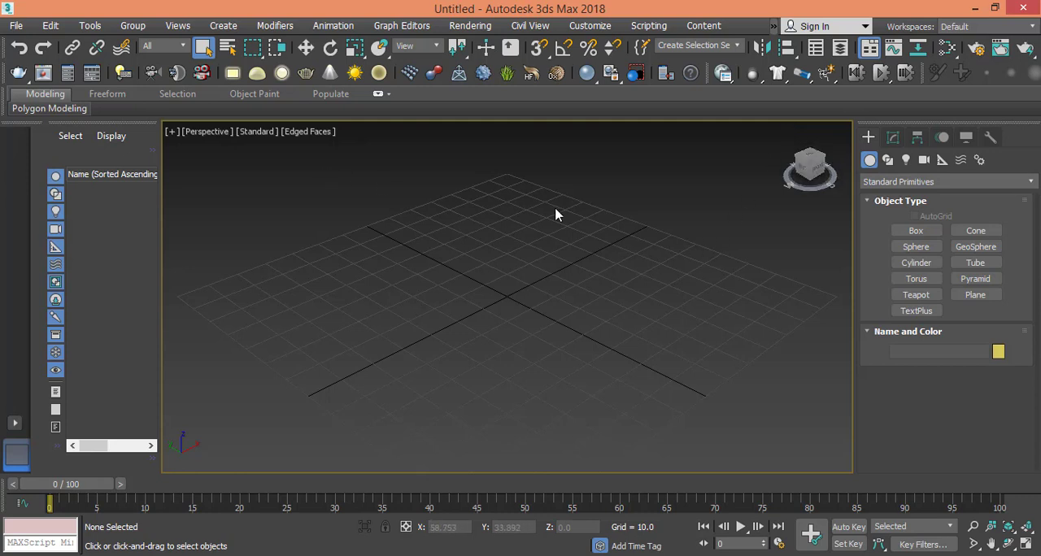
{"action": "mouse_move", "coordinate": [215, 143]}
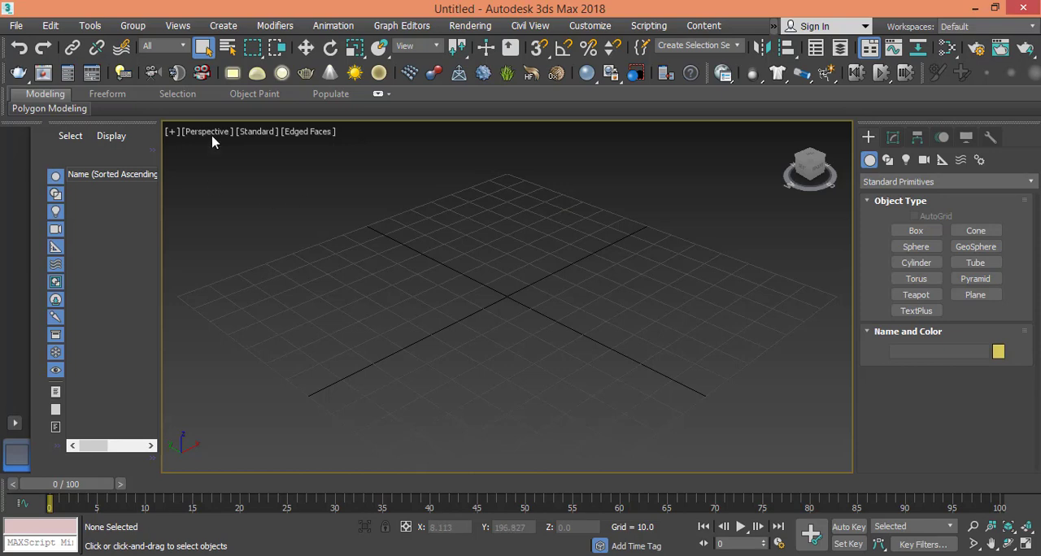
{"action": "left_click", "coordinate": [207, 130]}
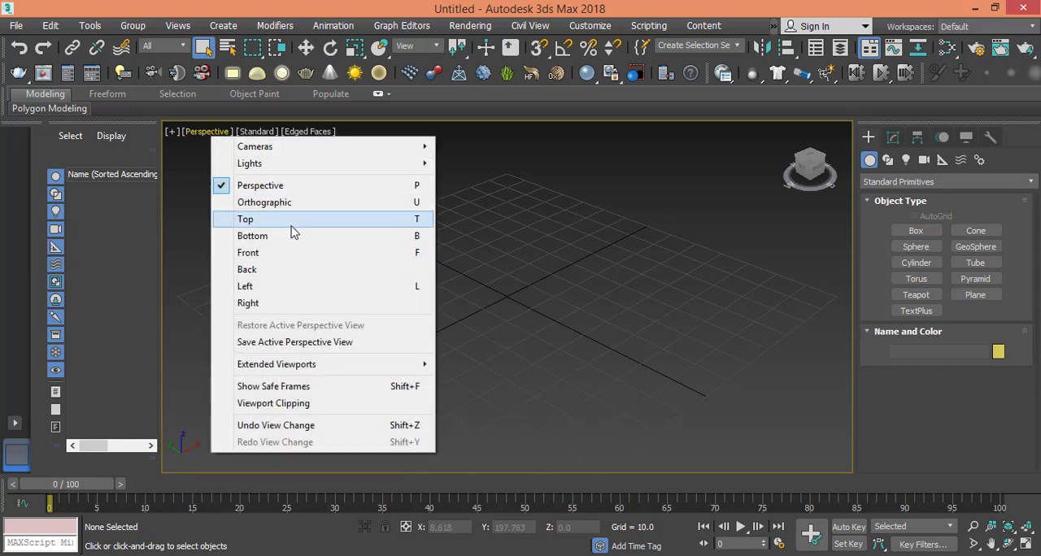
{"action": "left_click", "coordinate": [244, 218]}
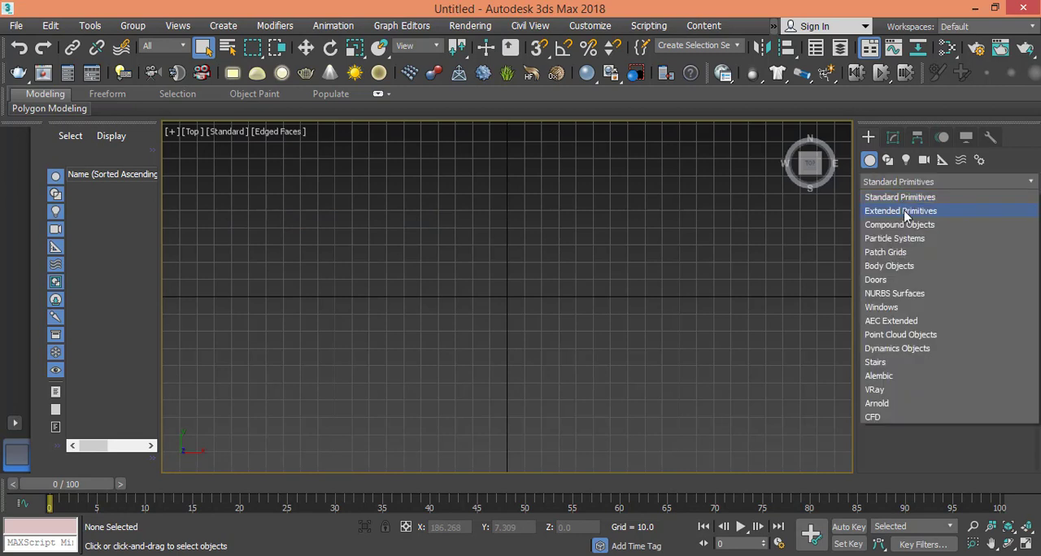
{"action": "left_click", "coordinate": [901, 212]}
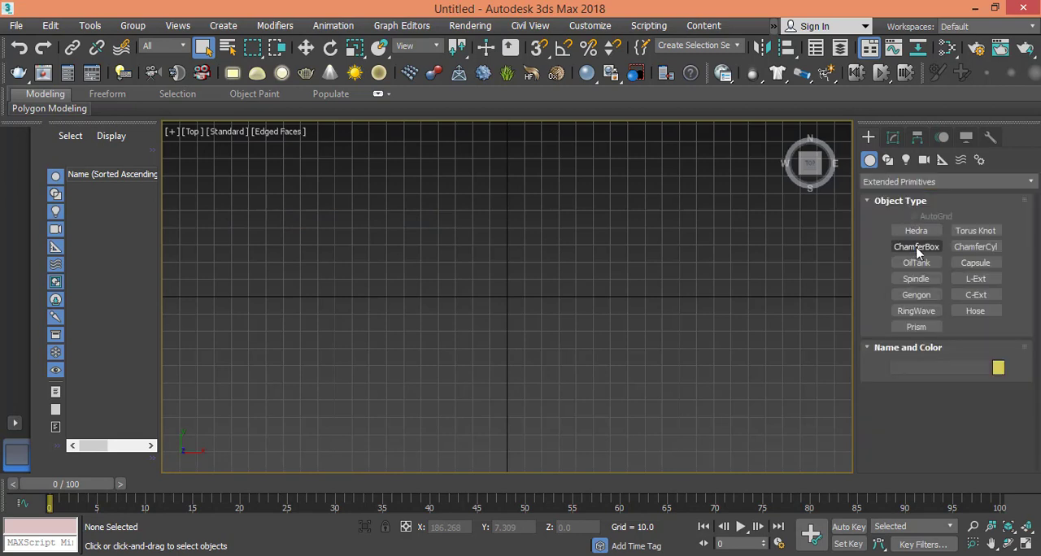
{"action": "left_click", "coordinate": [916, 248]}
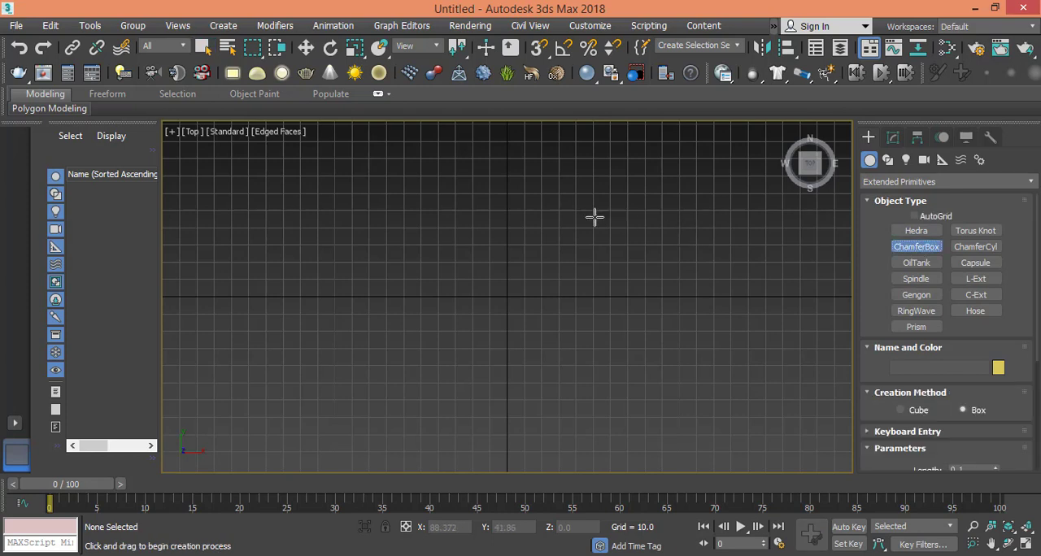
{"action": "mouse_move", "coordinate": [452, 211]}
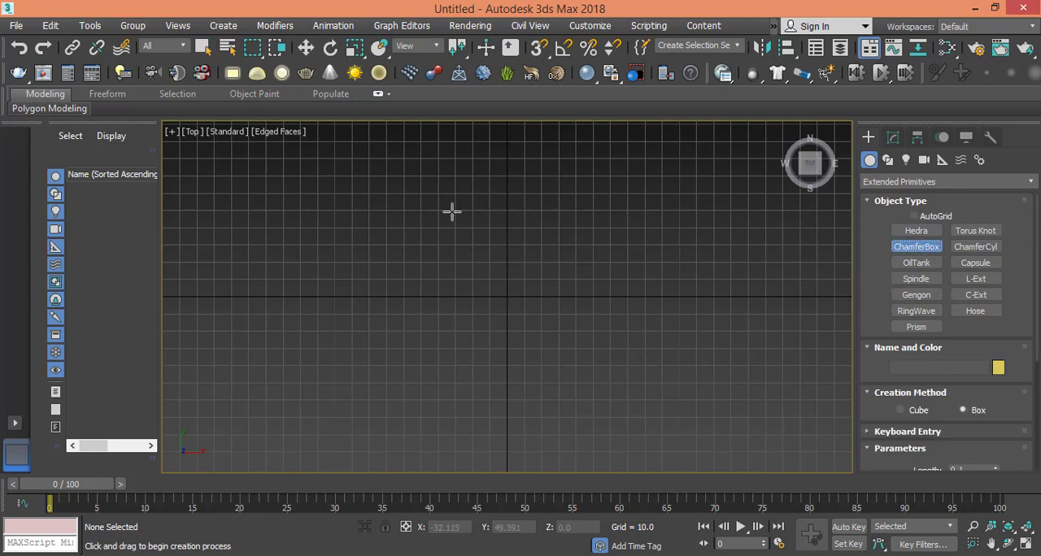
{"action": "mouse_move", "coordinate": [439, 209]}
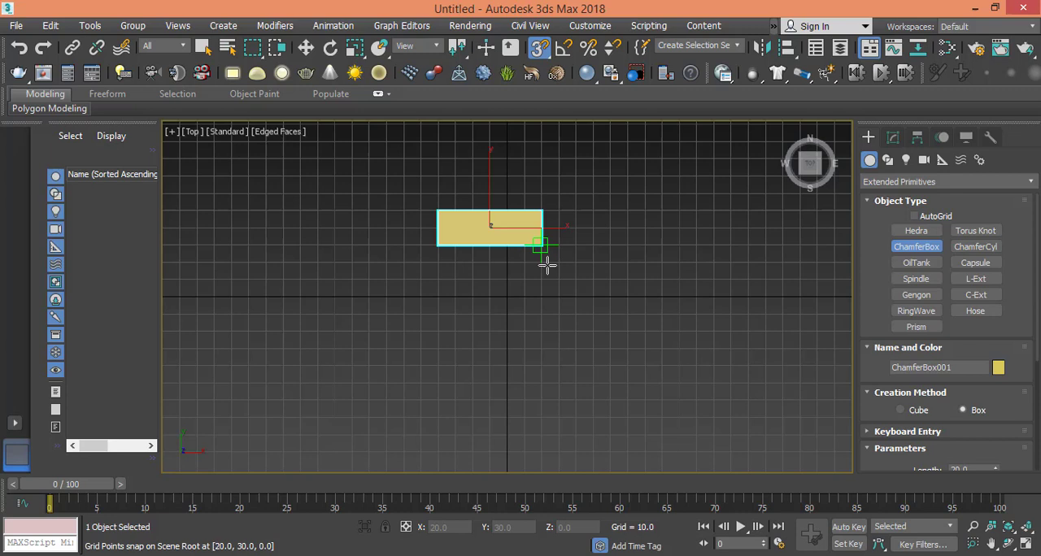
- Drag out a square ChamferBox001 footprint near the grid centre and give it a height
{"action": "left_click_drag", "start_coordinate": [545, 247], "coordinate": [578, 296]}
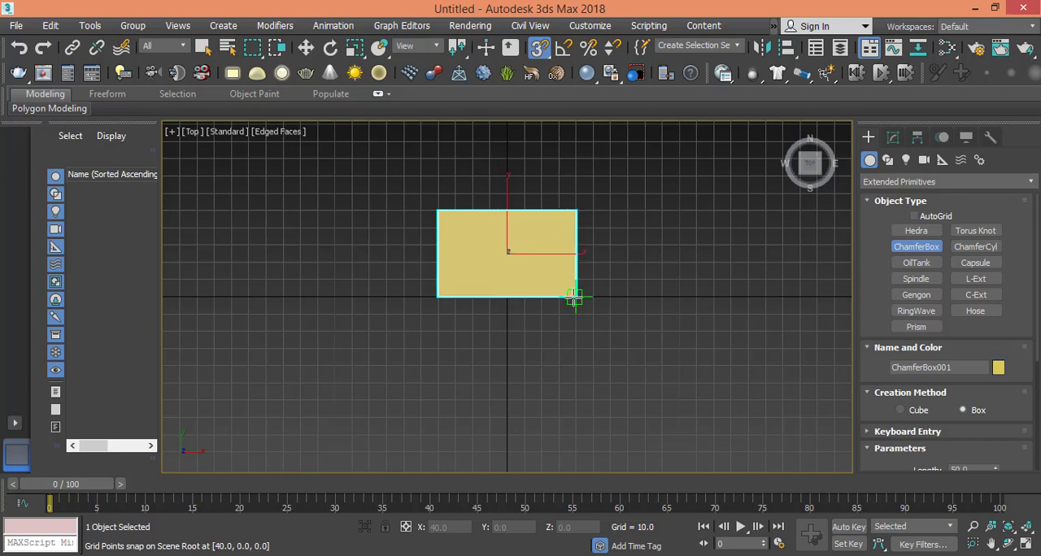
{"action": "left_click_drag", "start_coordinate": [573, 296], "coordinate": [573, 364]}
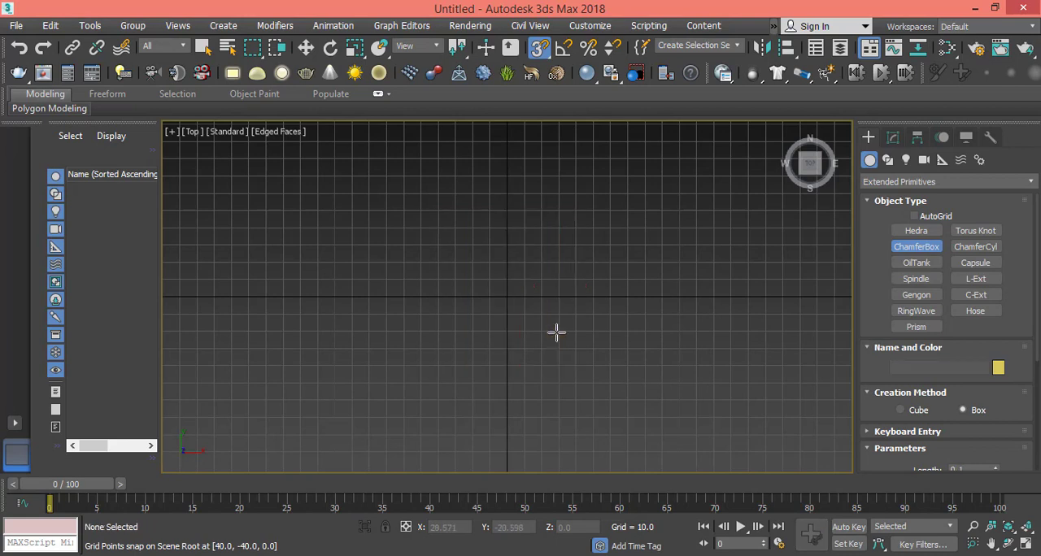
{"action": "mouse_move", "coordinate": [420, 227]}
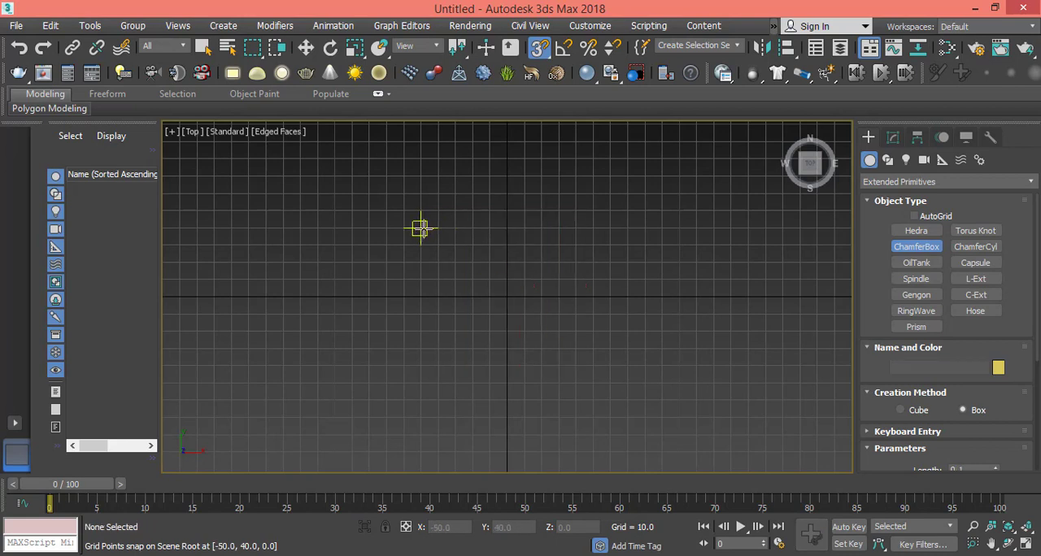
{"action": "left_click_drag", "start_coordinate": [421, 226], "coordinate": [578, 366]}
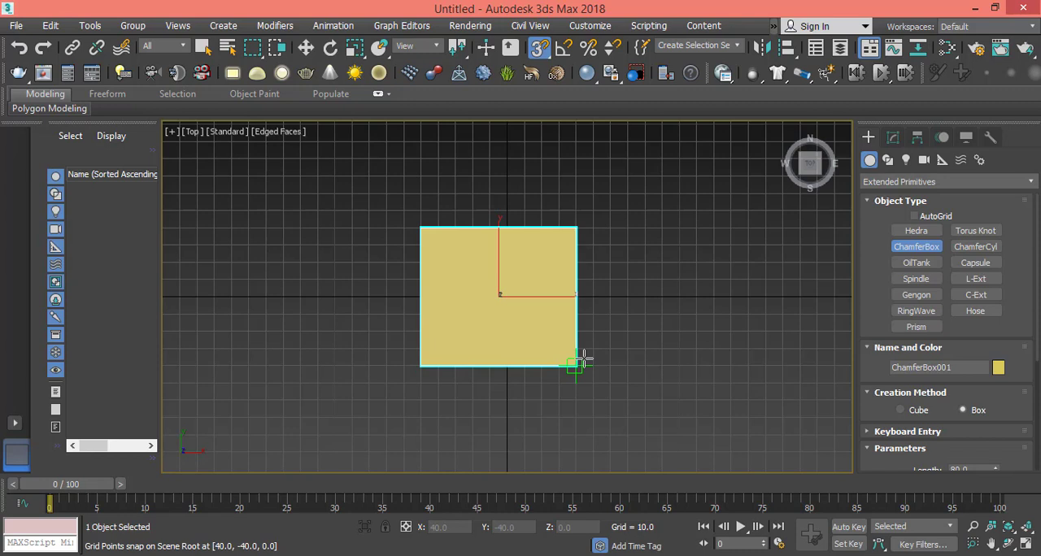
{"action": "left_click_drag", "start_coordinate": [582, 361], "coordinate": [589, 382]}
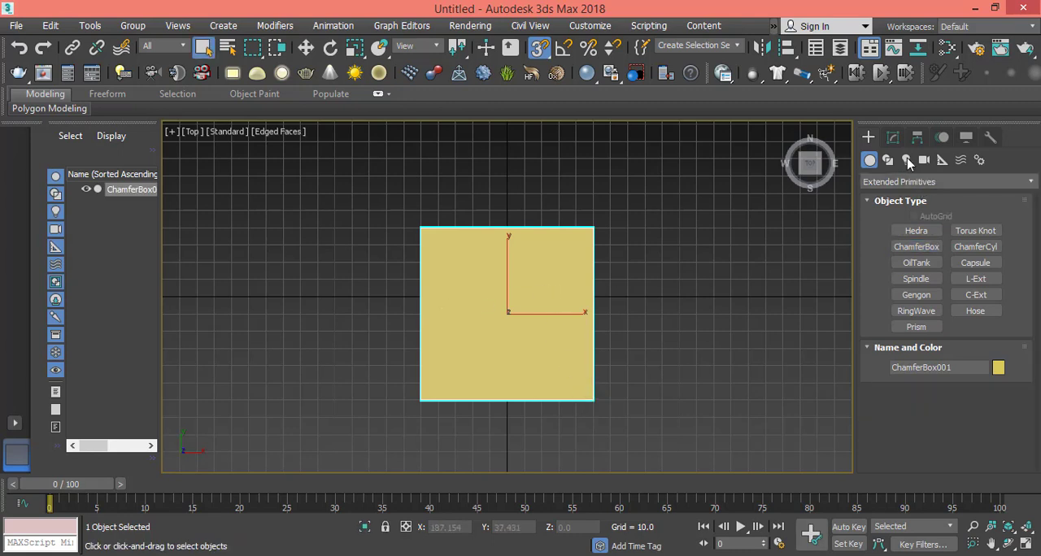
- Size ChamferBox001 to 120 x 90 x 30 with fillet 1 and view it in Perspective
{"action": "left_click", "coordinate": [892, 137]}
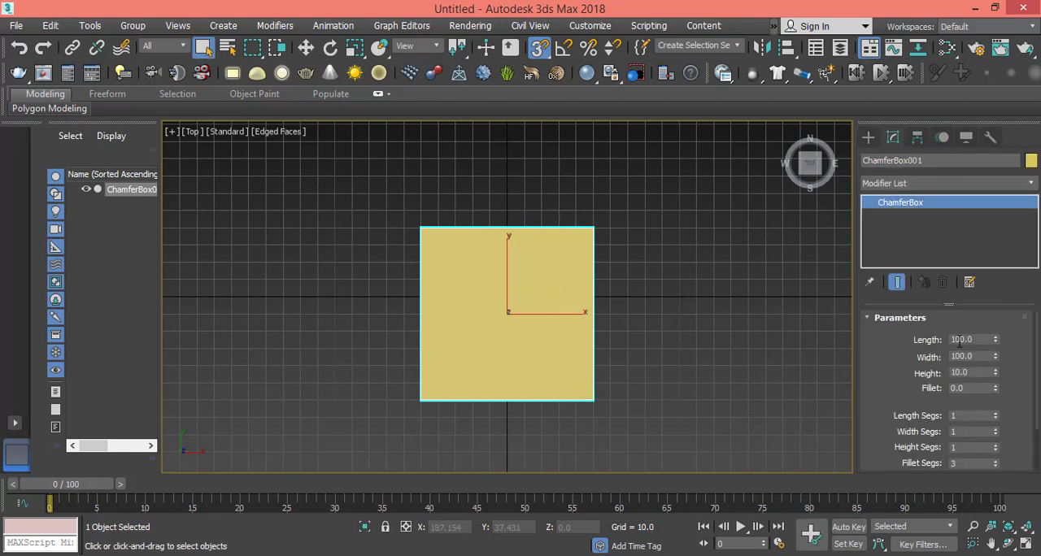
{"action": "triple_click", "coordinate": [968, 338]}
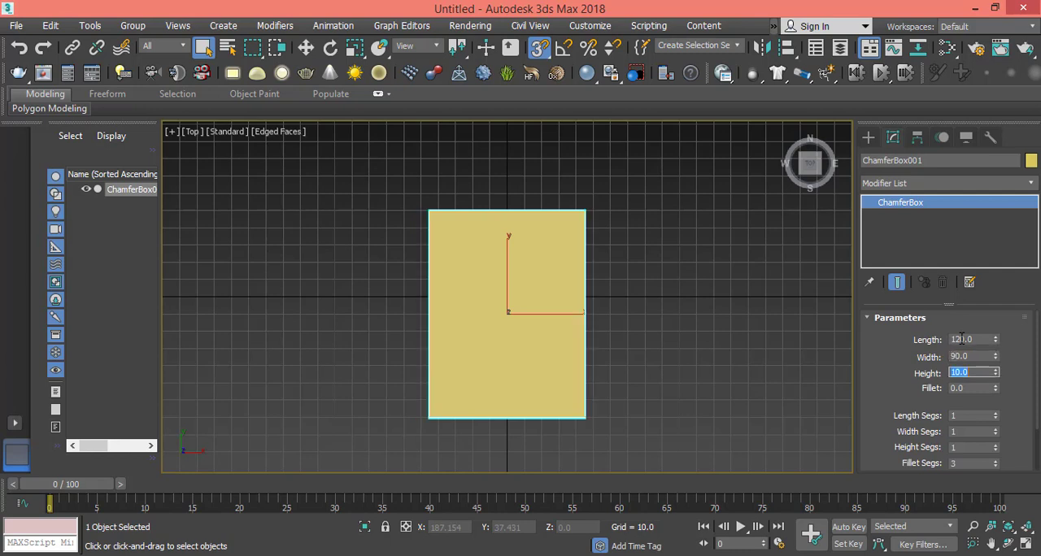
{"action": "type", "text": "30.0"}
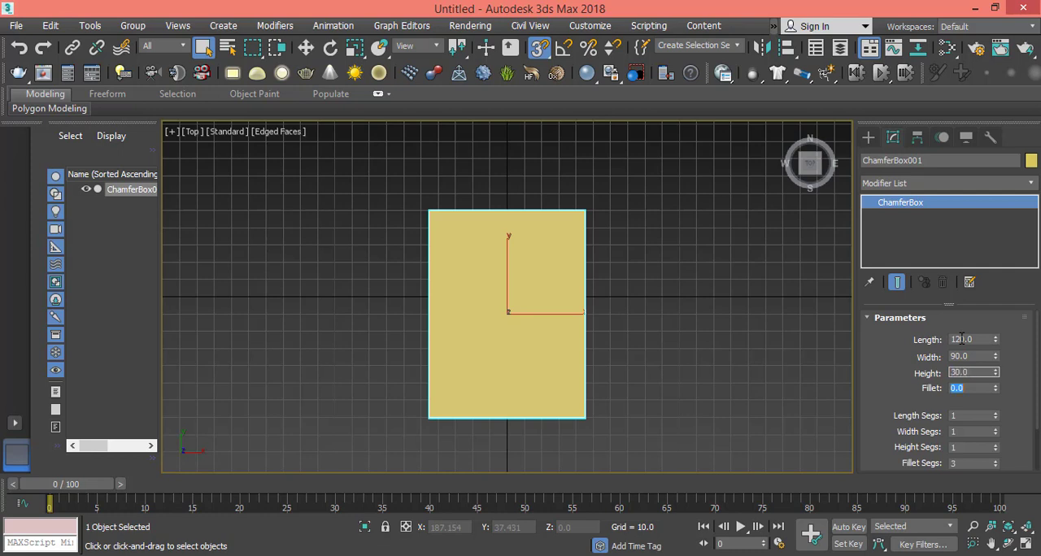
{"action": "left_click", "coordinate": [968, 387]}
{"action": "type", "text": "1"}
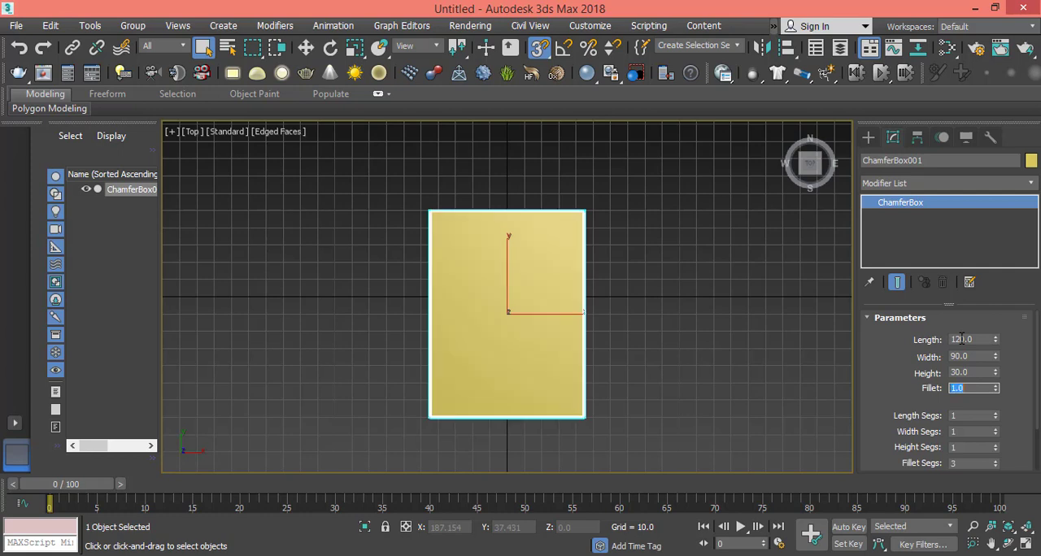
{"action": "left_click", "coordinate": [192, 130]}
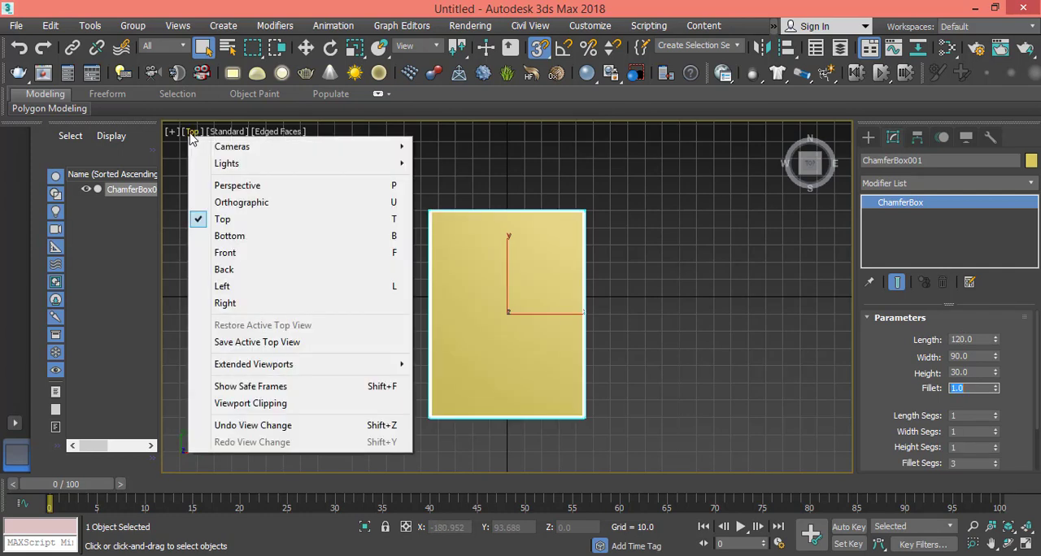
{"action": "left_click", "coordinate": [237, 186]}
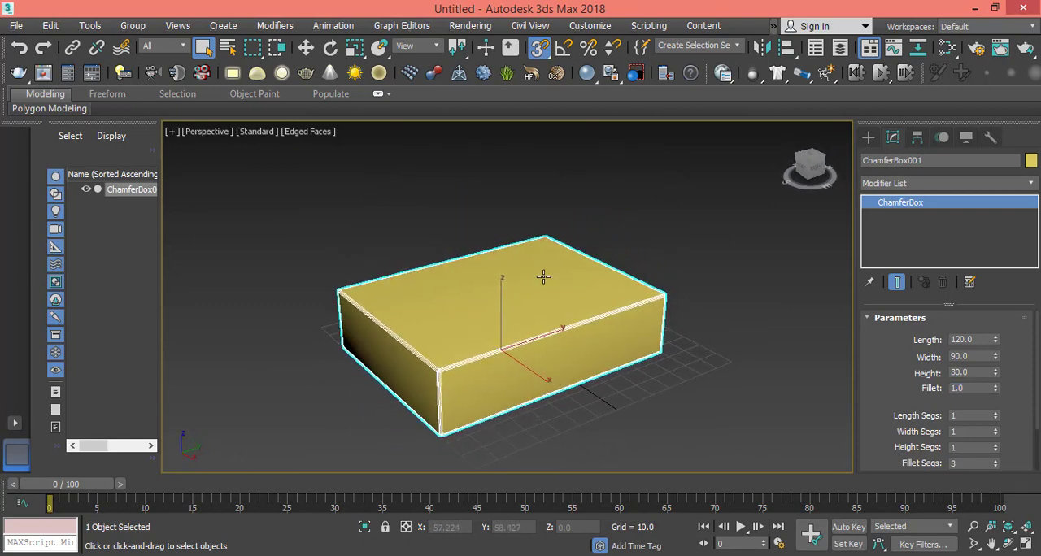
{"action": "mouse_move", "coordinate": [485, 320]}
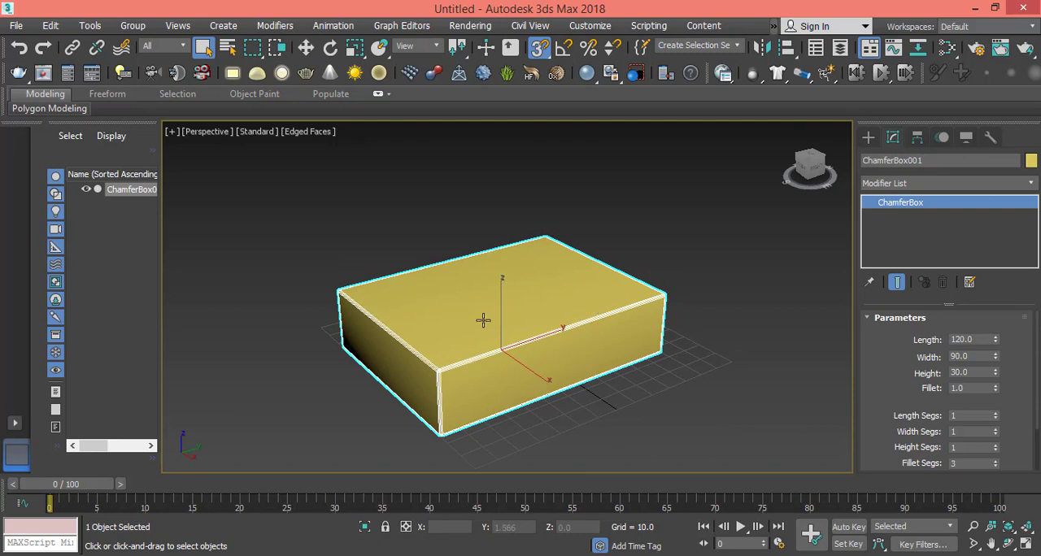
{"action": "mouse_move", "coordinate": [484, 320]}
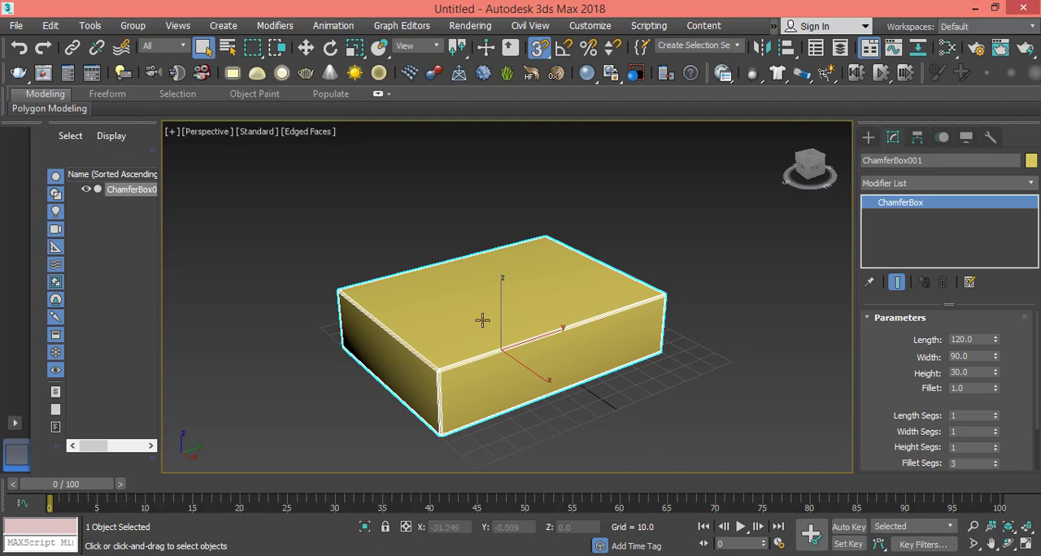
{"action": "mouse_move", "coordinate": [641, 387]}
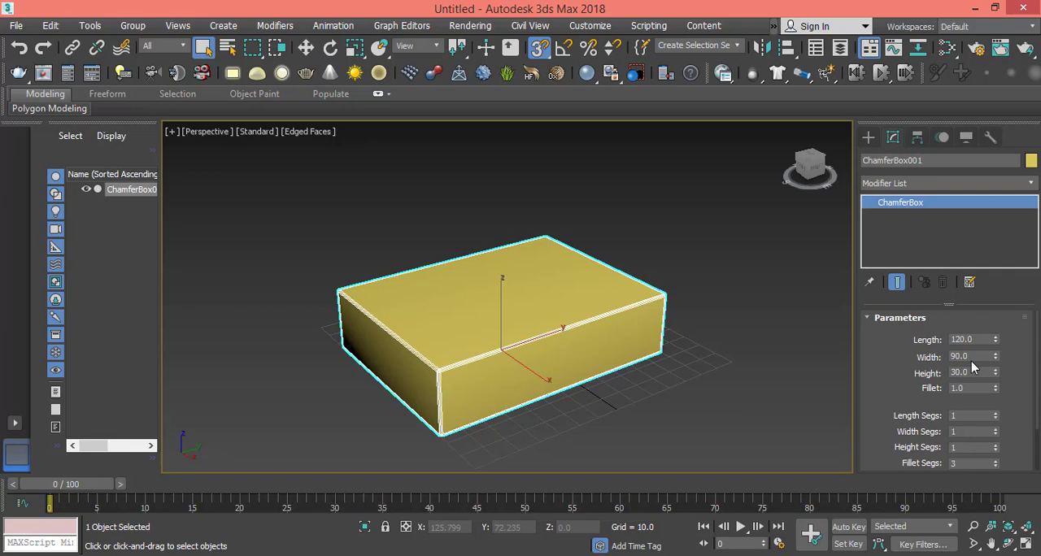
- In Top view draw Plane001 over the bed head and begin setting its length to 150
{"action": "left_click", "coordinate": [207, 131]}
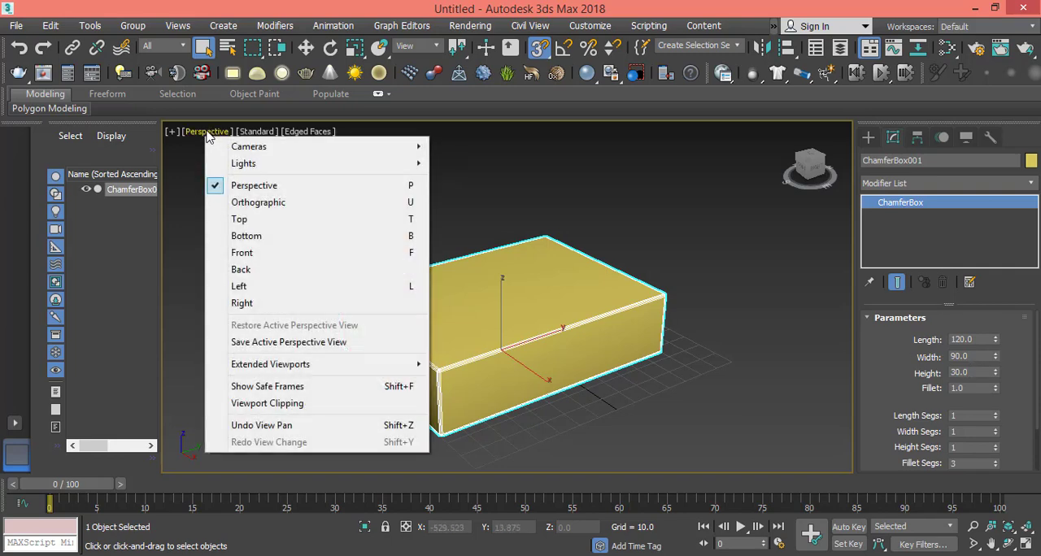
{"action": "left_click", "coordinate": [239, 218]}
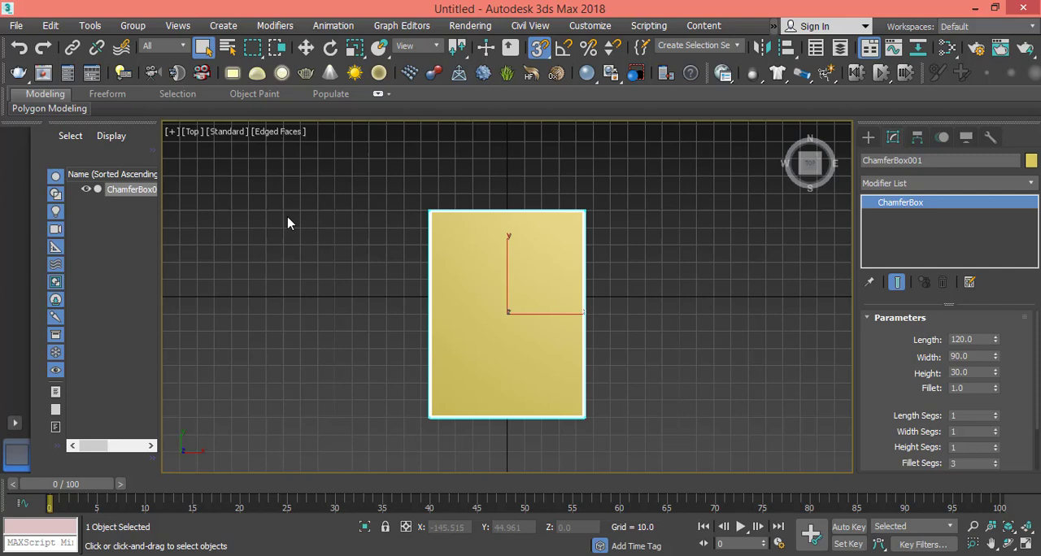
{"action": "mouse_move", "coordinate": [540, 49]}
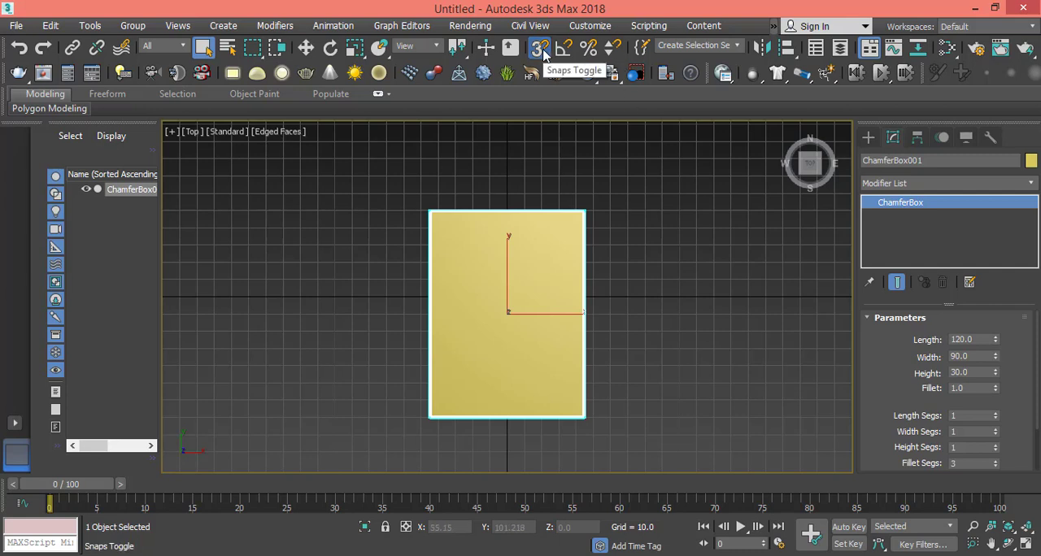
{"action": "left_click", "coordinate": [538, 48]}
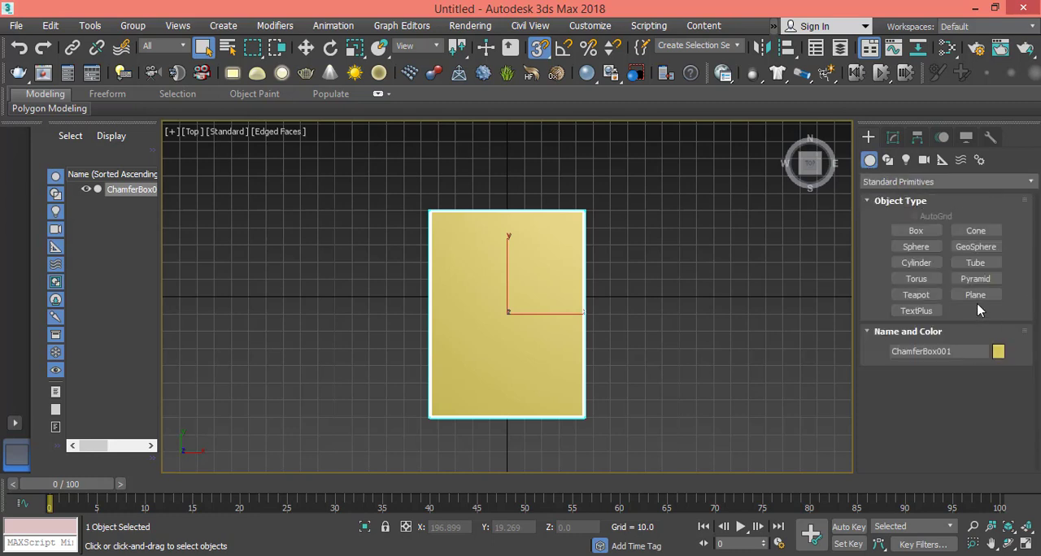
{"action": "left_click", "coordinate": [976, 295]}
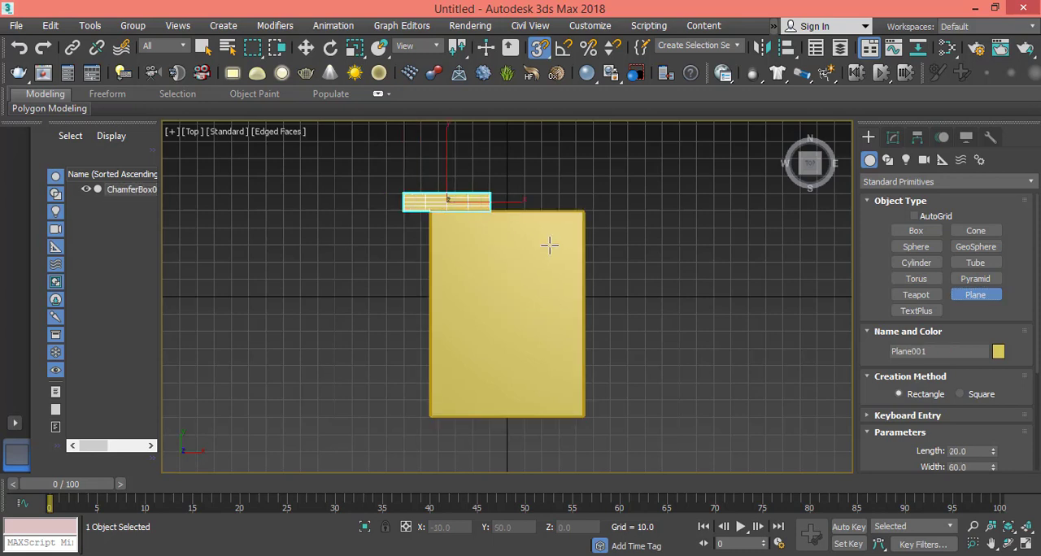
{"action": "left_click_drag", "start_coordinate": [445, 201], "coordinate": [610, 431]}
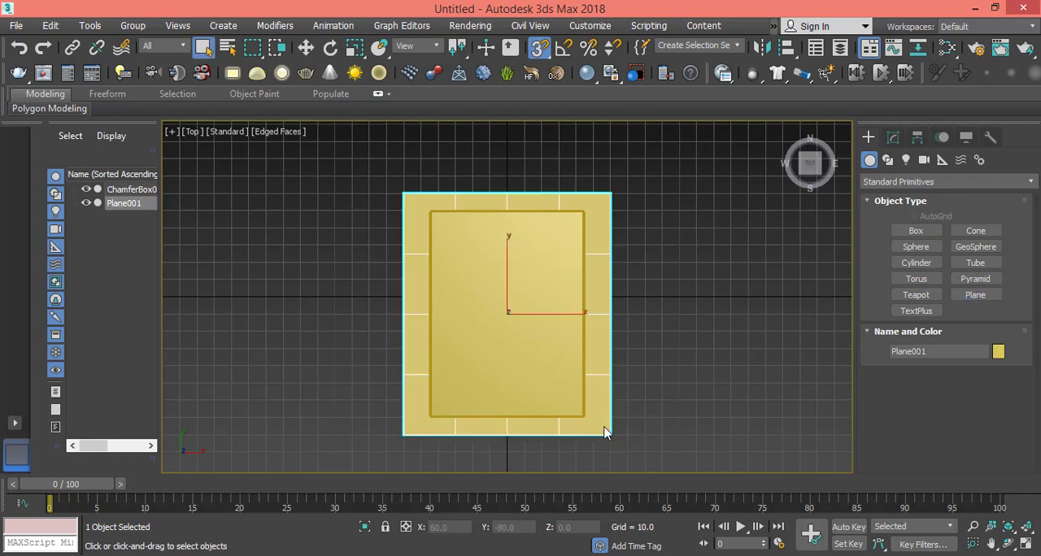
{"action": "left_click", "coordinate": [893, 136]}
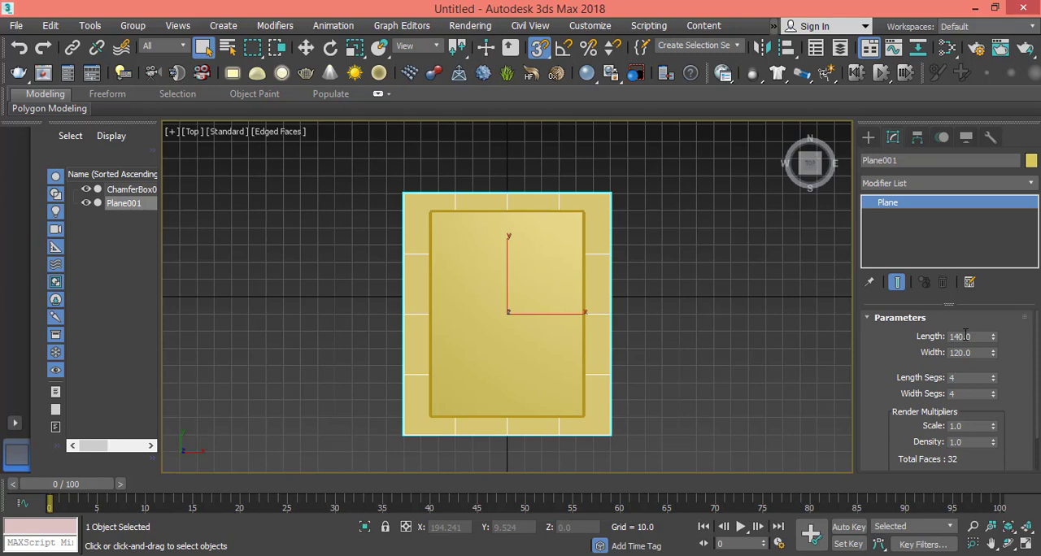
{"action": "triple_click", "coordinate": [968, 335]}
{"action": "type", "text": "150"}
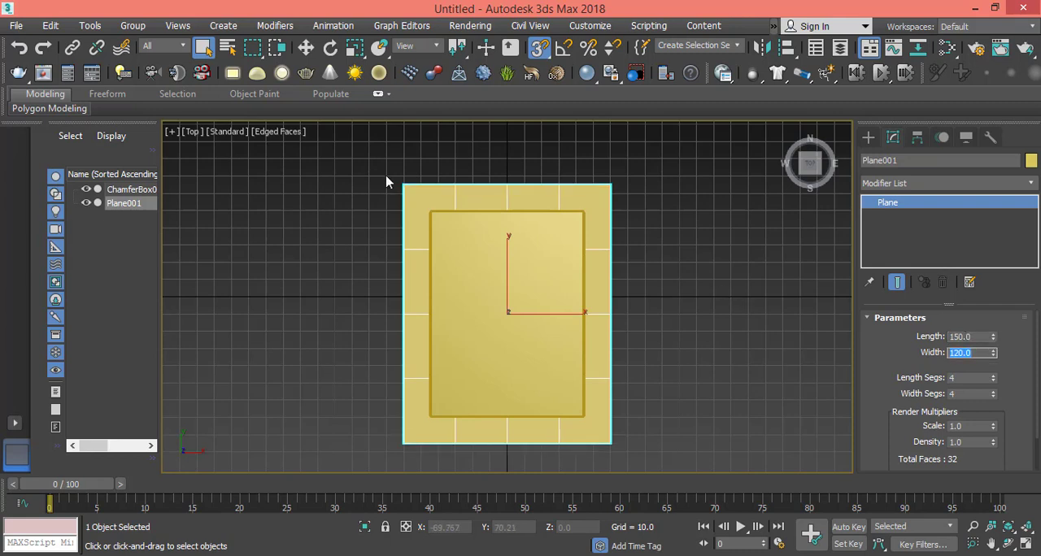
{"action": "mouse_move", "coordinate": [498, 194]}
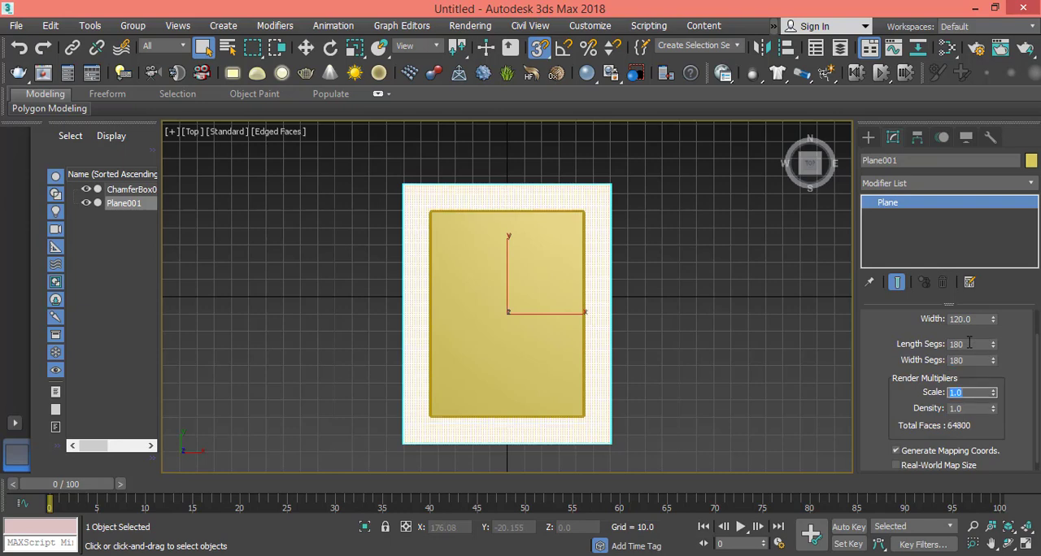
- Switch to Perspective and move Plane001 up along Z well above the bed box
{"action": "left_click", "coordinate": [192, 130]}
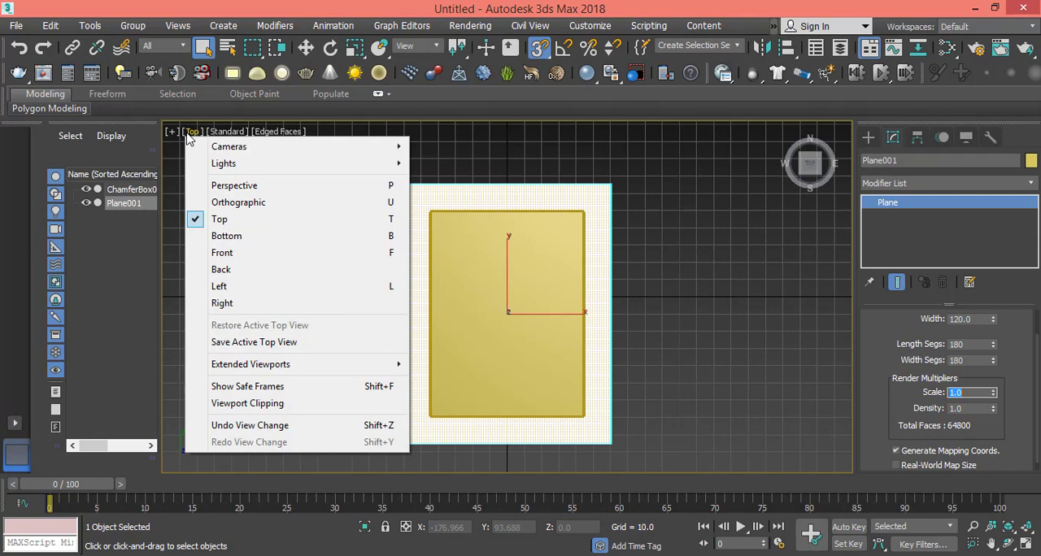
{"action": "left_click", "coordinate": [234, 186]}
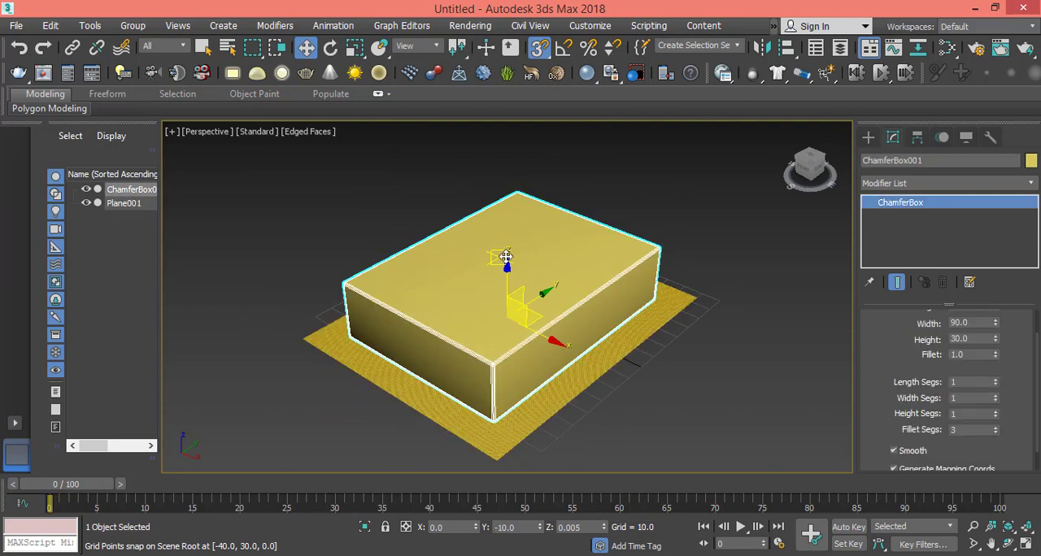
{"action": "left_click", "coordinate": [124, 203]}
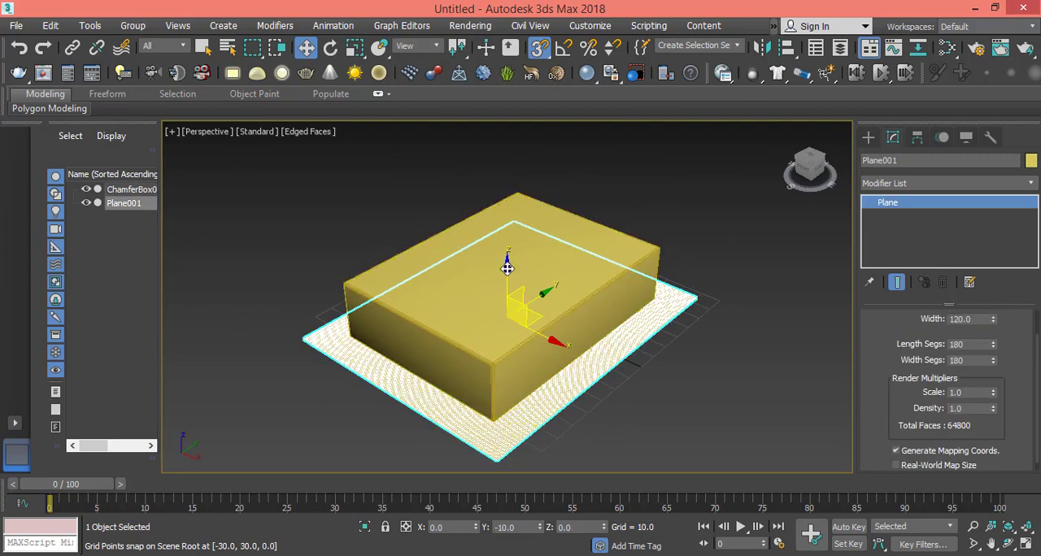
{"action": "left_click_drag", "start_coordinate": [507, 268], "coordinate": [505, 175]}
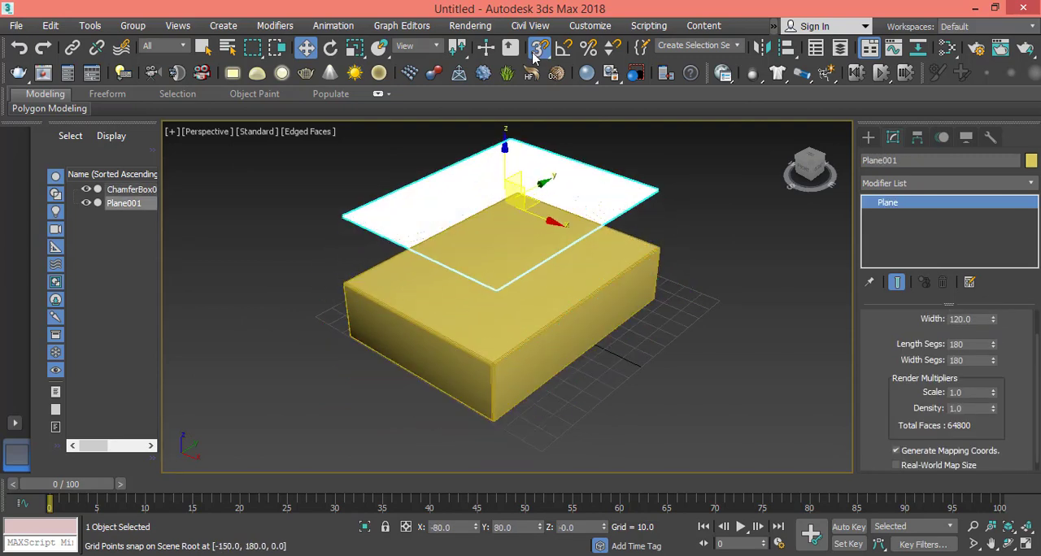
{"action": "left_click_drag", "start_coordinate": [504, 179], "coordinate": [508, 317]}
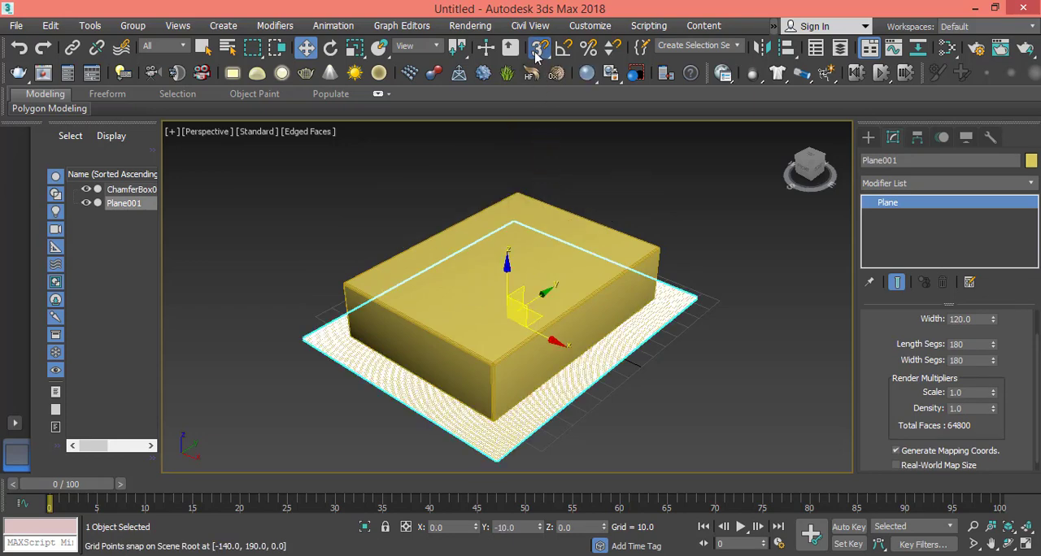
{"action": "left_click_drag", "start_coordinate": [507, 260], "coordinate": [511, 228]}
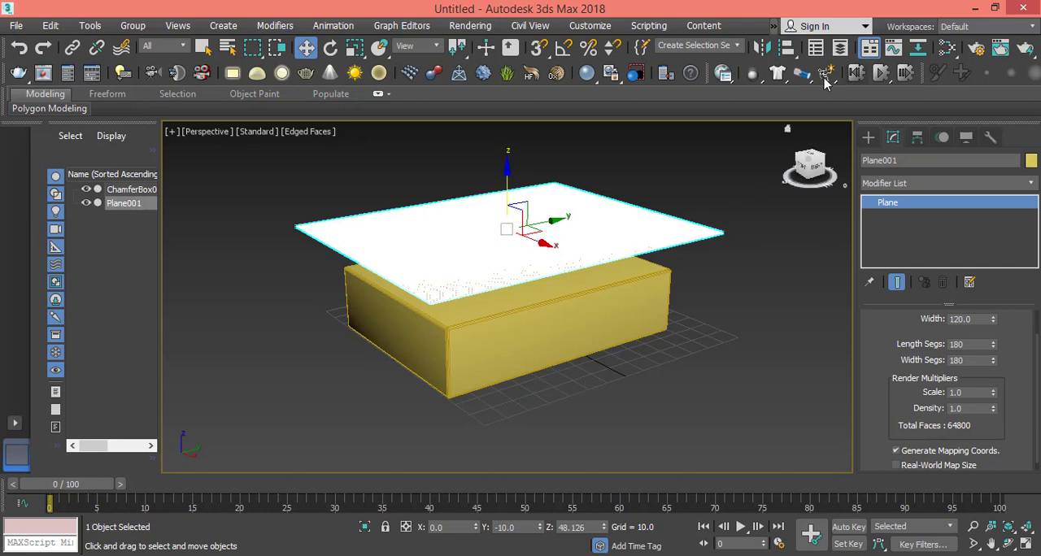
{"action": "mouse_move", "coordinate": [963, 87]}
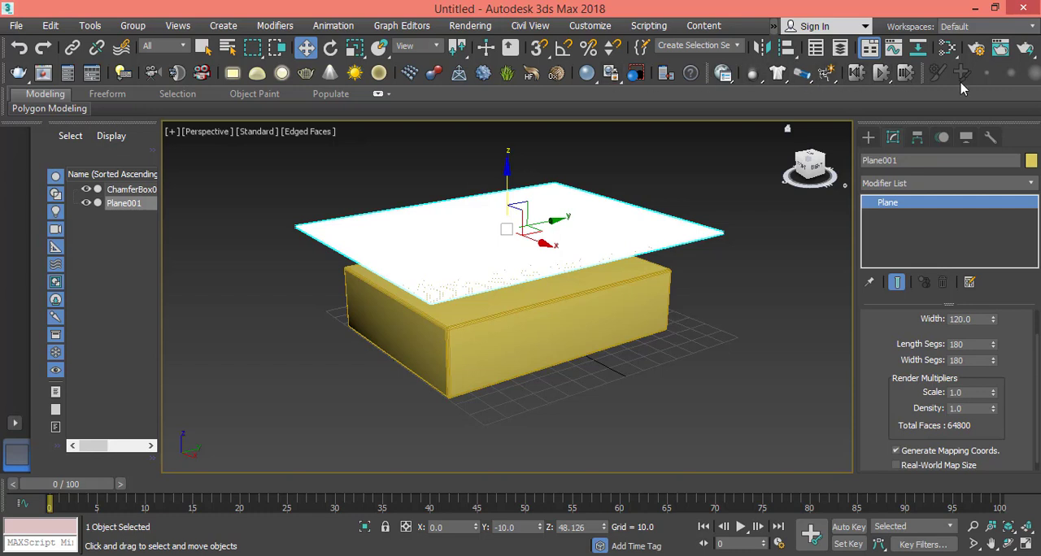
{"action": "mouse_move", "coordinate": [917, 78]}
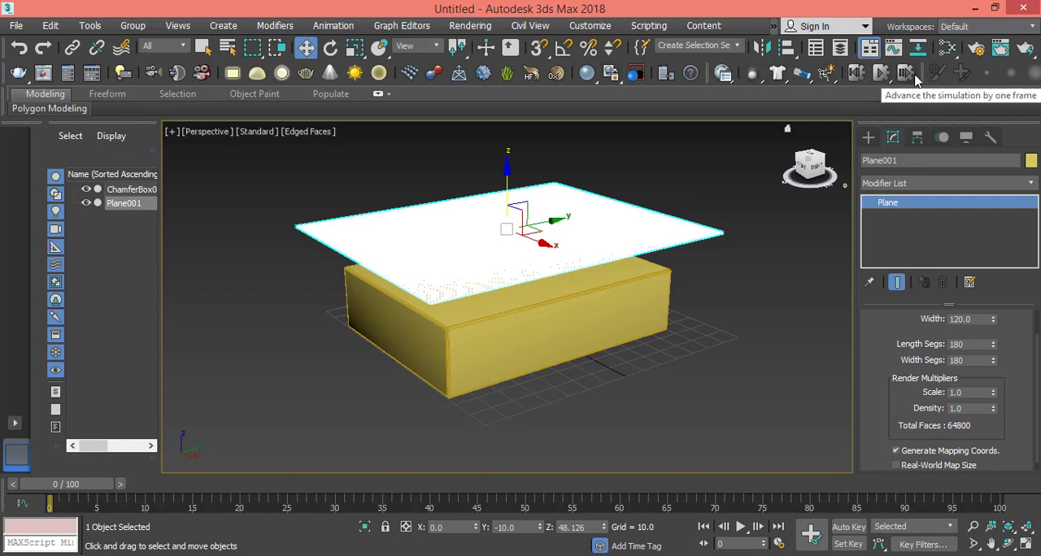
{"action": "mouse_move", "coordinate": [722, 73]}
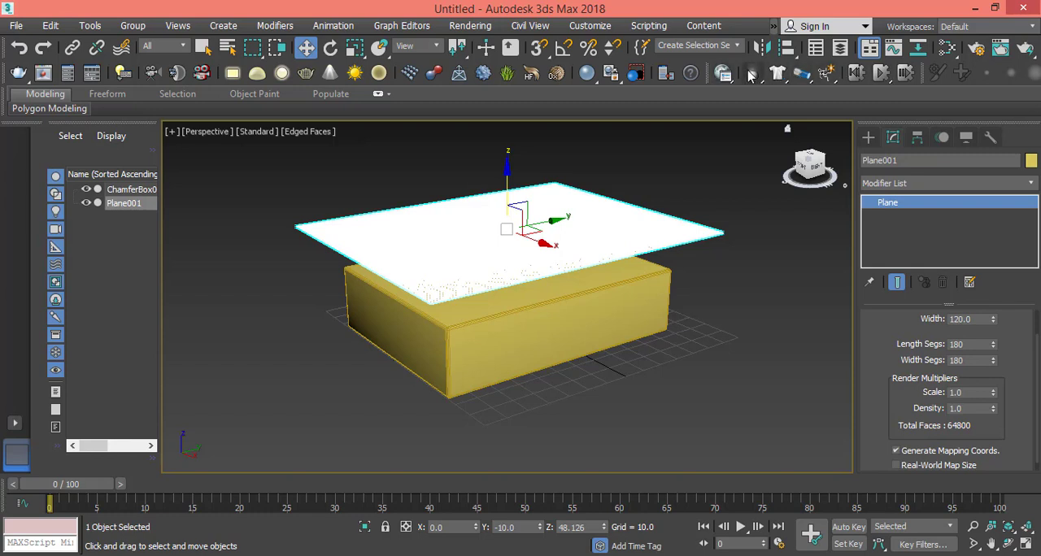
{"action": "mouse_move", "coordinate": [747, 73]}
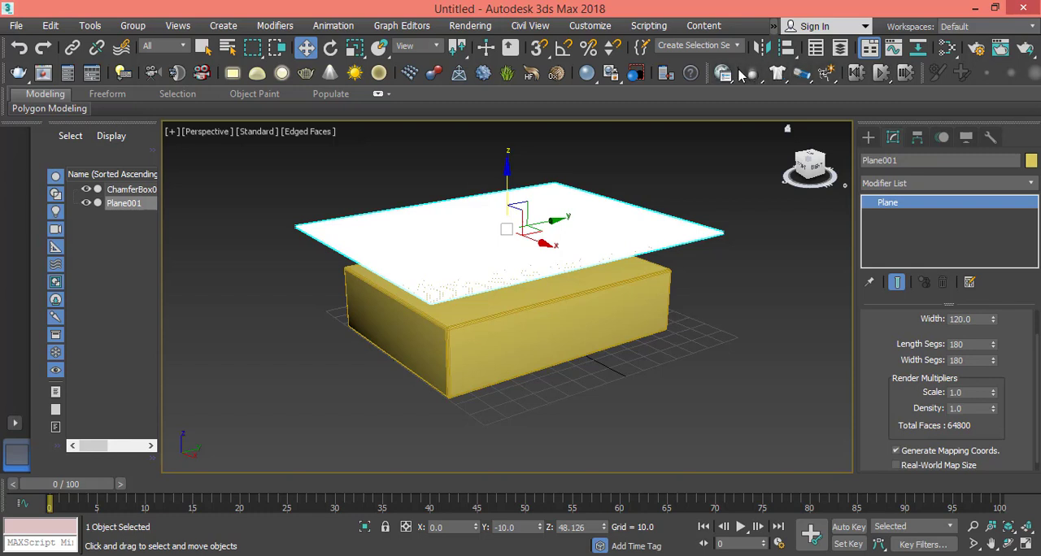
{"action": "mouse_move", "coordinate": [989, 97]}
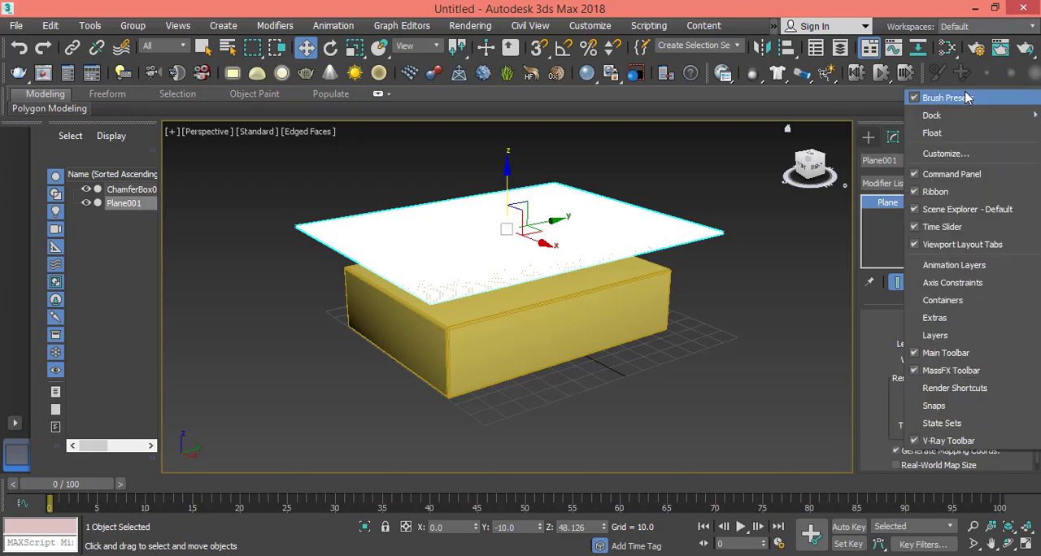
{"action": "mouse_move", "coordinate": [932, 134]}
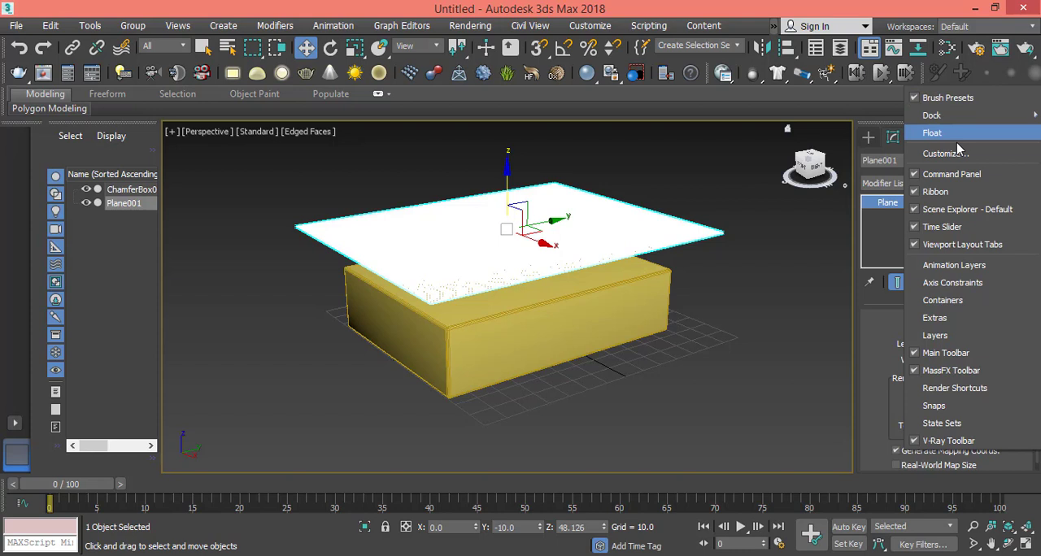
{"action": "mouse_move", "coordinate": [950, 371]}
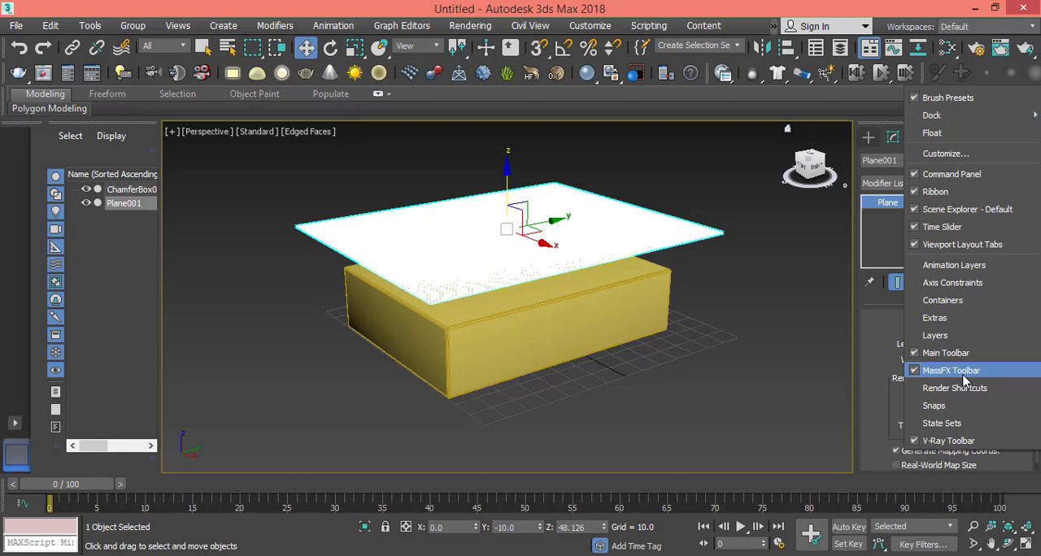
{"action": "mouse_move", "coordinate": [963, 384]}
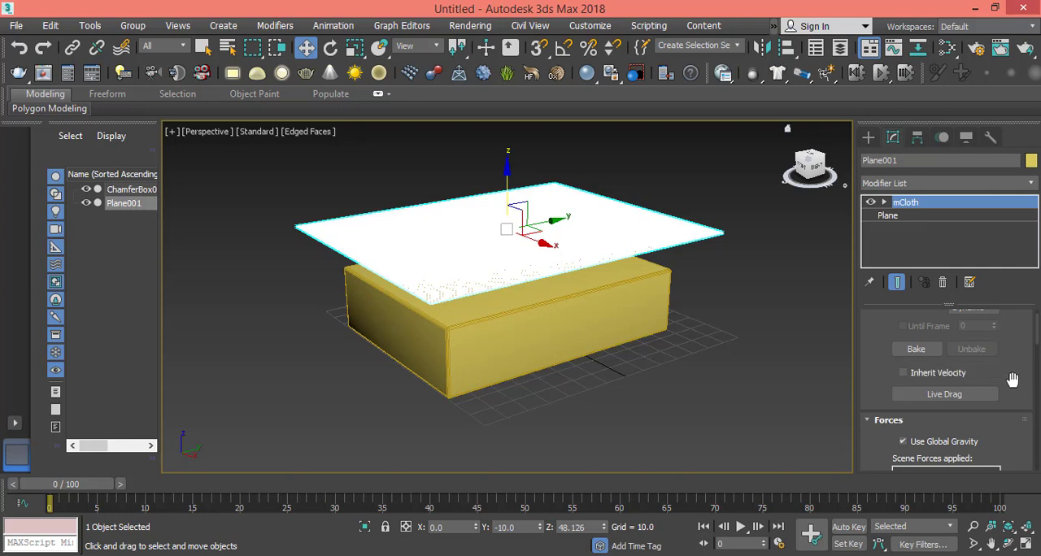
- Scroll the mCloth modifier panel, keeping Cloth Behavior as Dynamic
{"action": "scroll", "scroll_direction": "up", "scroll_amount": 3}
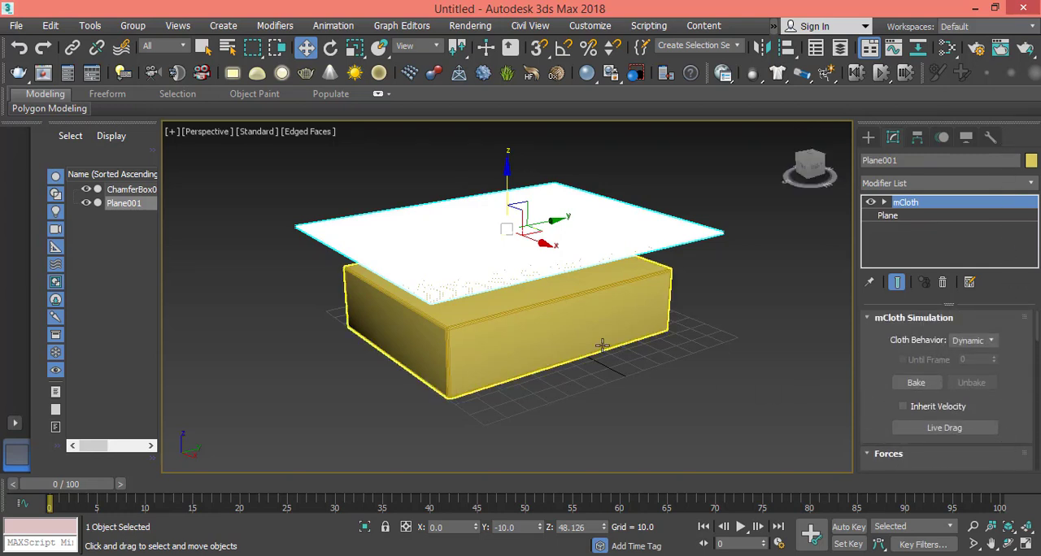
{"action": "mouse_move", "coordinate": [598, 305]}
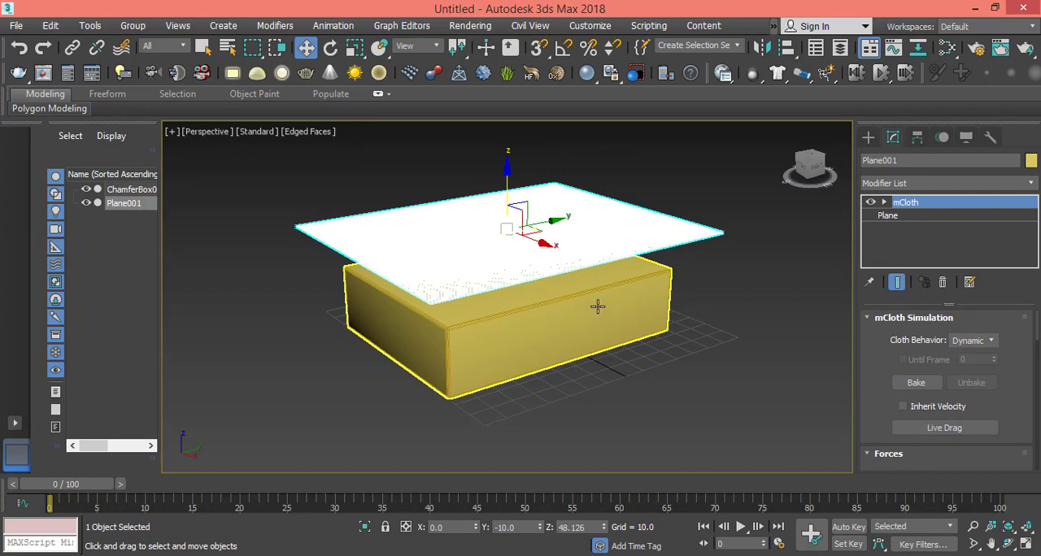
{"action": "mouse_move", "coordinate": [566, 296]}
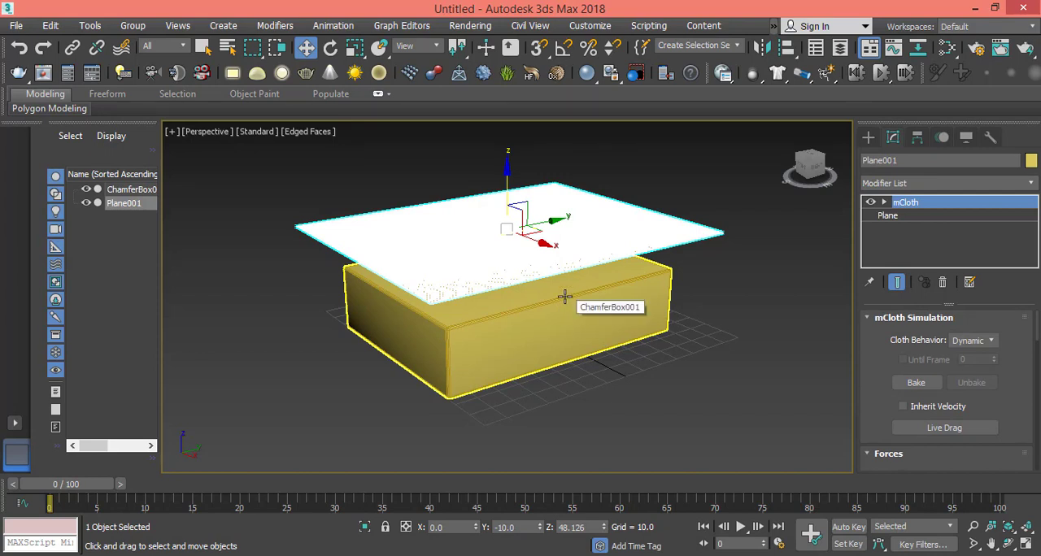
{"action": "mouse_move", "coordinate": [559, 285]}
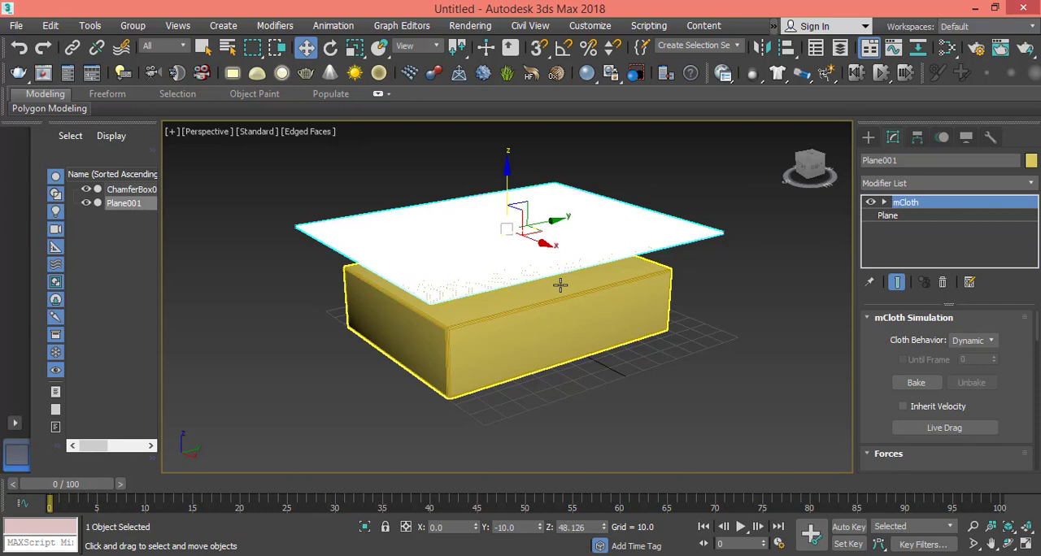
{"action": "mouse_move", "coordinate": [560, 290]}
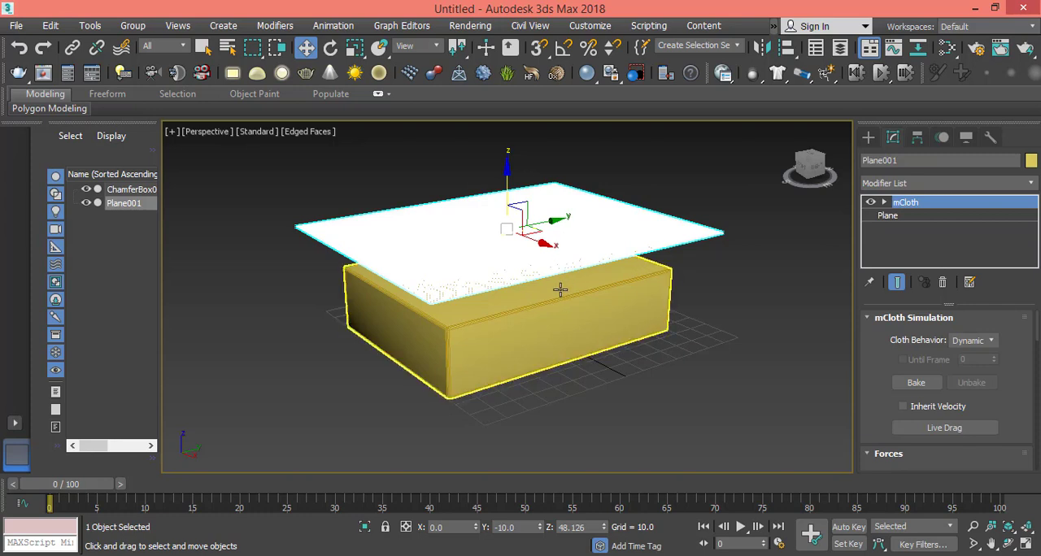
{"action": "mouse_move", "coordinate": [557, 275]}
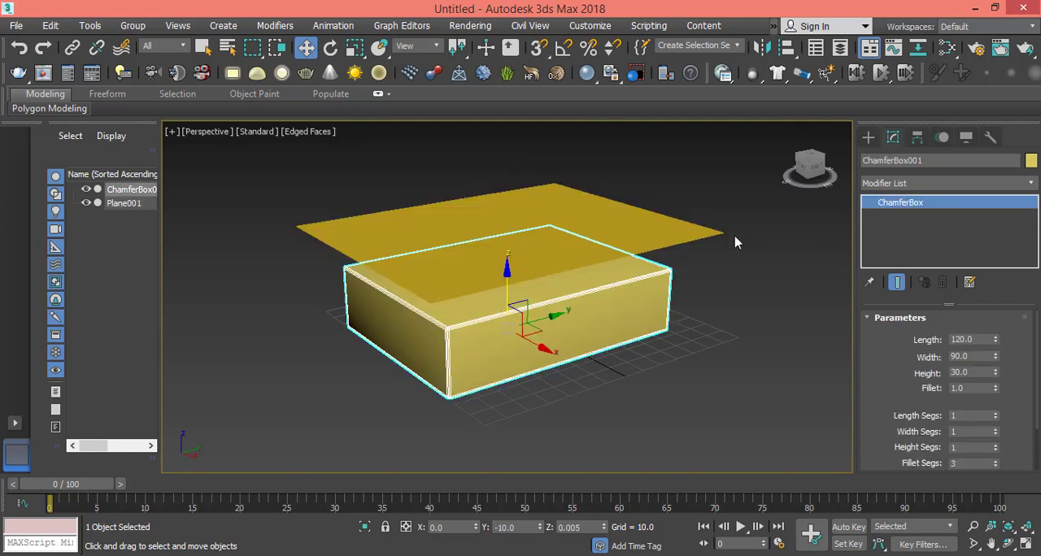
{"action": "mouse_move", "coordinate": [764, 88]}
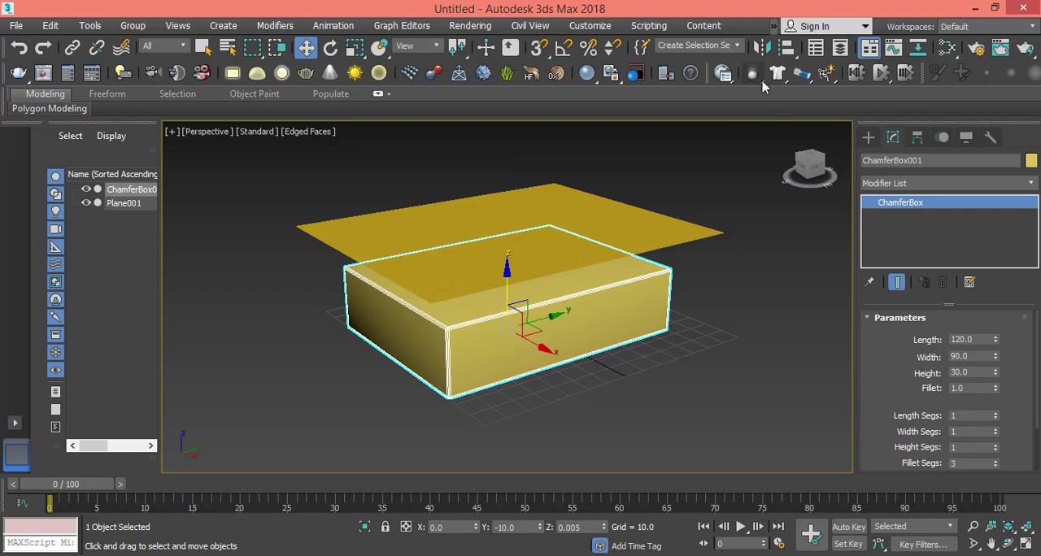
- Set ChamferBox001 as a Static Rigid Body and dismiss the isolated-vertices warning
{"action": "left_click", "coordinate": [751, 73]}
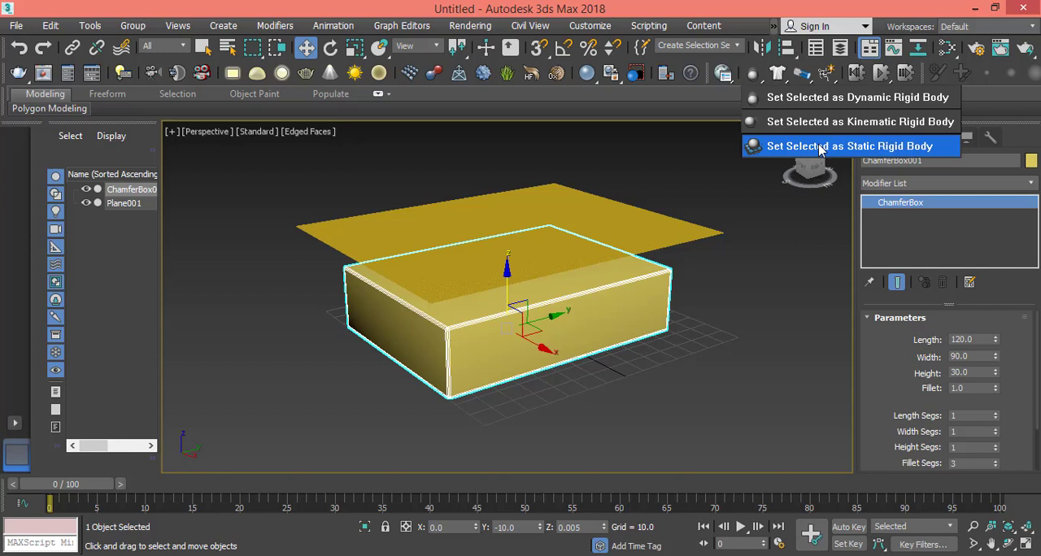
{"action": "left_click", "coordinate": [849, 146]}
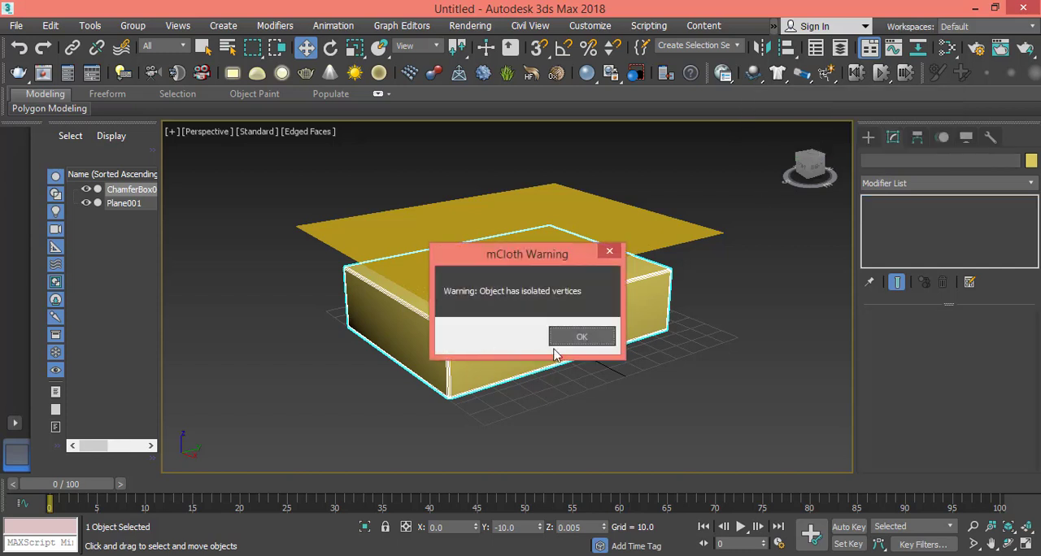
{"action": "left_click", "coordinate": [582, 337]}
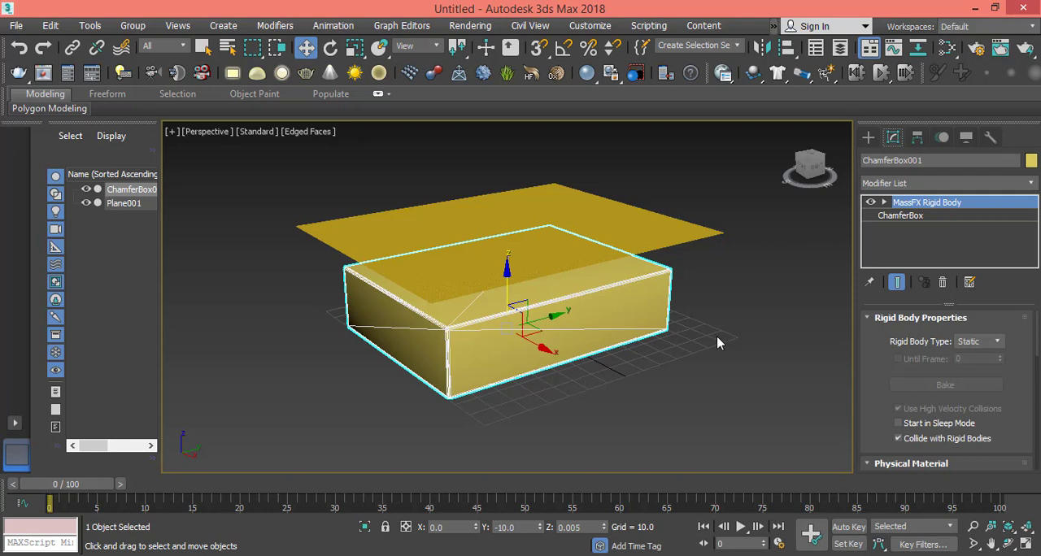
{"action": "mouse_move", "coordinate": [854, 276]}
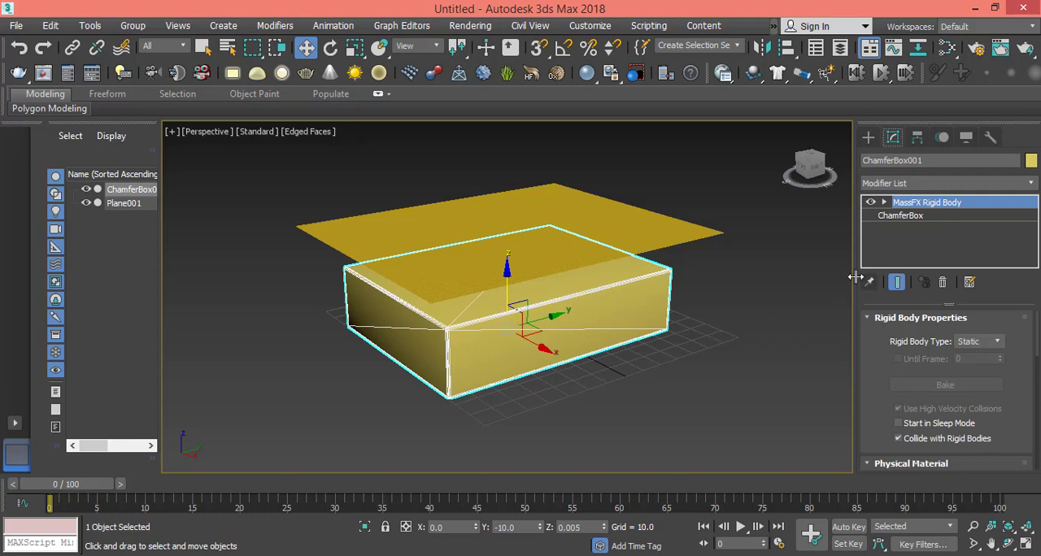
{"action": "mouse_move", "coordinate": [901, 241]}
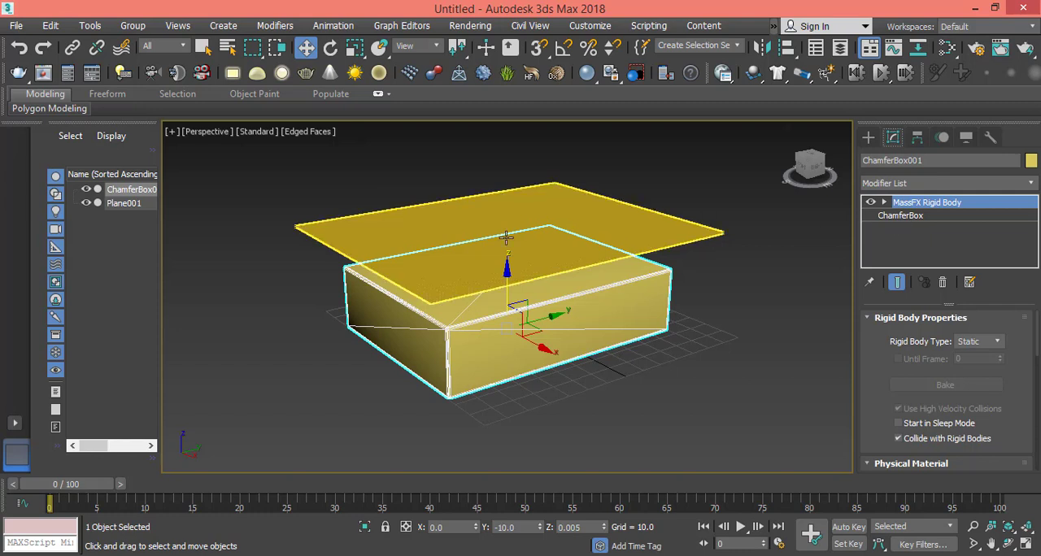
- Select the sheet plane and start the mCloth Live Drag simulation so it drapes onto the bed
{"action": "left_click", "coordinate": [124, 203]}
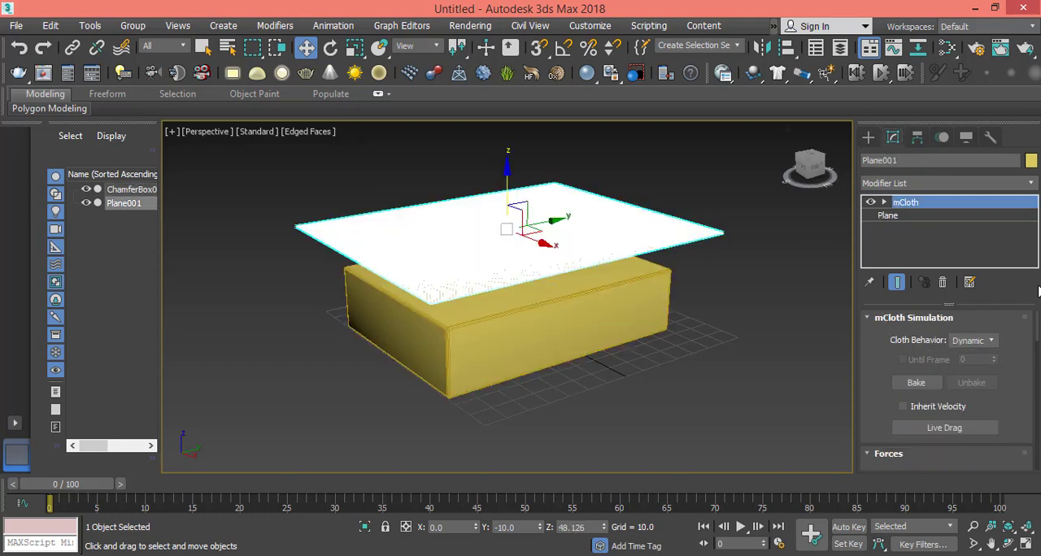
{"action": "scroll", "scroll_direction": "down", "scroll_amount": 3}
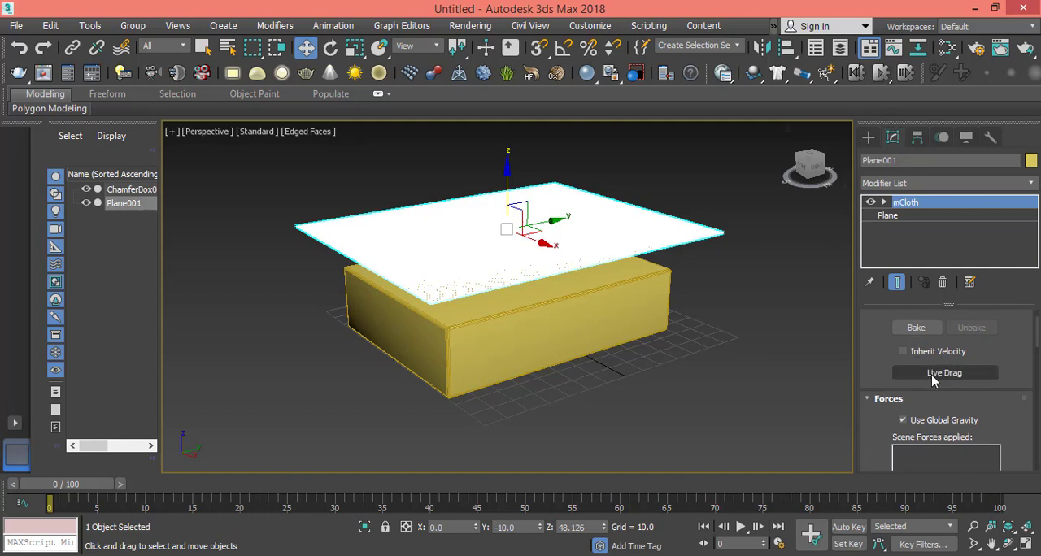
{"action": "mouse_move", "coordinate": [943, 372]}
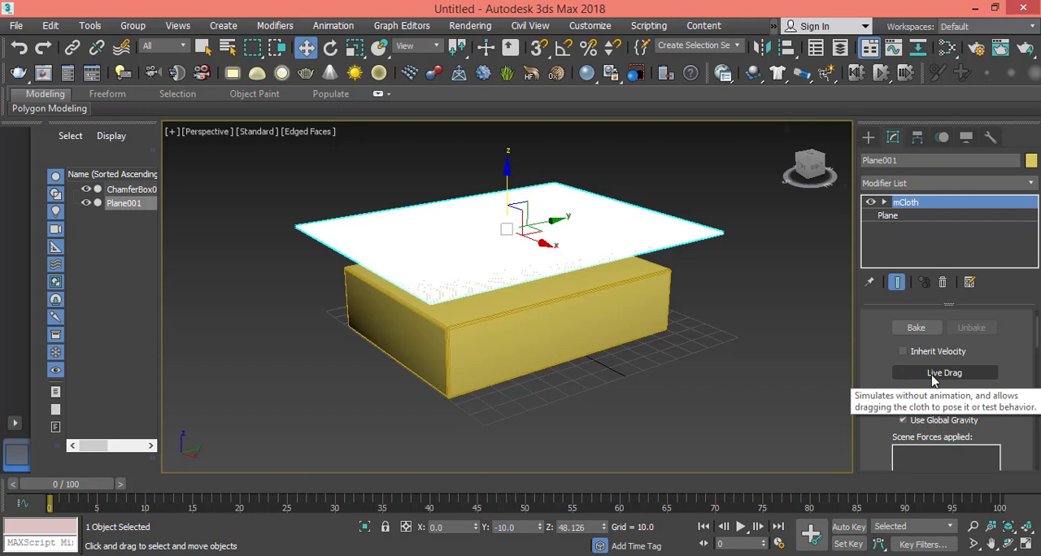
{"action": "left_click", "coordinate": [944, 373]}
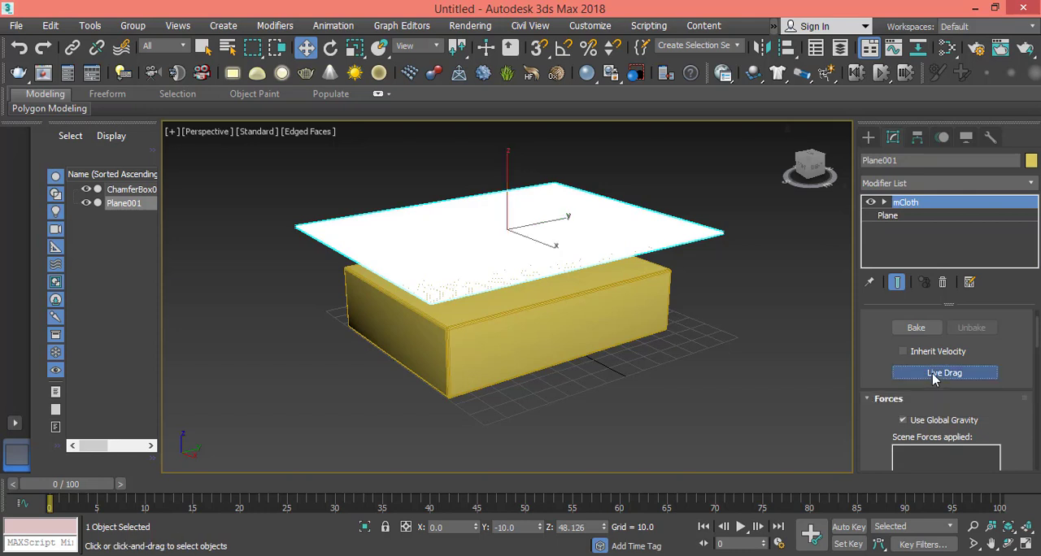
{"action": "mouse_move", "coordinate": [730, 273]}
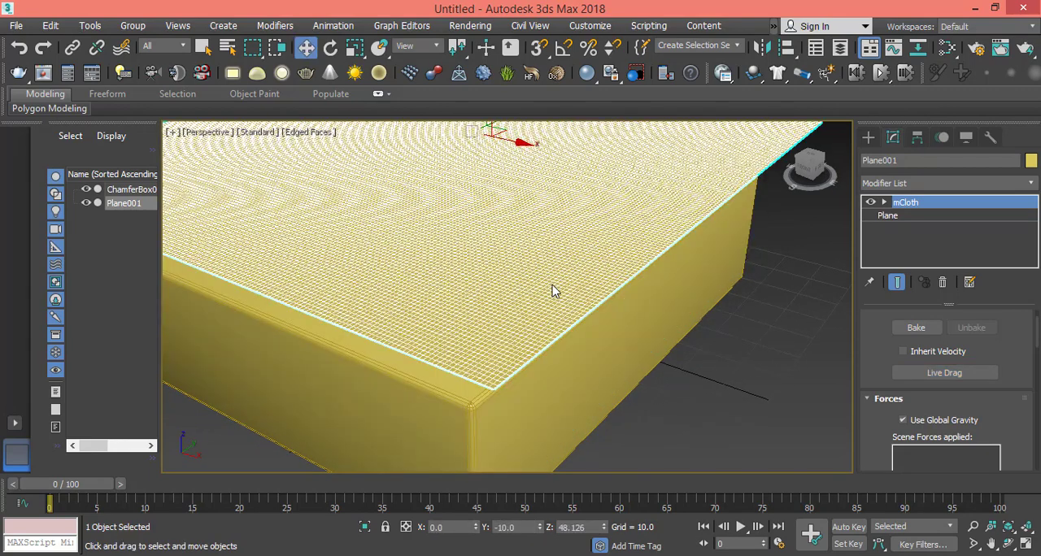
{"action": "mouse_move", "coordinate": [882, 73]}
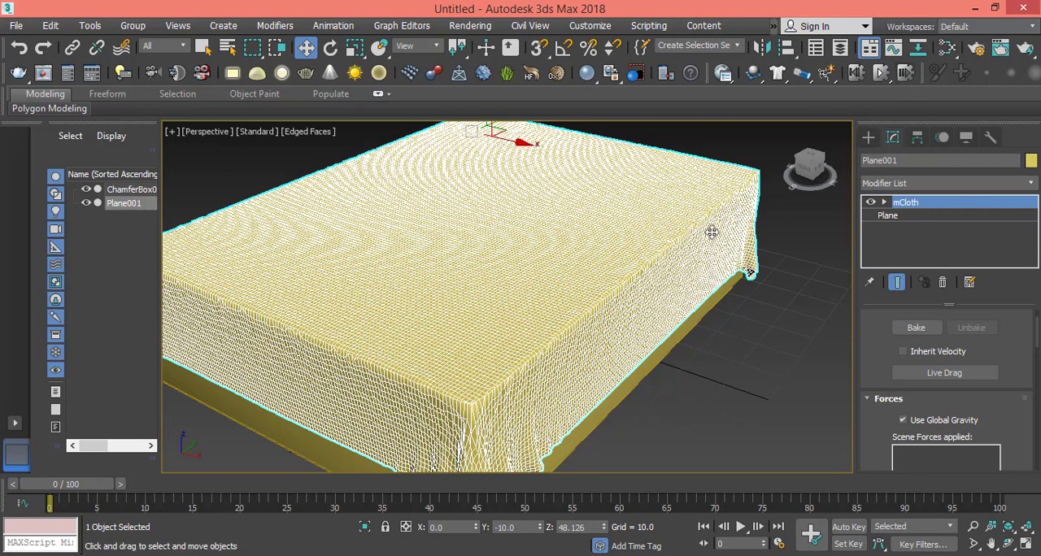
- Convert the draped Plane001 to Editable Poly and pull the view back to see the whole bed
{"action": "right_click", "coordinate": [712, 234]}
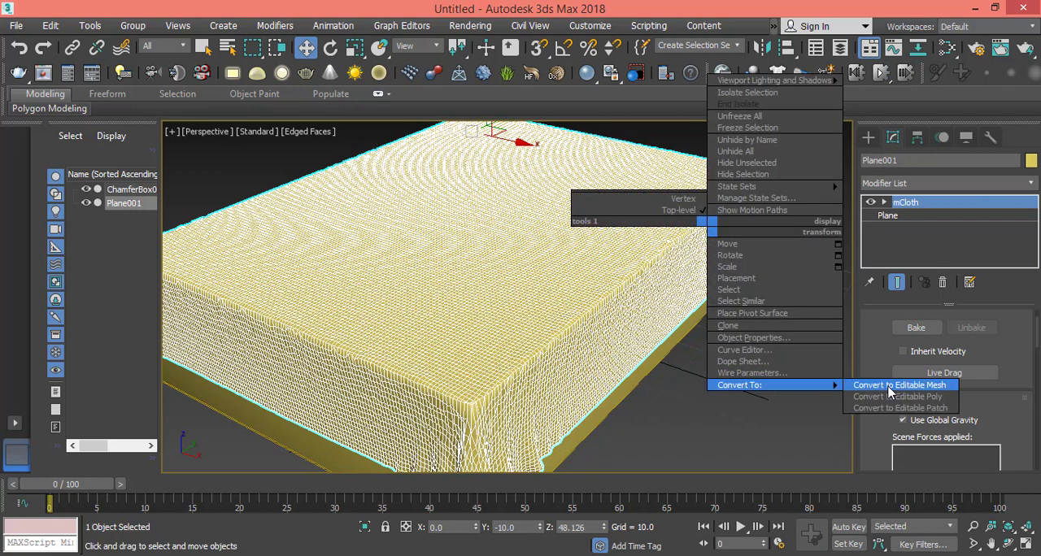
{"action": "left_click", "coordinate": [898, 397]}
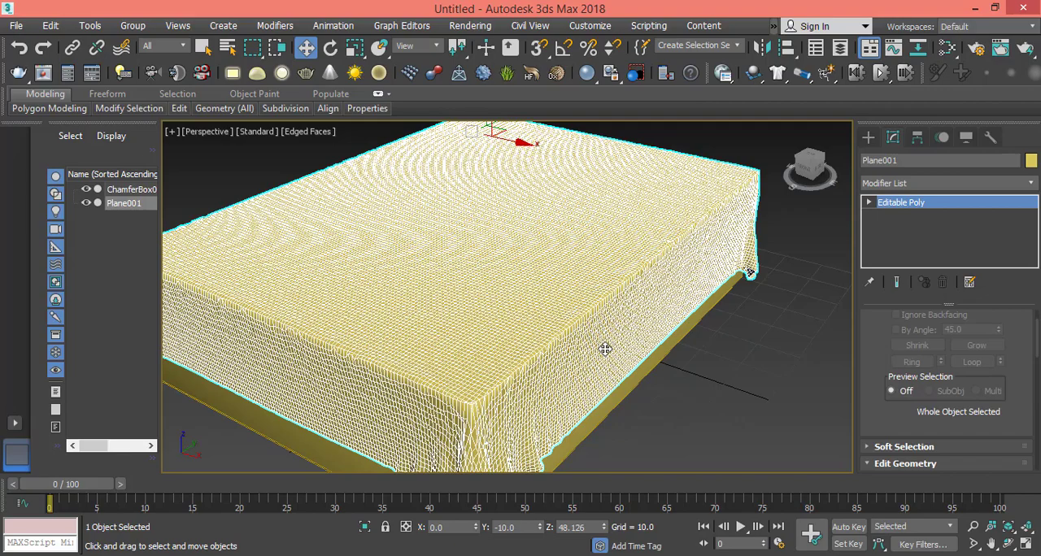
{"action": "mouse_move", "coordinate": [397, 358]}
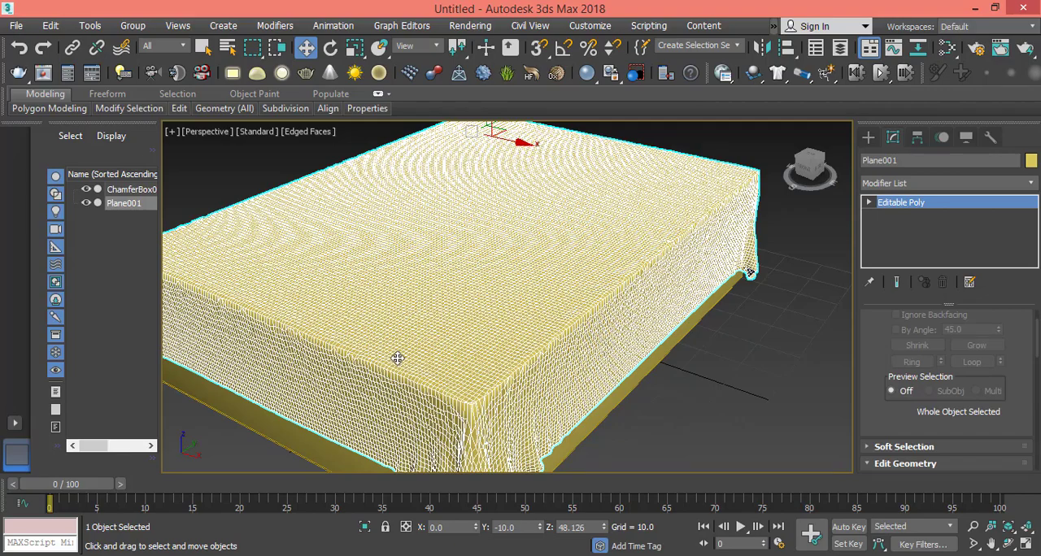
{"action": "left_click_drag", "start_coordinate": [399, 358], "coordinate": [473, 342]}
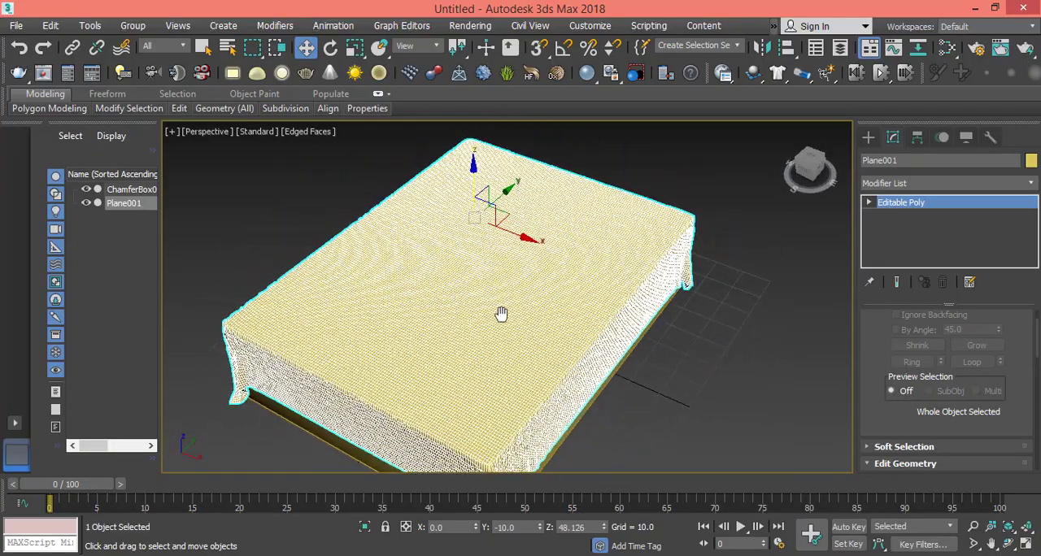
{"action": "mouse_move", "coordinate": [842, 213]}
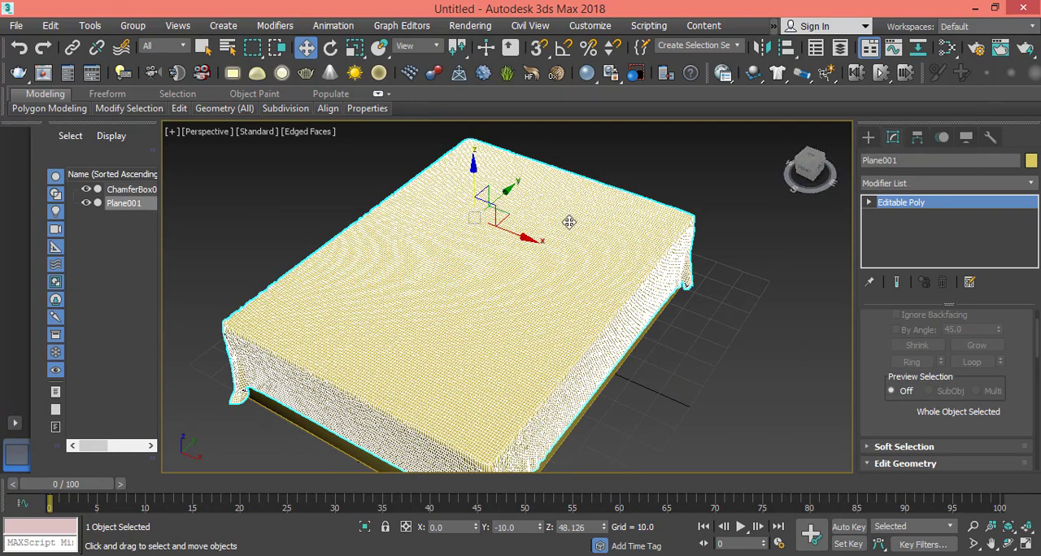
{"action": "mouse_move", "coordinate": [522, 228]}
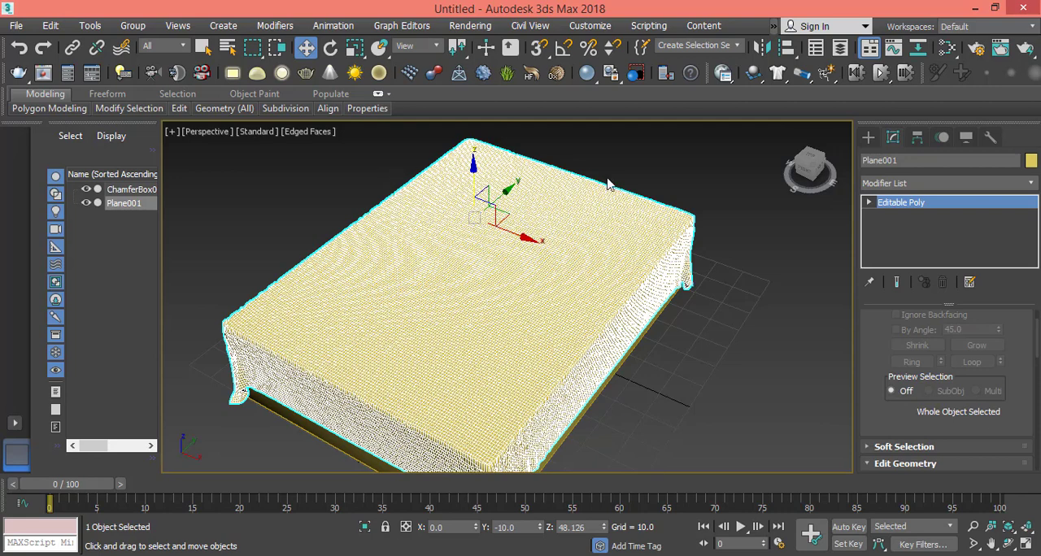
{"action": "mouse_move", "coordinate": [667, 150]}
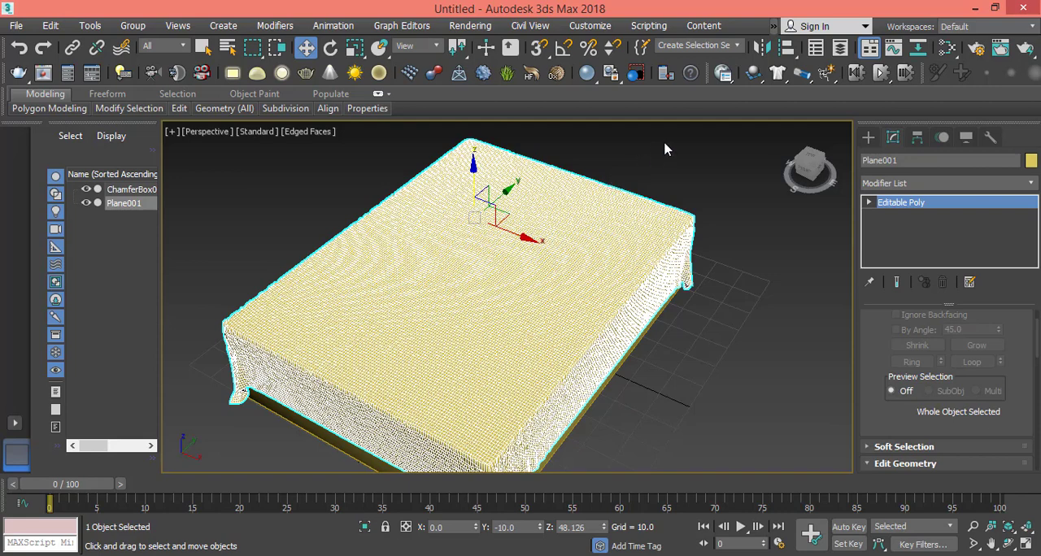
{"action": "mouse_move", "coordinate": [843, 46]}
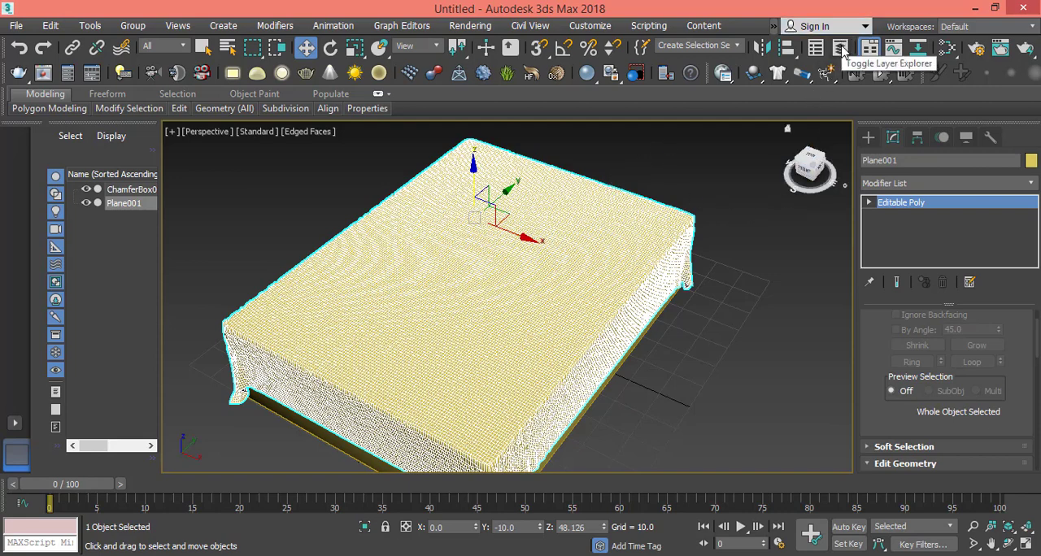
- Open the Layer Explorer and select Plane001 inside the default layer 0
{"action": "left_click", "coordinate": [843, 46]}
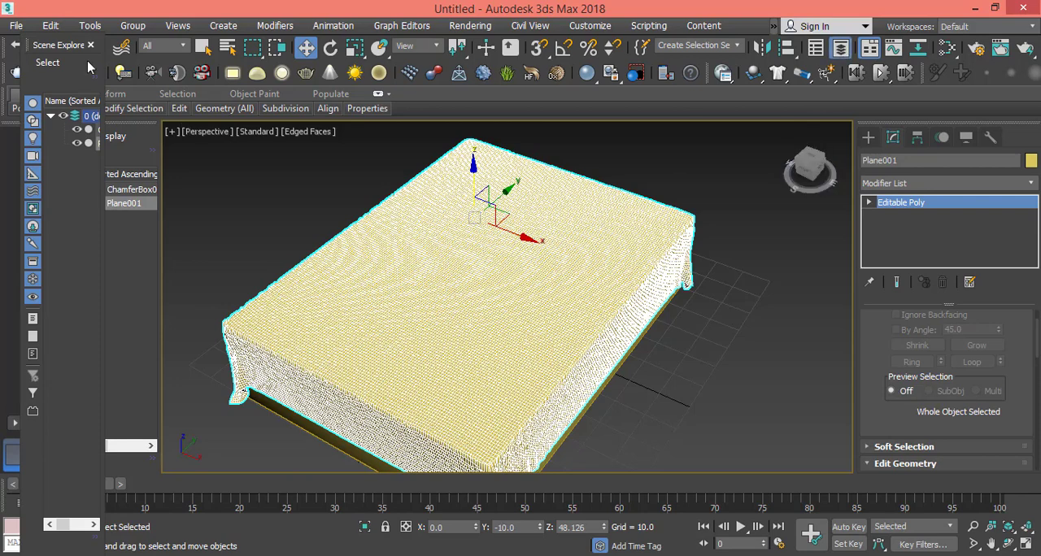
{"action": "mouse_move", "coordinate": [104, 104]}
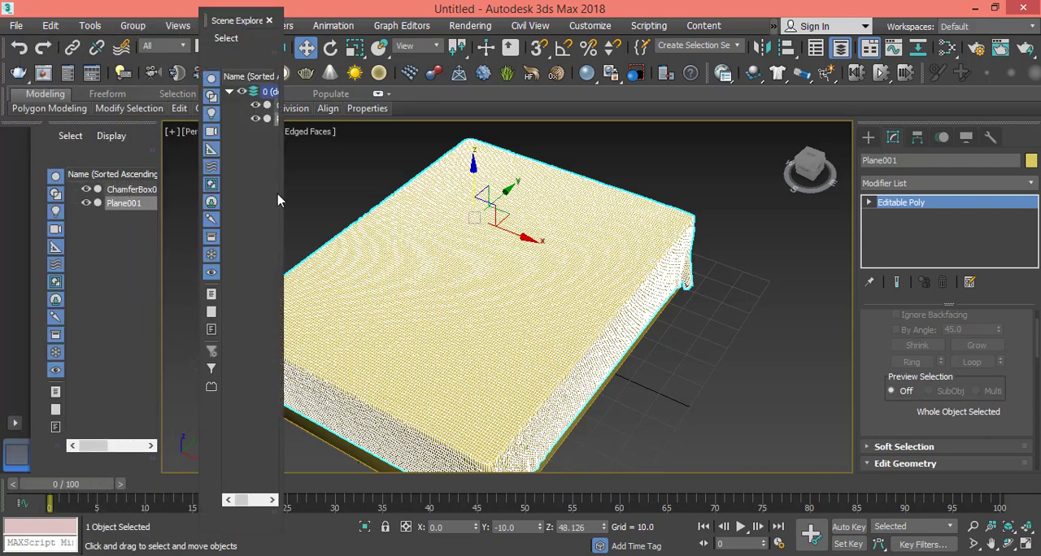
{"action": "mouse_move", "coordinate": [283, 205]}
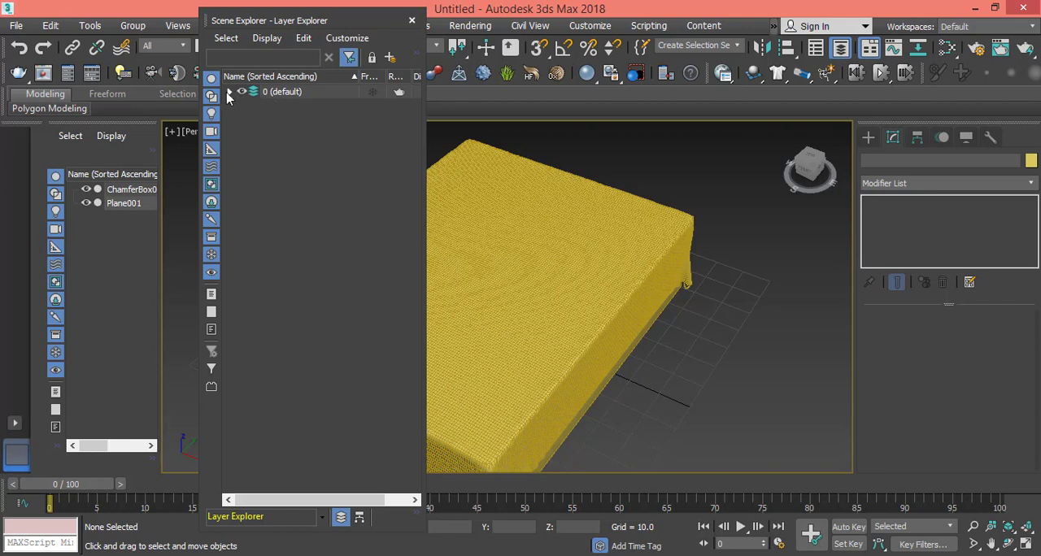
{"action": "left_click", "coordinate": [231, 91]}
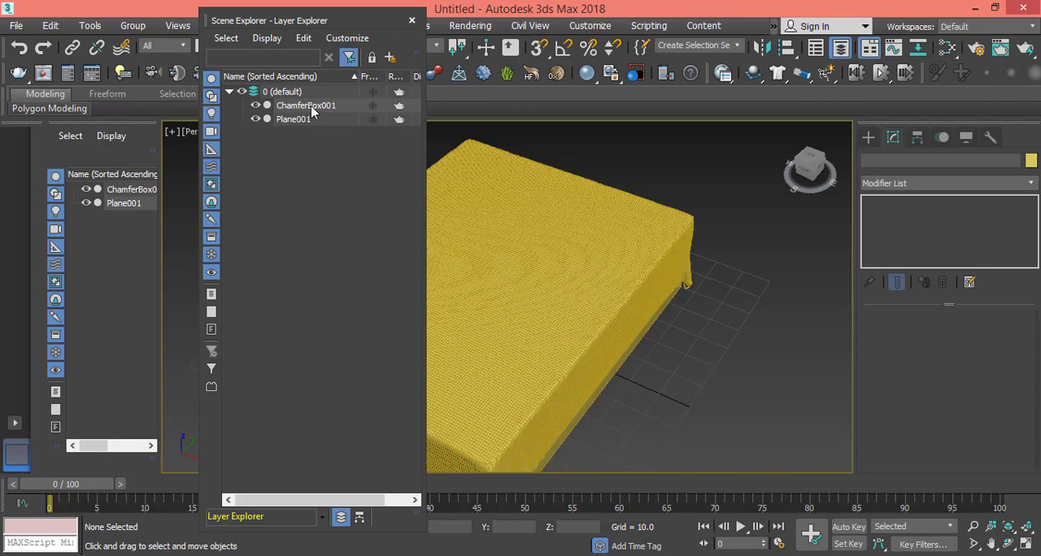
{"action": "mouse_move", "coordinate": [302, 127]}
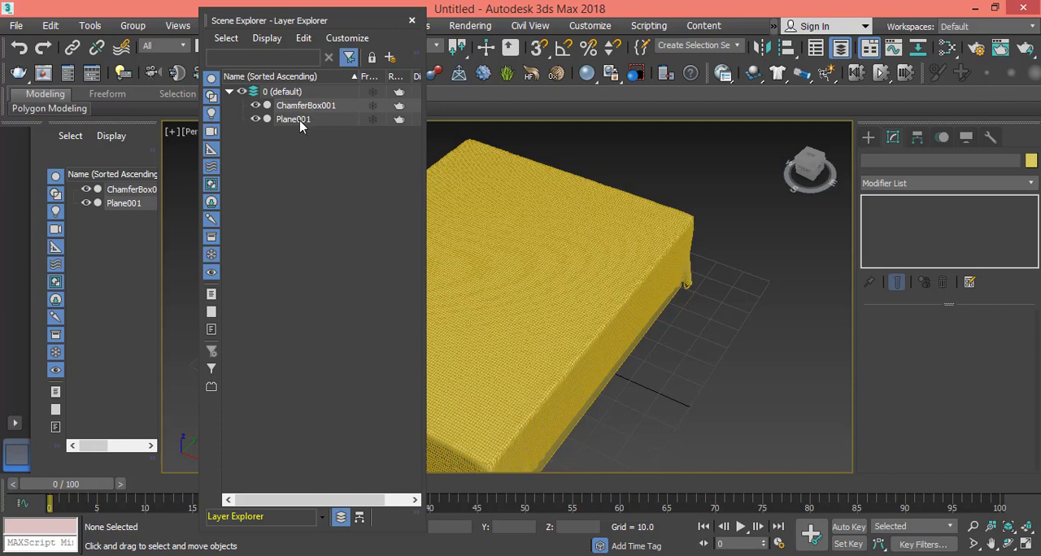
{"action": "left_click", "coordinate": [293, 119]}
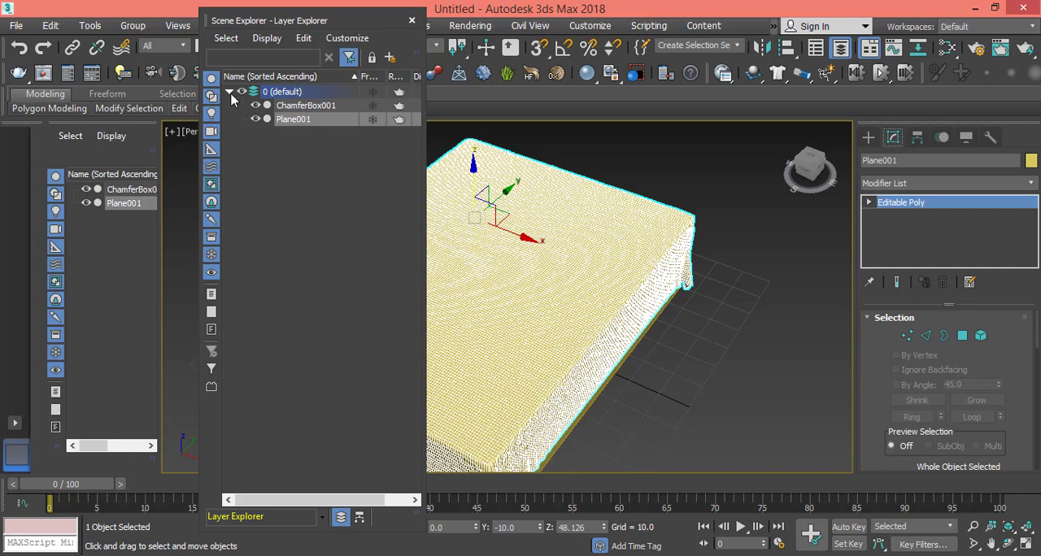
{"action": "left_click", "coordinate": [231, 91]}
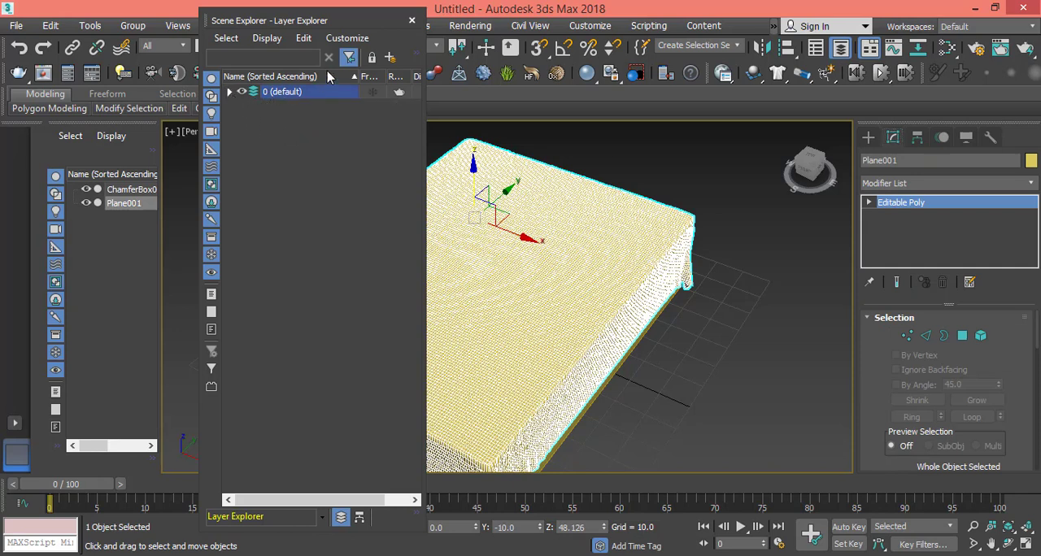
{"action": "mouse_move", "coordinate": [391, 59]}
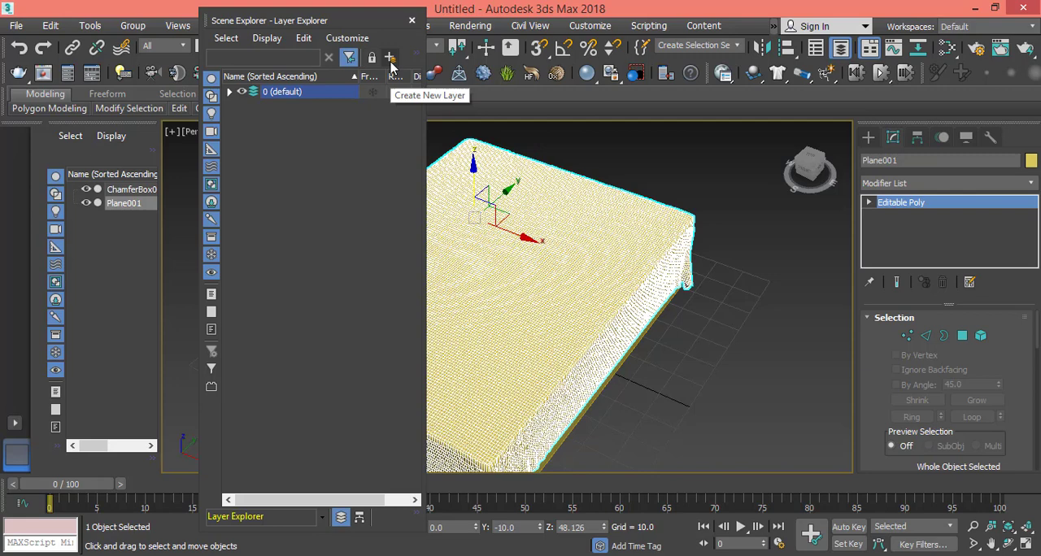
- Create a new layer named Pillows, then drag Plane001 back into layer 0
{"action": "left_click", "coordinate": [390, 57]}
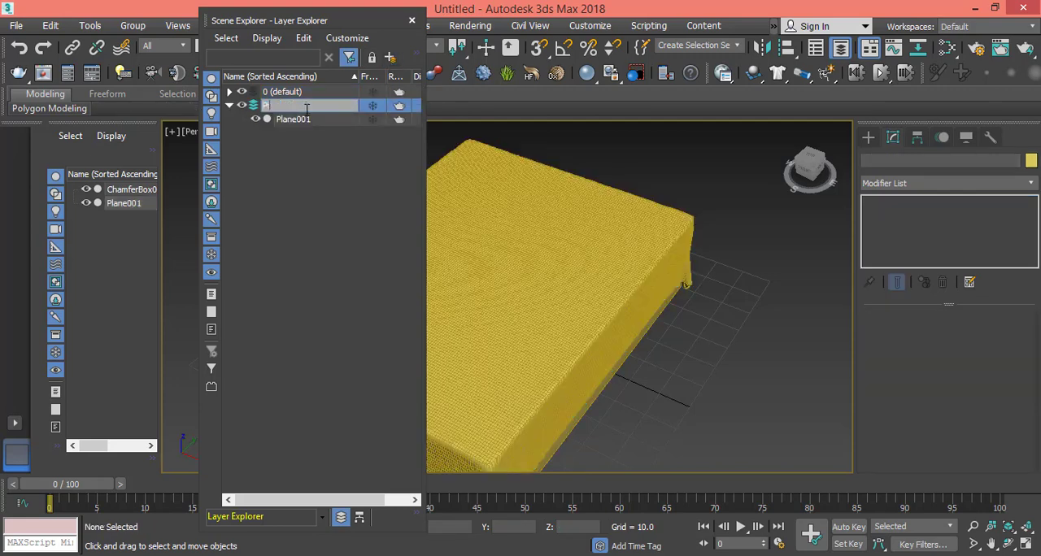
{"action": "type", "text": "Pillows"}
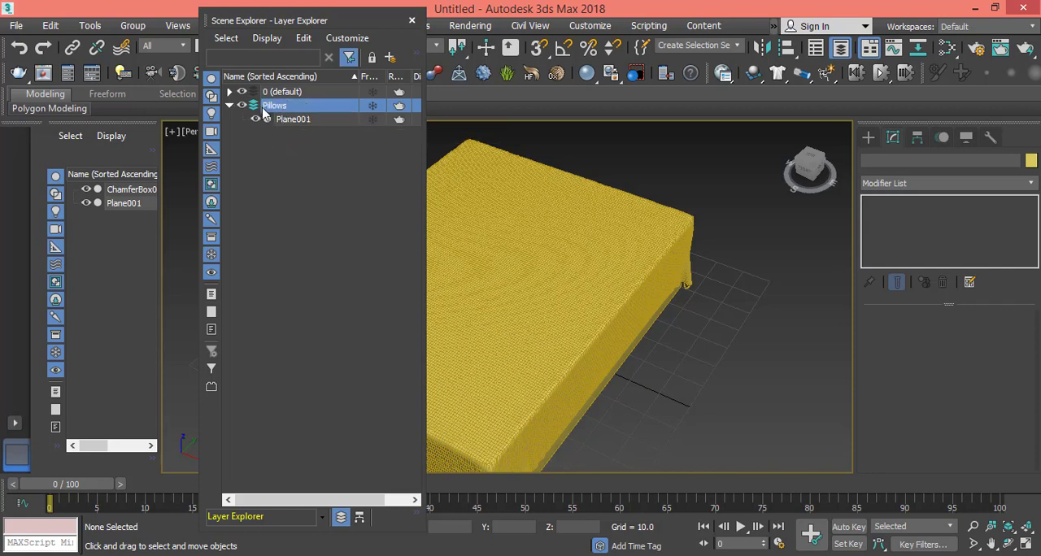
{"action": "left_click", "coordinate": [254, 119]}
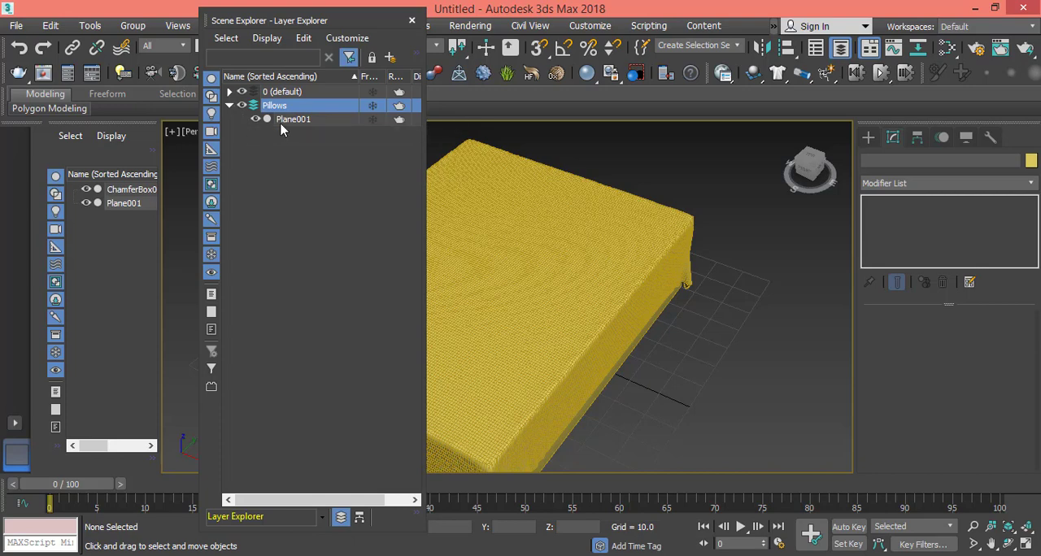
{"action": "left_click", "coordinate": [293, 119]}
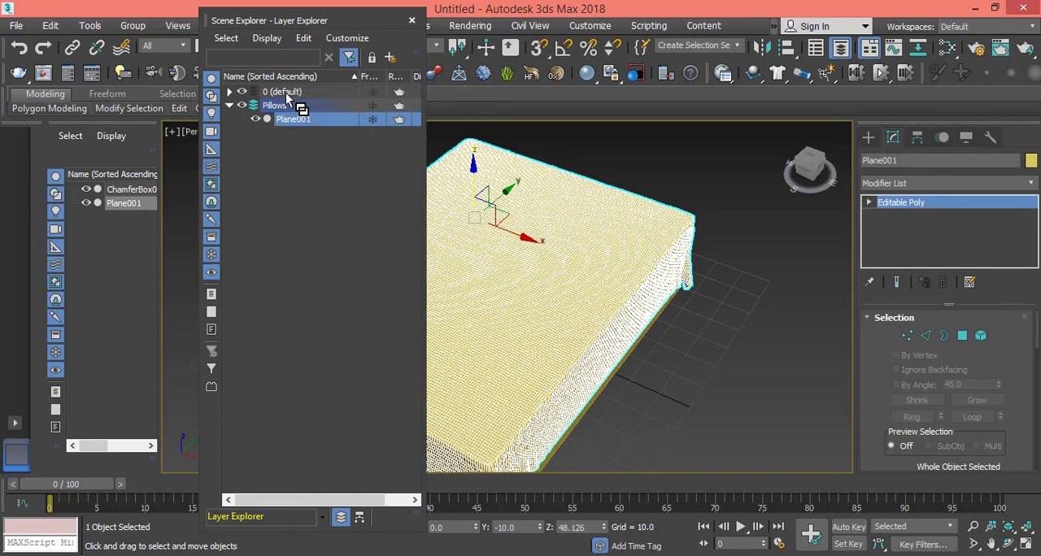
{"action": "left_click", "coordinate": [231, 104]}
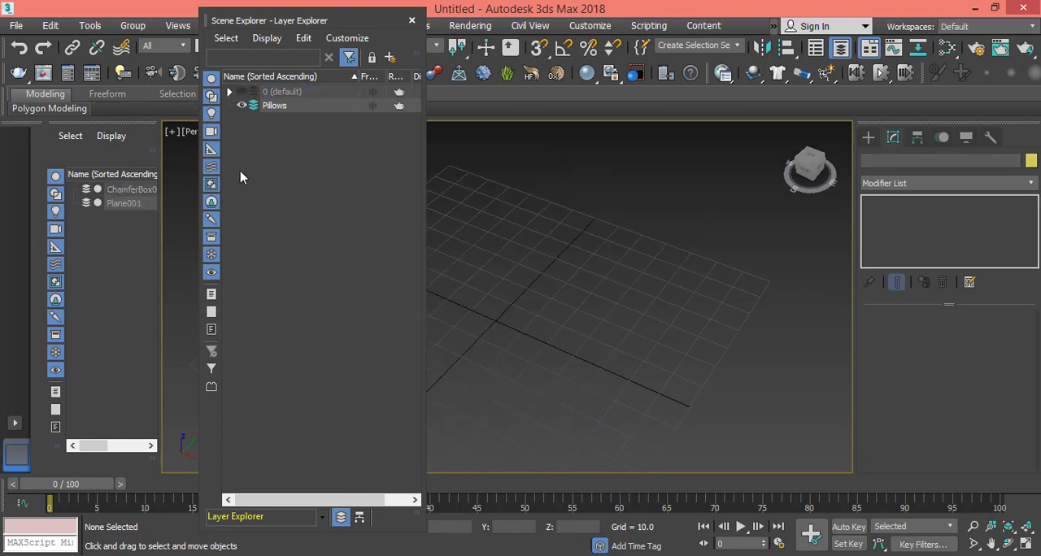
{"action": "mouse_move", "coordinate": [244, 186]}
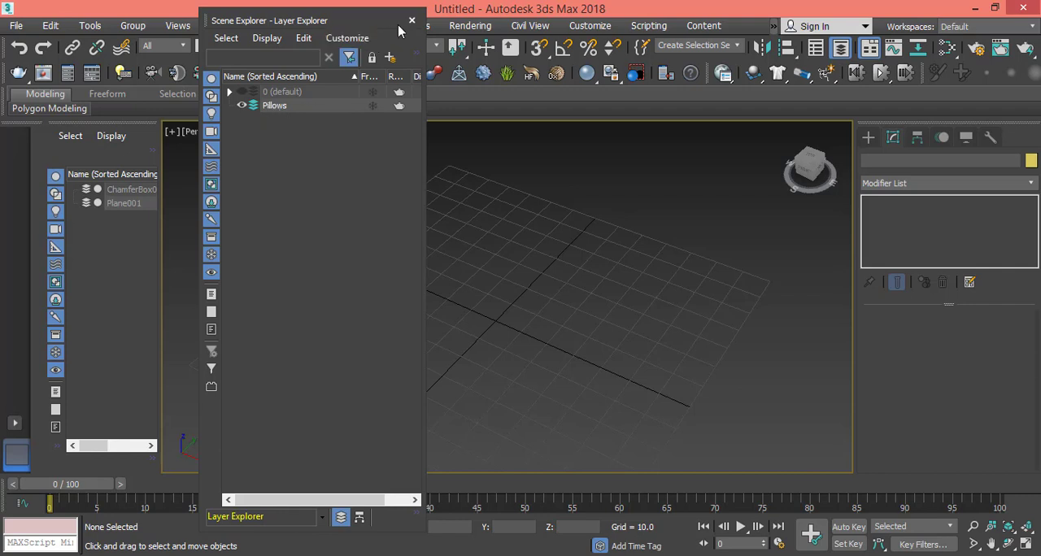
- Close the layer manager, draw a flat Box001 on the grid in Top view and return to Perspective
{"action": "left_click", "coordinate": [410, 19]}
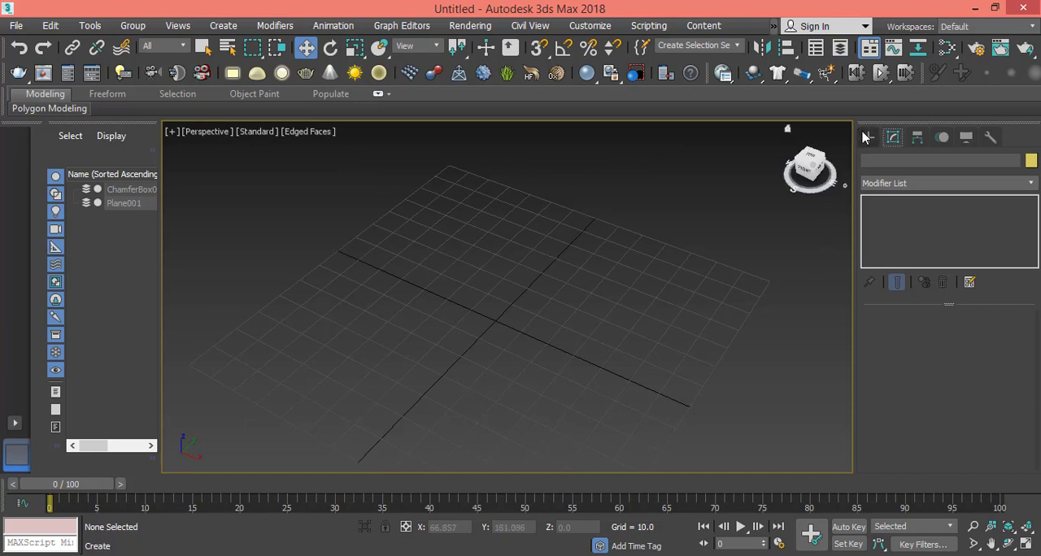
{"action": "left_click", "coordinate": [869, 136]}
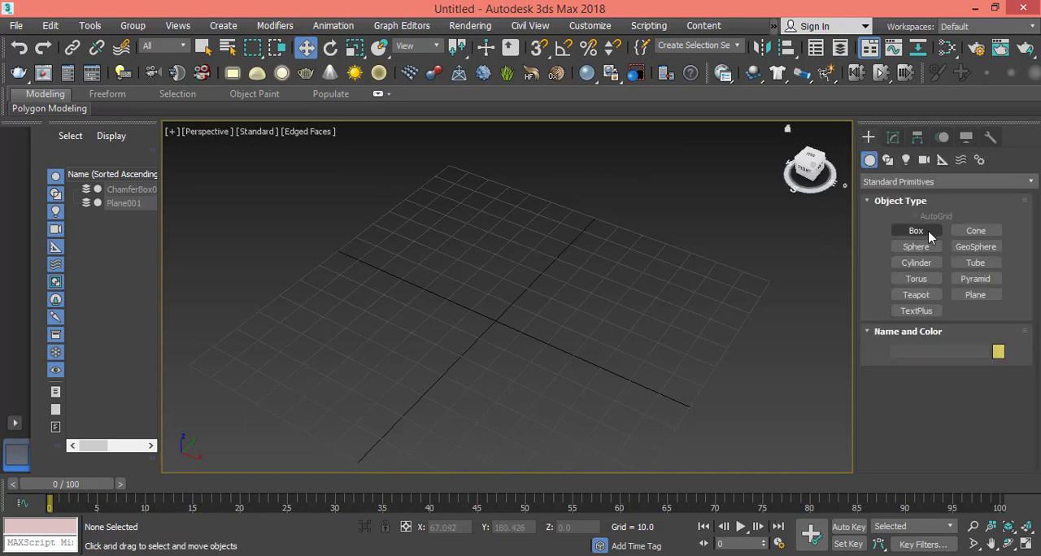
{"action": "left_click", "coordinate": [916, 231]}
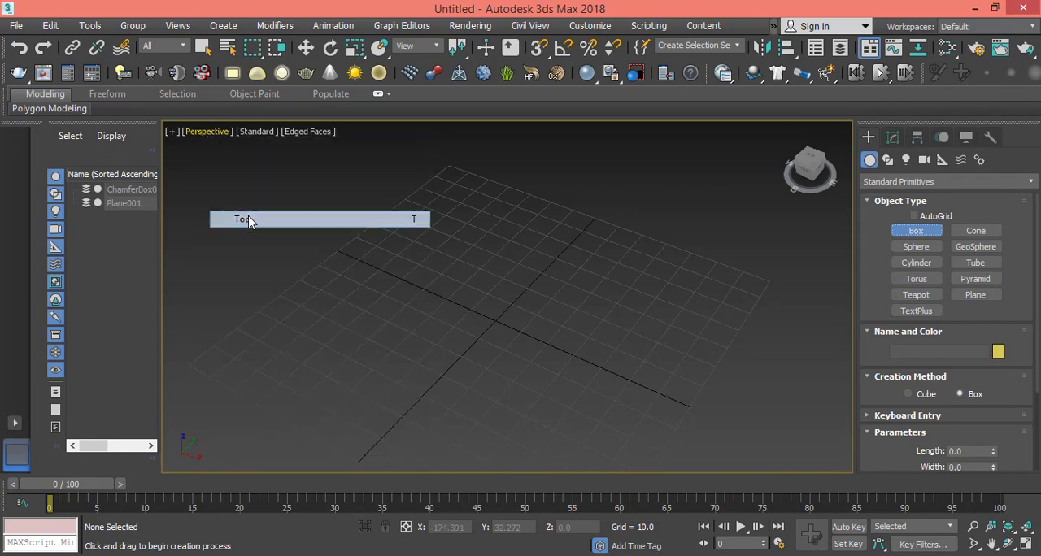
{"action": "left_click", "coordinate": [241, 218]}
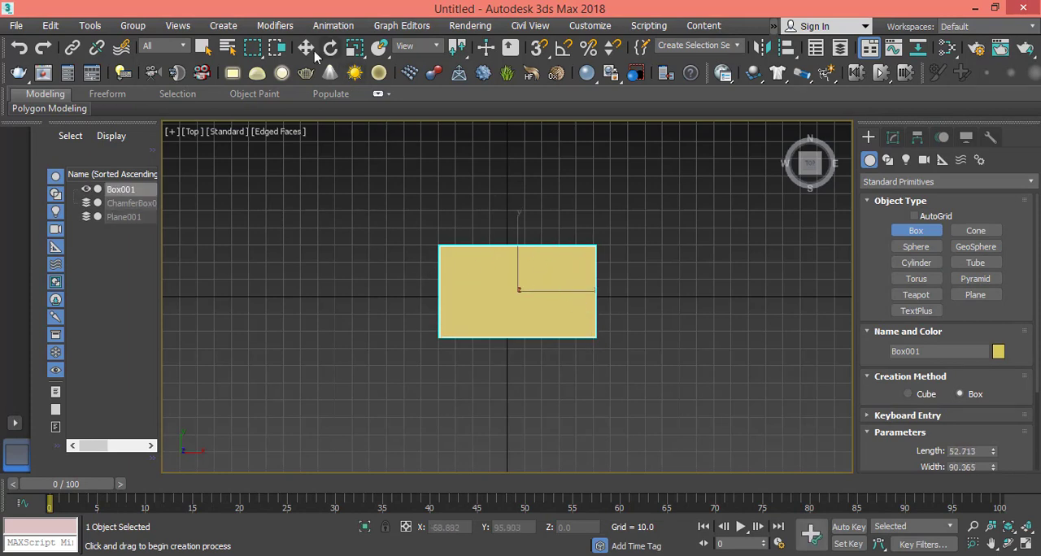
{"action": "left_click", "coordinate": [192, 130]}
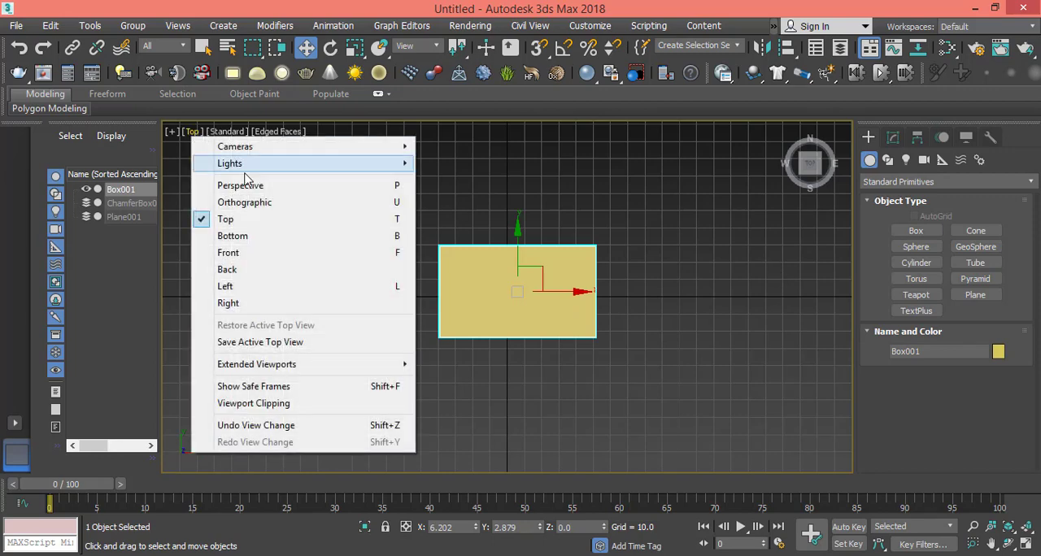
{"action": "left_click", "coordinate": [241, 185]}
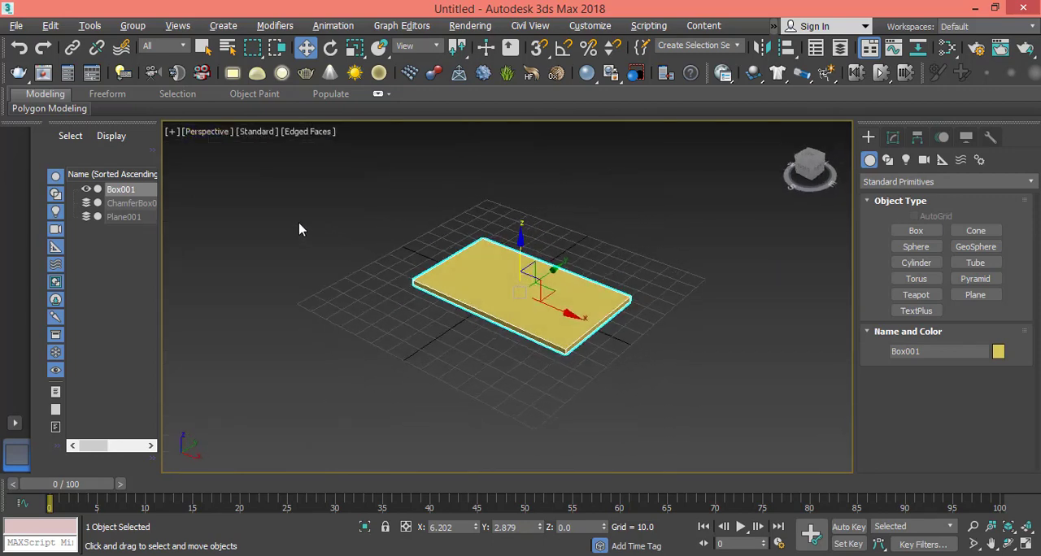
- Set the box height to 0.1 and its length and width segments to 70
{"action": "left_click", "coordinate": [892, 136]}
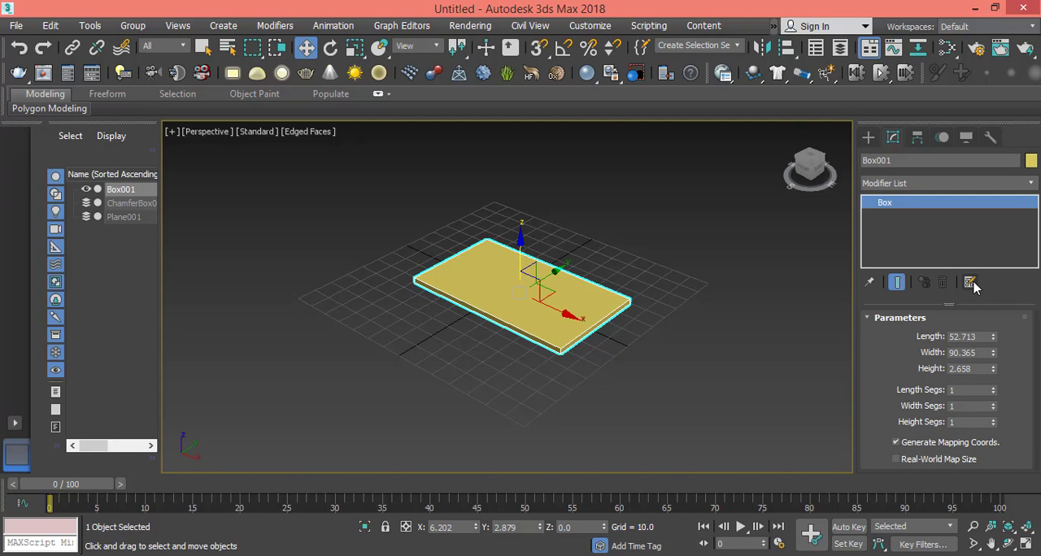
{"action": "triple_click", "coordinate": [963, 335]}
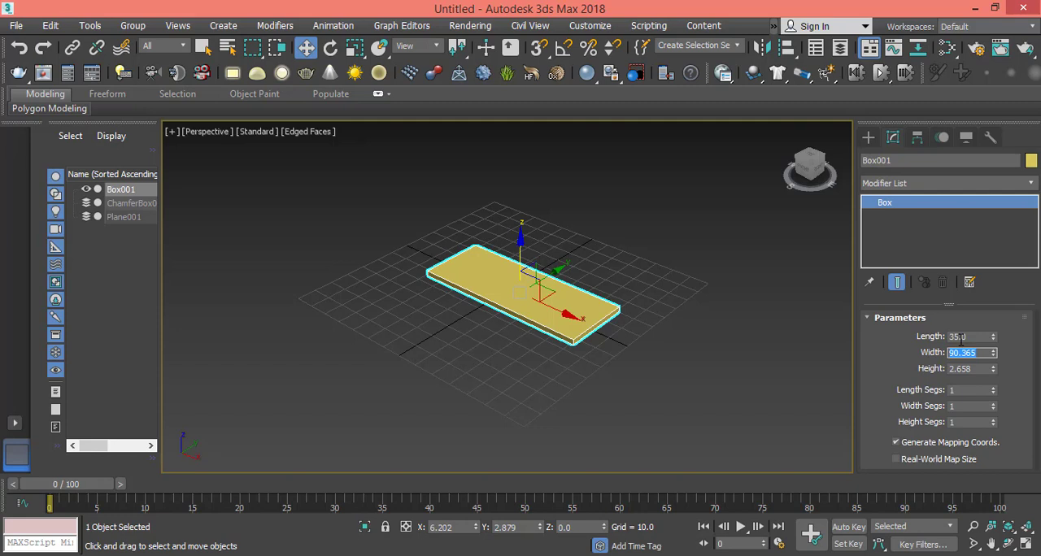
{"action": "type", "text": "50"}
{"action": "left_click", "coordinate": [971, 368]}
{"action": "type", "text": "15"}
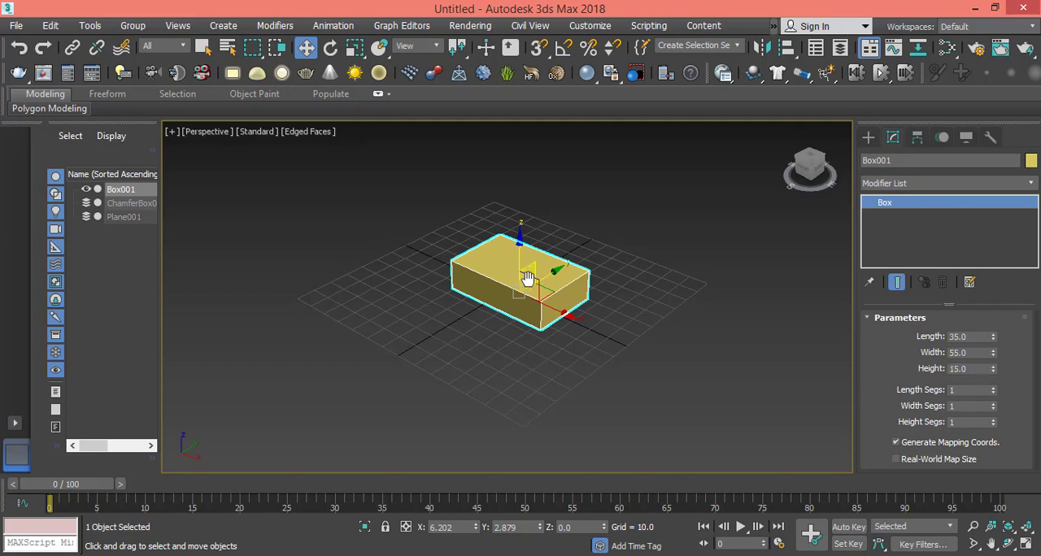
{"action": "scroll", "scroll_direction": "up", "scroll_amount": 3}
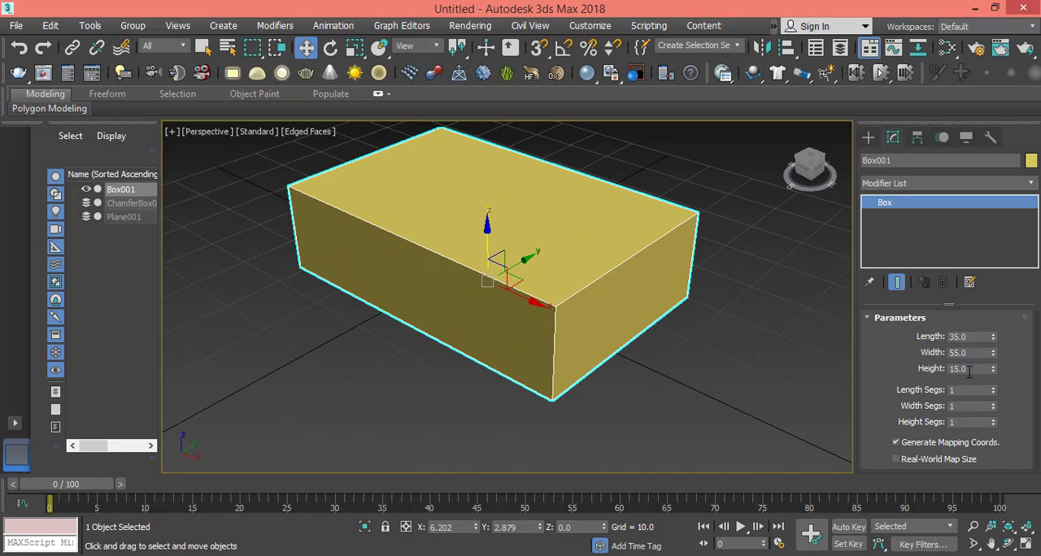
{"action": "triple_click", "coordinate": [967, 368]}
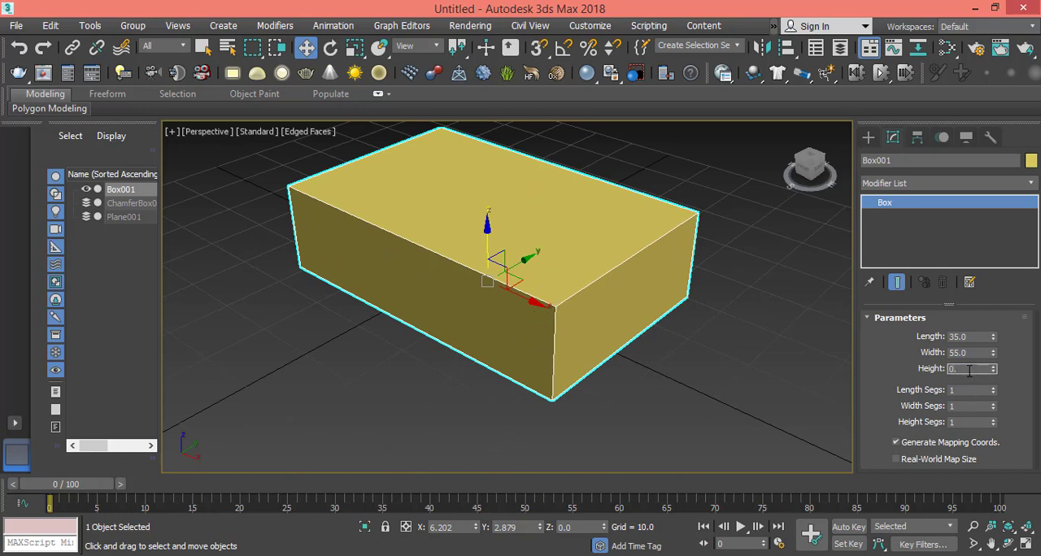
{"action": "type", "text": "0.1"}
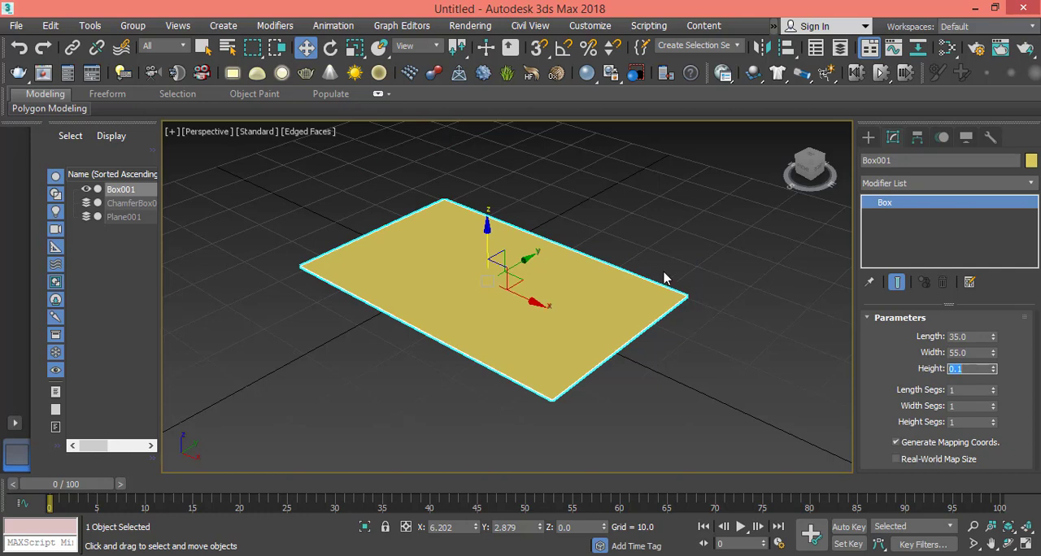
{"action": "mouse_move", "coordinate": [593, 328]}
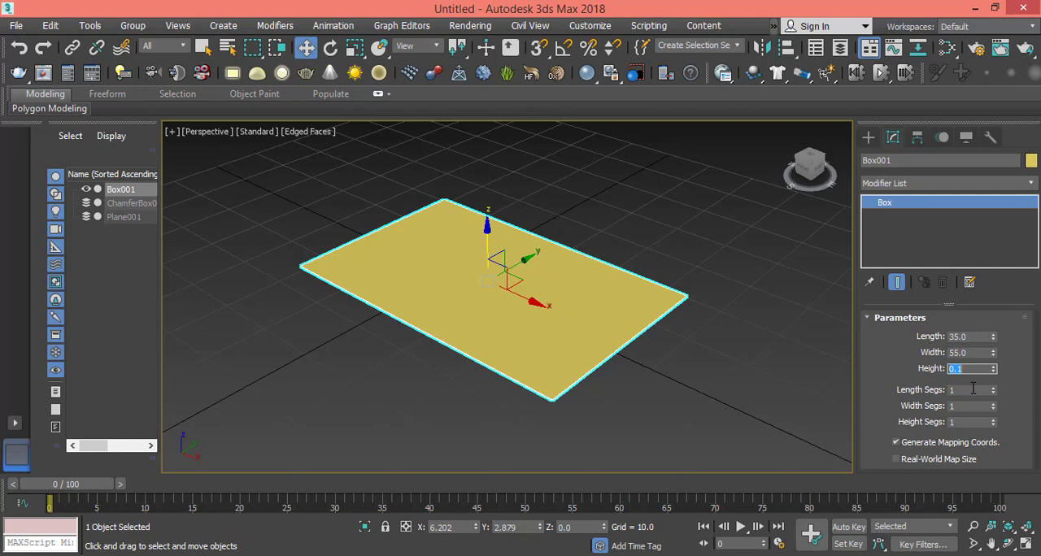
{"action": "left_click", "coordinate": [968, 391]}
{"action": "type", "text": "70"}
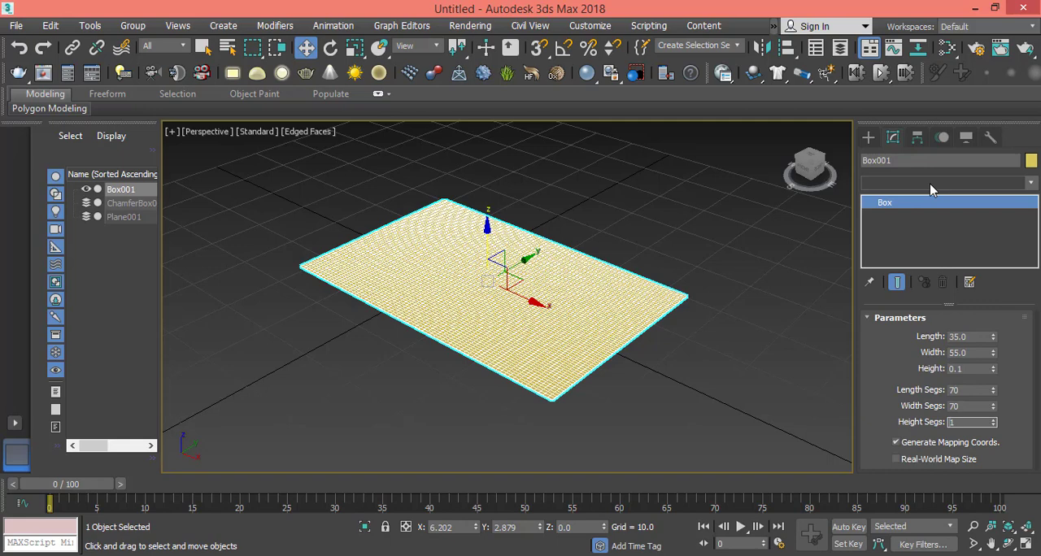
- Add a Cloth modifier to Box001 and bring up its cloth Object Properties
{"action": "left_click", "coordinate": [1032, 182]}
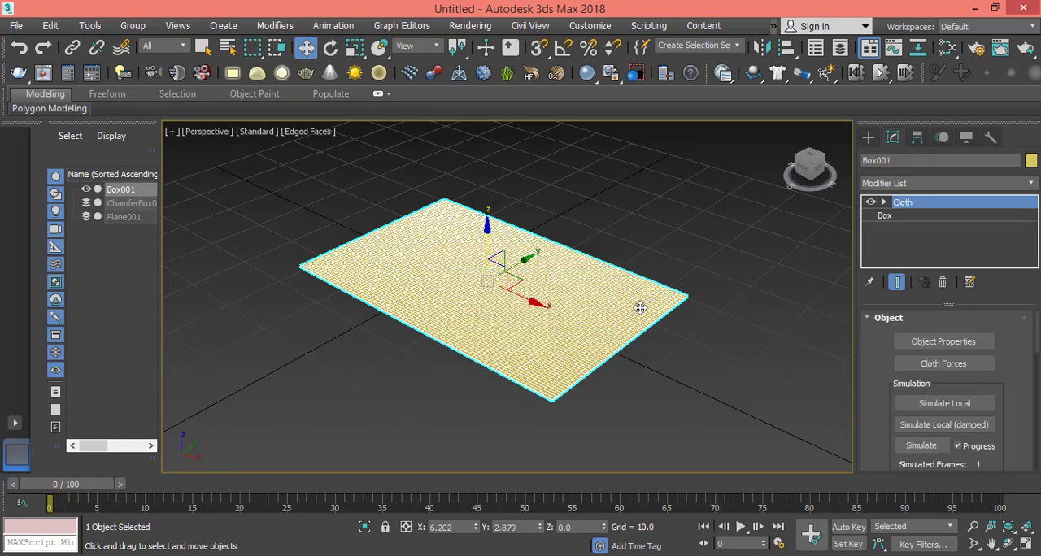
{"action": "mouse_move", "coordinate": [1011, 419]}
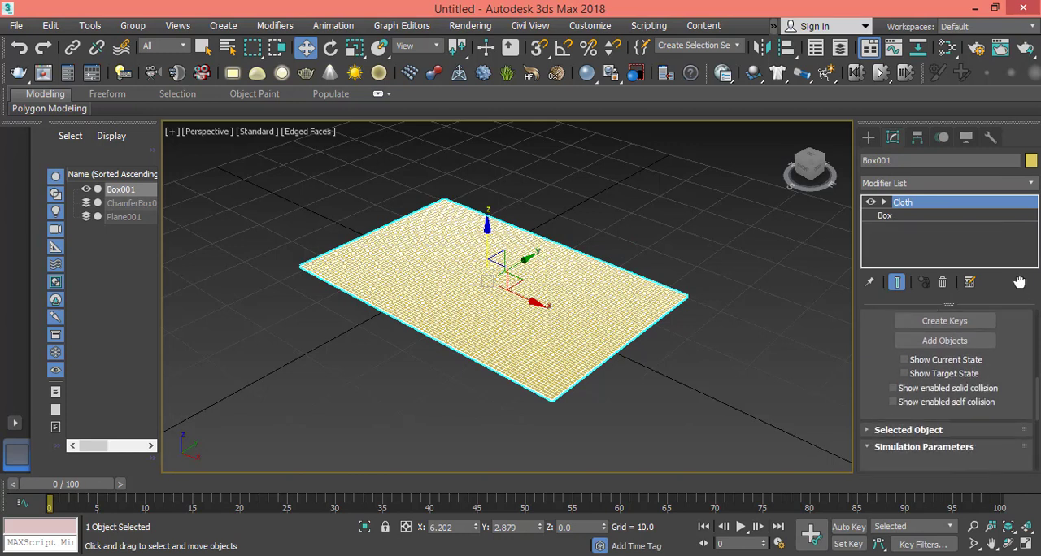
{"action": "left_click", "coordinate": [924, 446]}
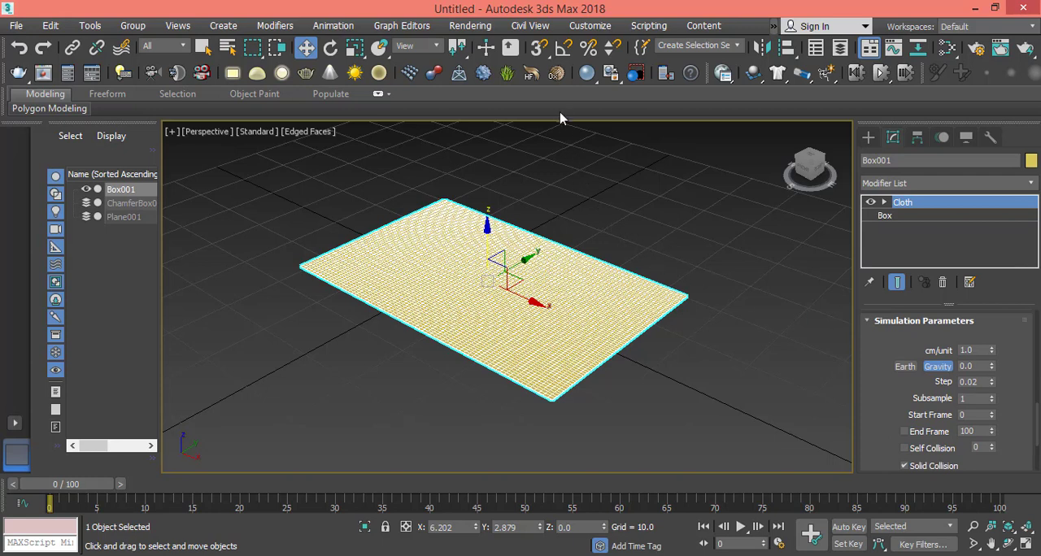
{"action": "mouse_move", "coordinate": [1011, 354]}
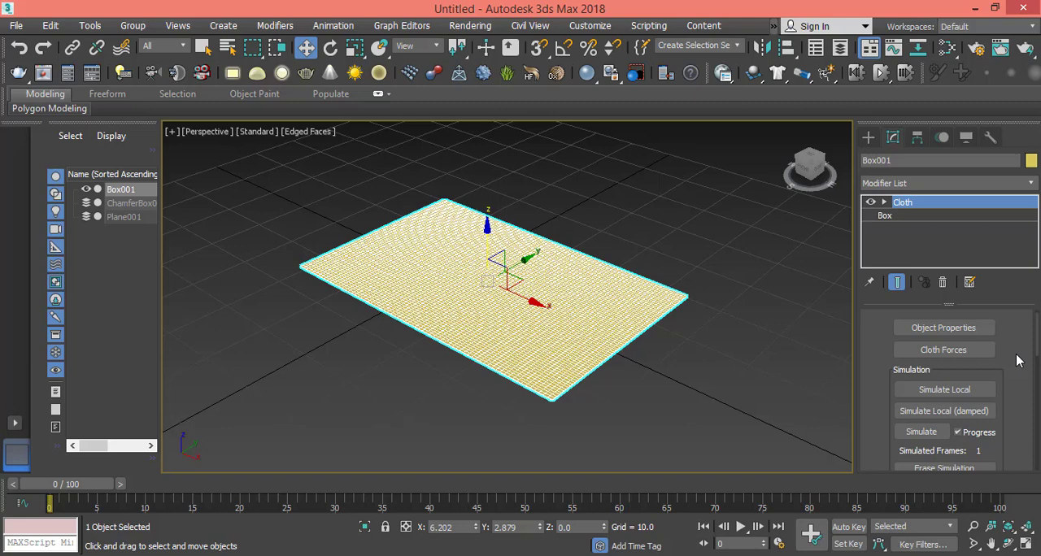
{"action": "left_click", "coordinate": [943, 327]}
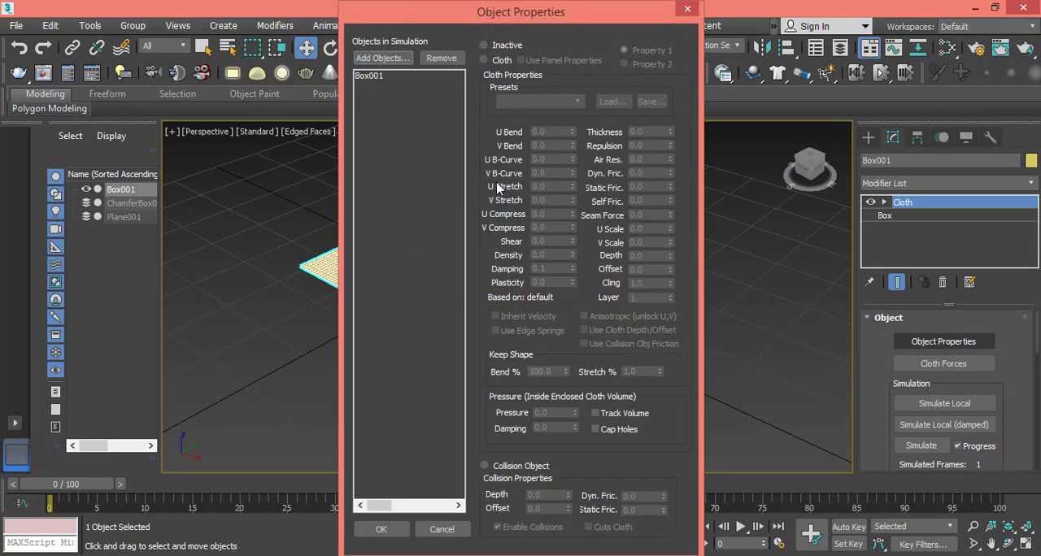
- Make Box001 a Cotton-preset cloth object with Pressure 12 and confirm
{"action": "left_click", "coordinate": [369, 75]}
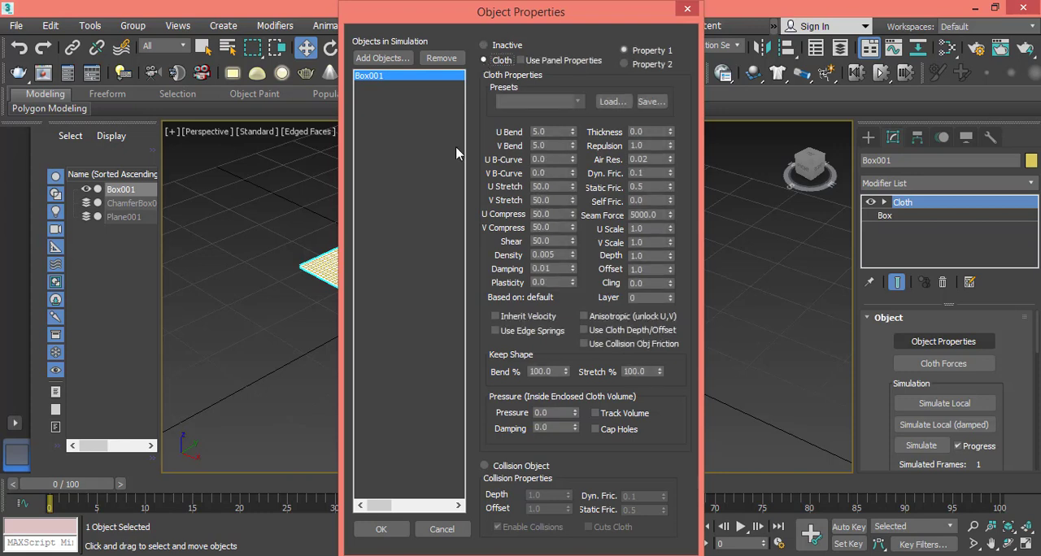
{"action": "left_click", "coordinate": [579, 100]}
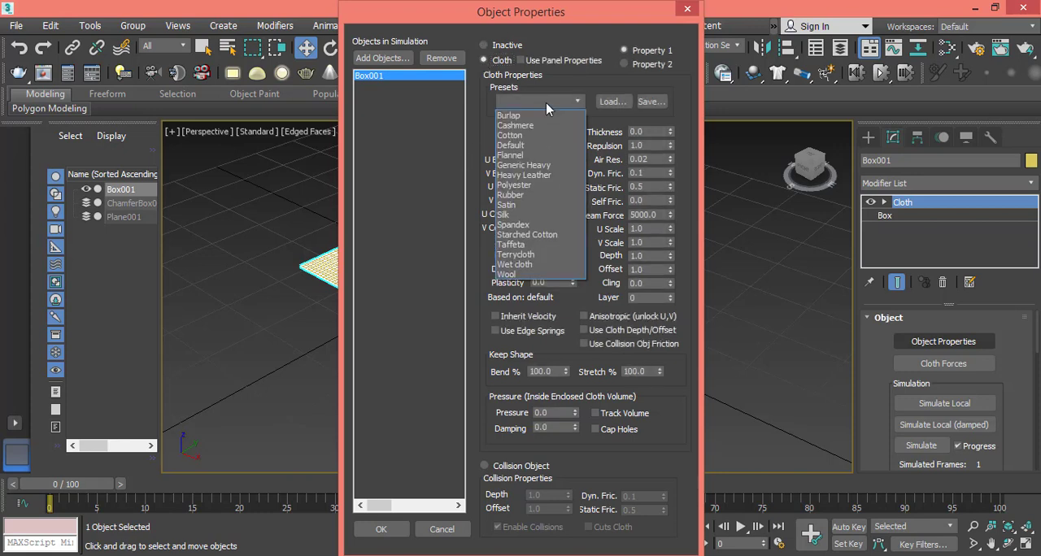
{"action": "mouse_move", "coordinate": [542, 135]}
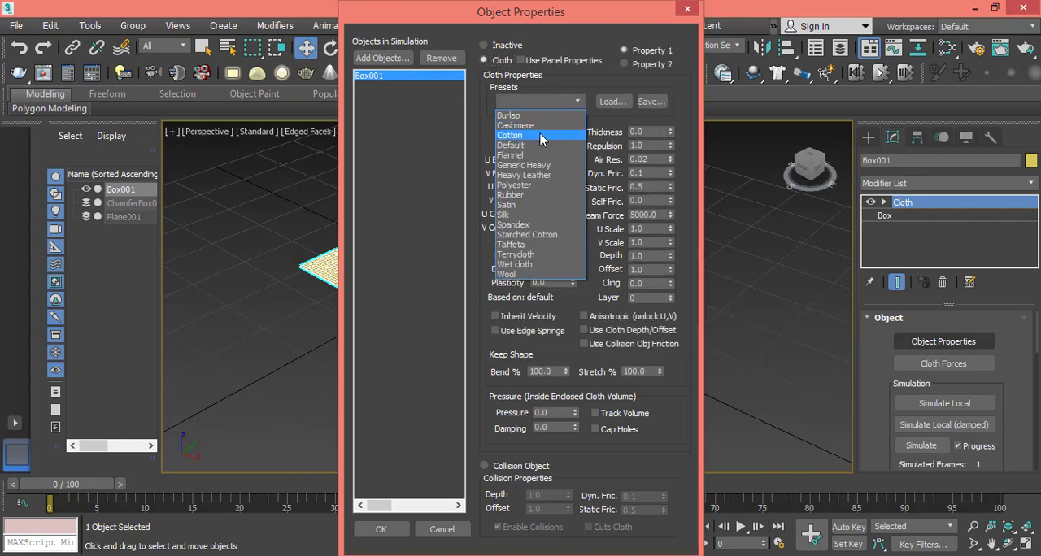
{"action": "left_click", "coordinate": [510, 135]}
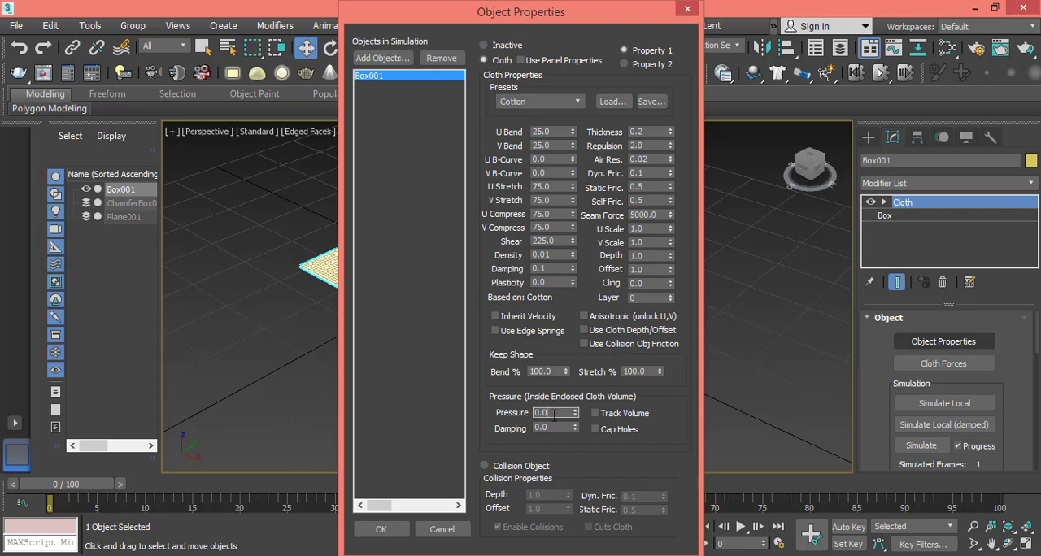
{"action": "triple_click", "coordinate": [553, 413]}
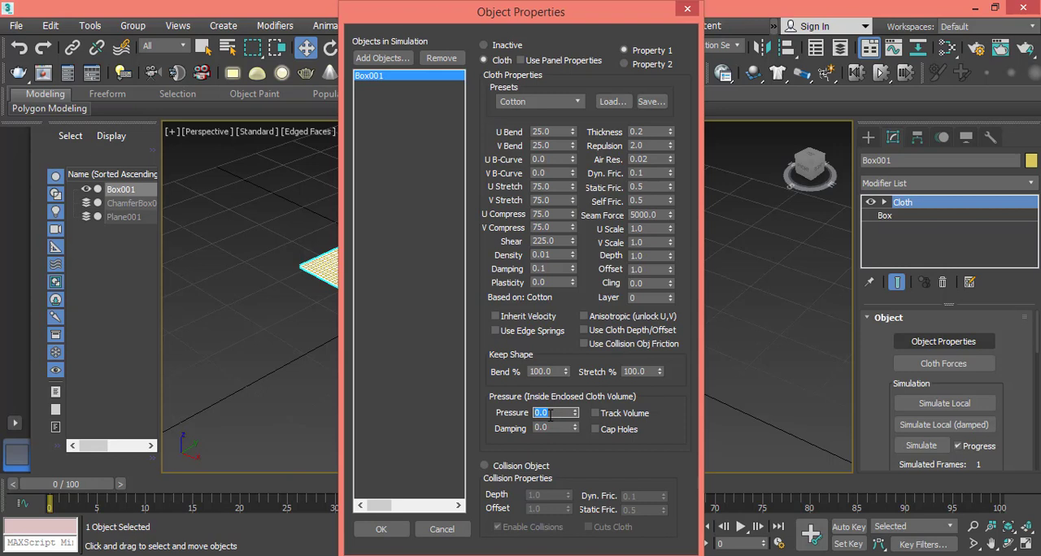
{"action": "type", "text": "15"}
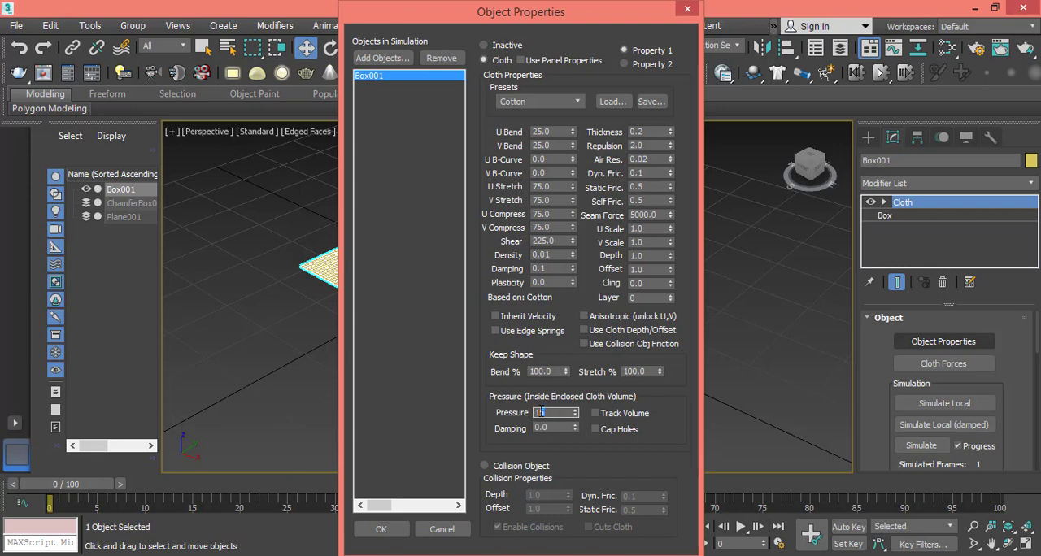
{"action": "type", "text": "12"}
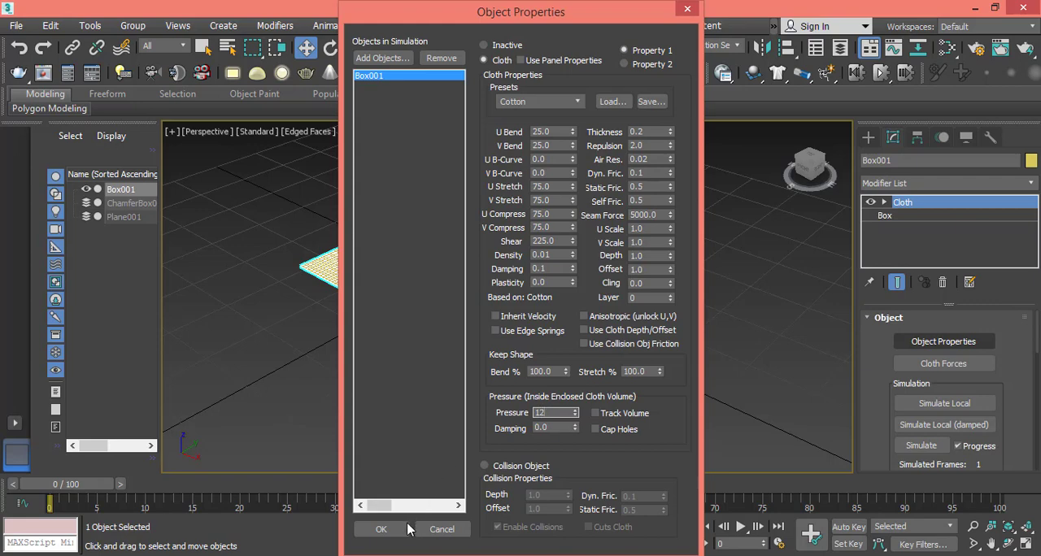
{"action": "left_click", "coordinate": [381, 528]}
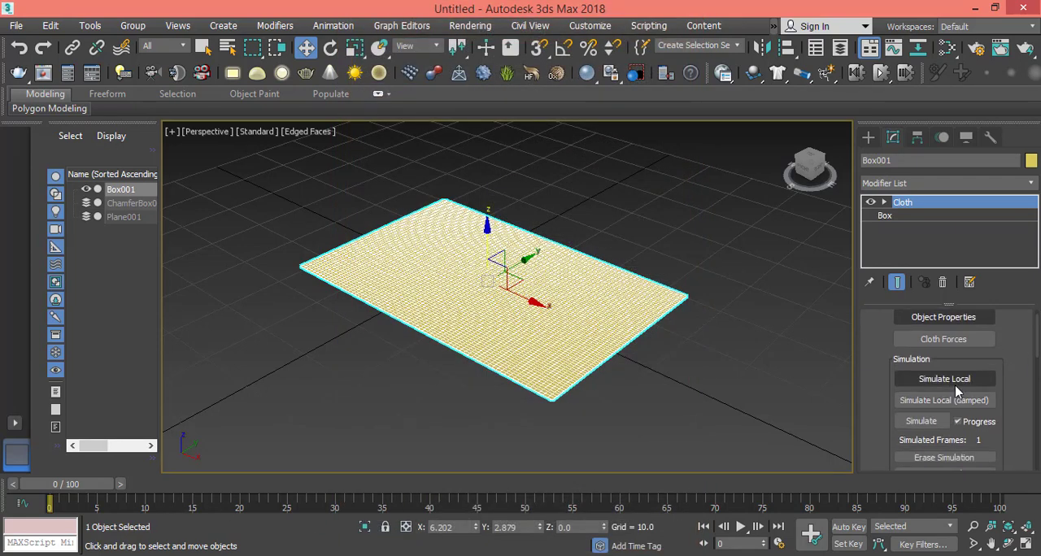
- Run a local cloth simulation until Box001 puffs into a pillow, then stop it
{"action": "left_click", "coordinate": [943, 379]}
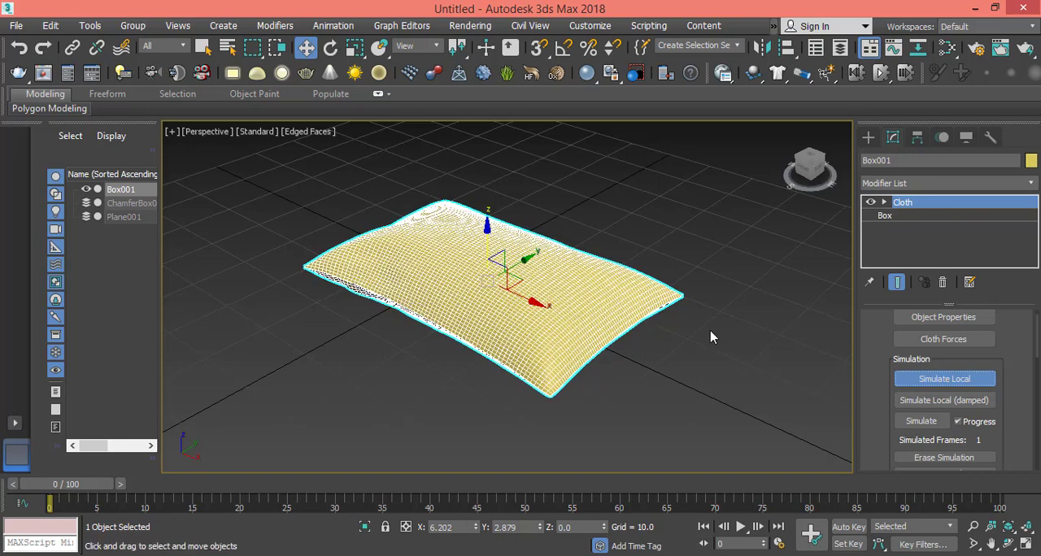
{"action": "left_click", "coordinate": [944, 377]}
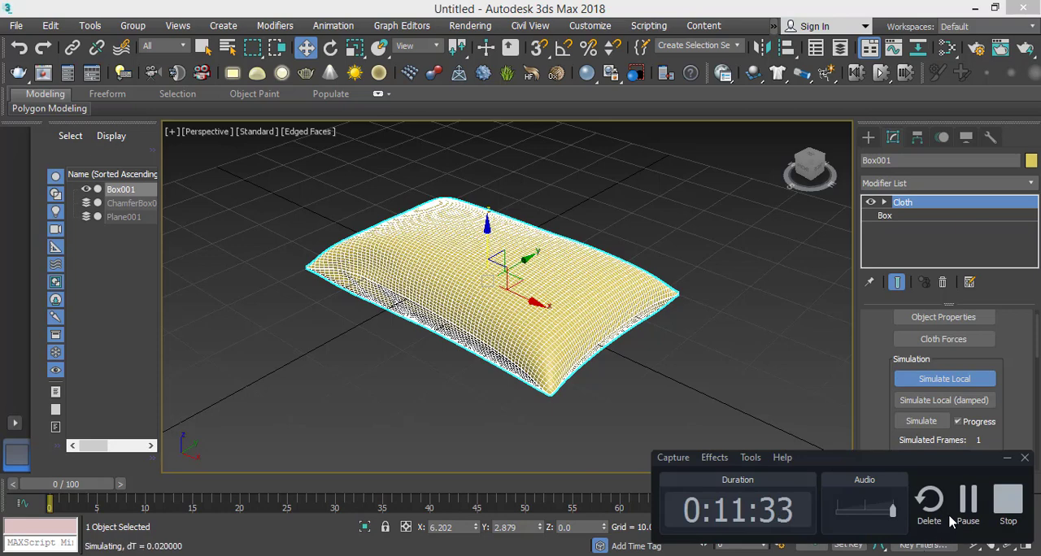
{"action": "left_click", "coordinate": [1008, 508]}
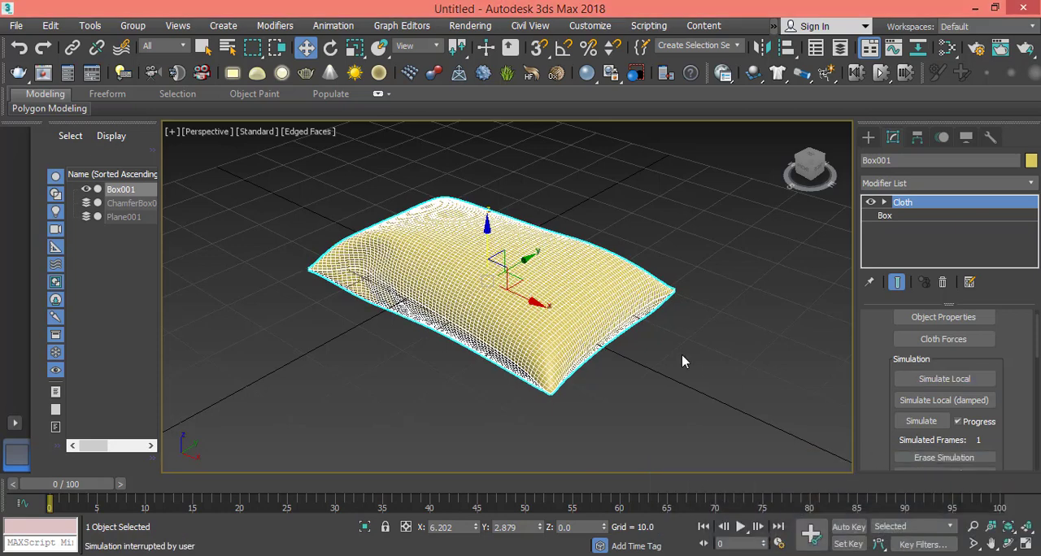
{"action": "mouse_move", "coordinate": [927, 69]}
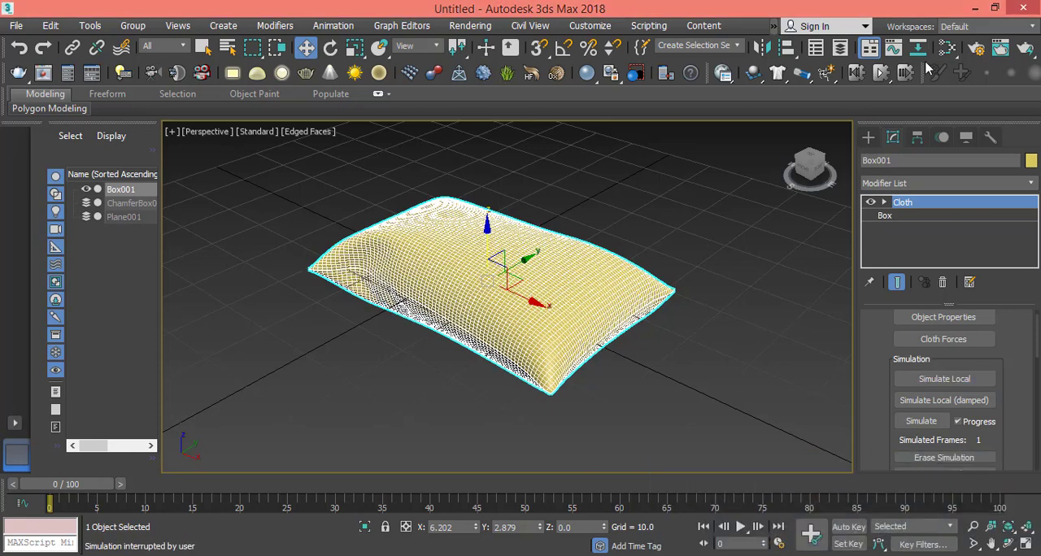
{"action": "mouse_move", "coordinate": [841, 49]}
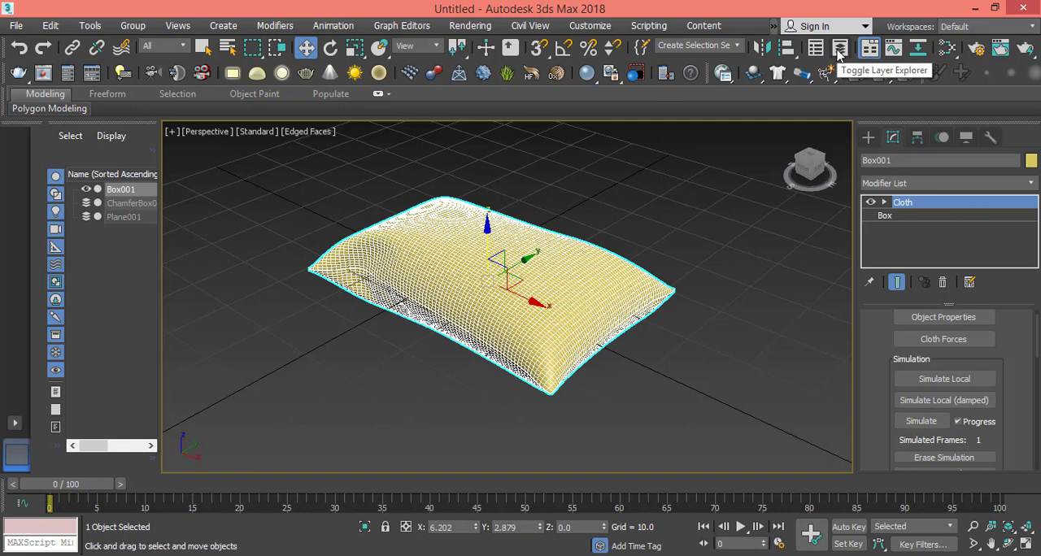
- Check Box001 sits in the Pillows layer, collapse it and close the Layer Explorer
{"action": "left_click", "coordinate": [839, 45]}
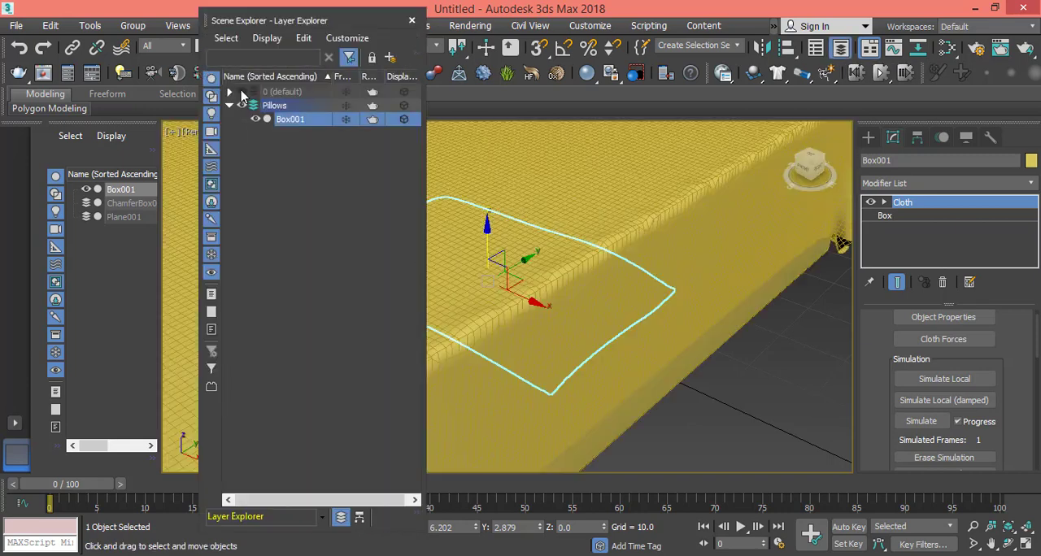
{"action": "left_click", "coordinate": [229, 104]}
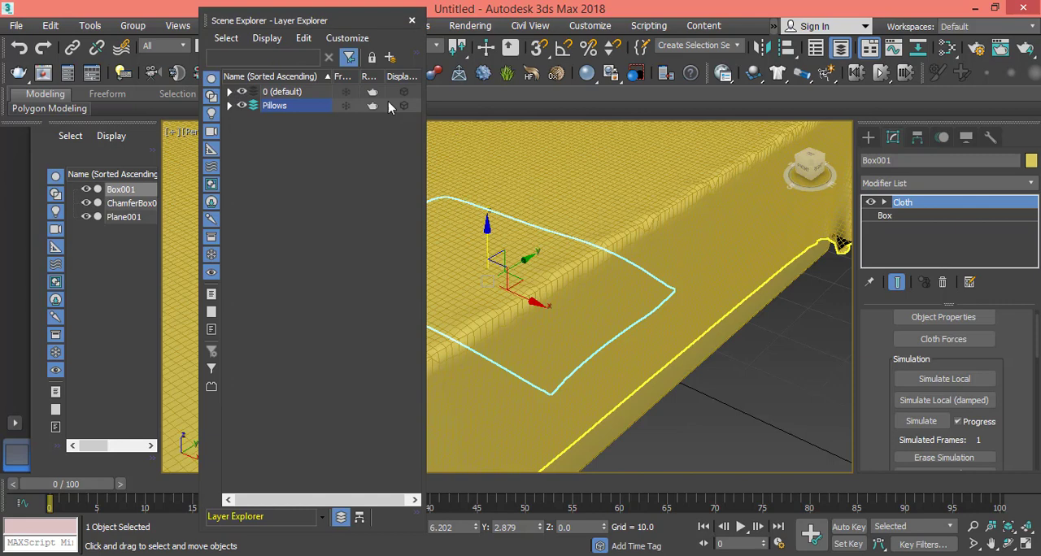
{"action": "left_click", "coordinate": [411, 19]}
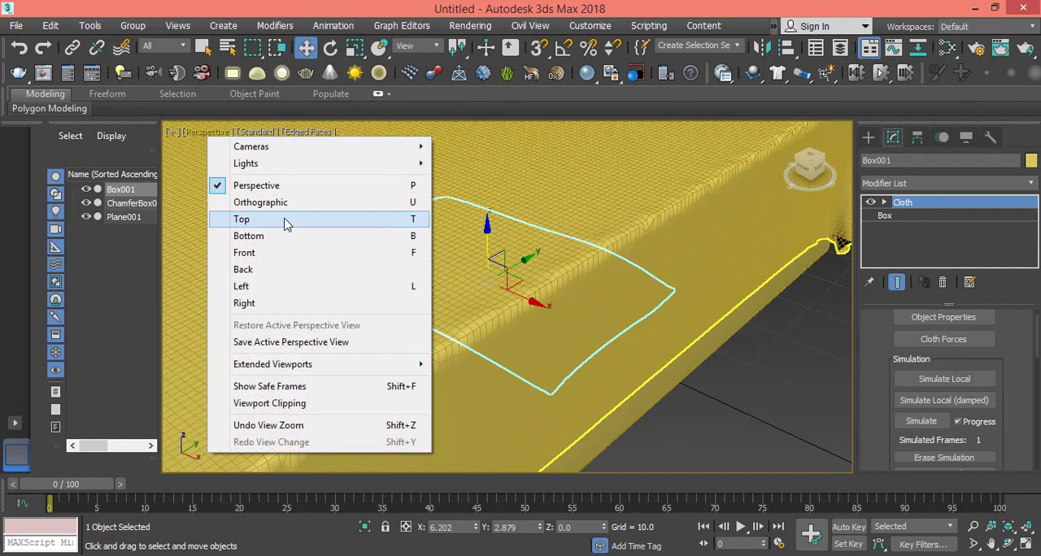
- From the Top view, move the pillow to the head of the bed and rotate it 180°
{"action": "left_click", "coordinate": [241, 218]}
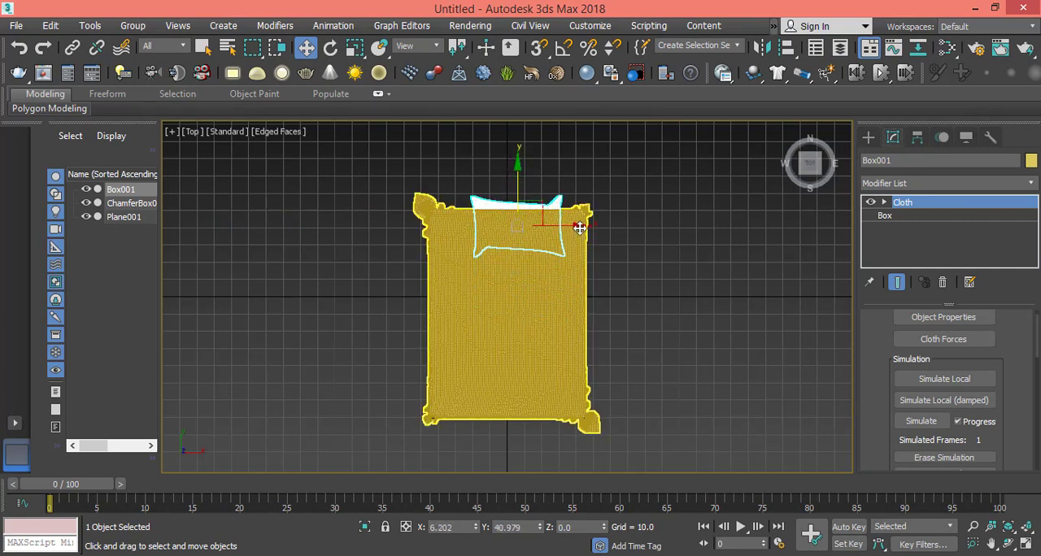
{"action": "left_click_drag", "start_coordinate": [579, 226], "coordinate": [527, 226]}
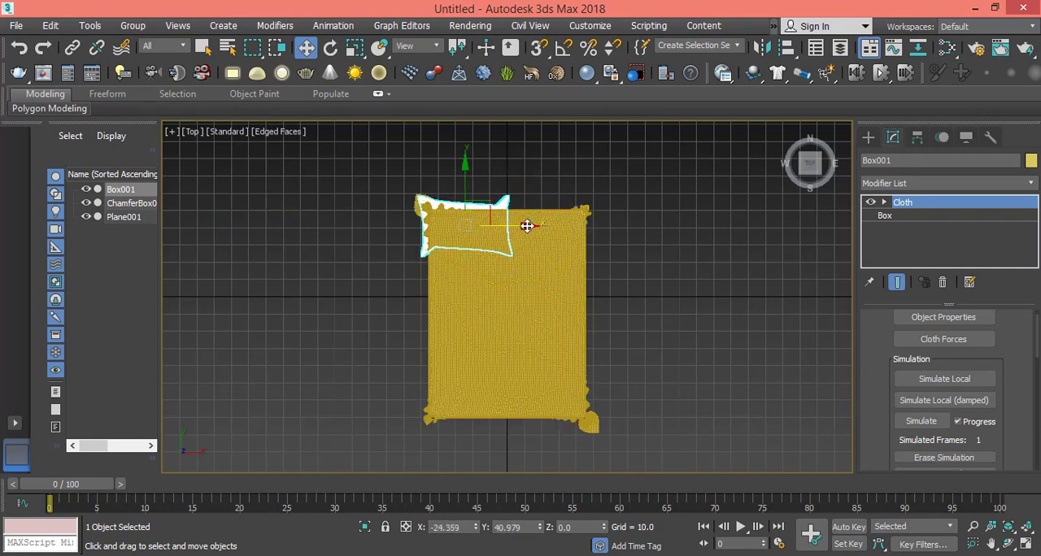
{"action": "mouse_move", "coordinate": [527, 226]}
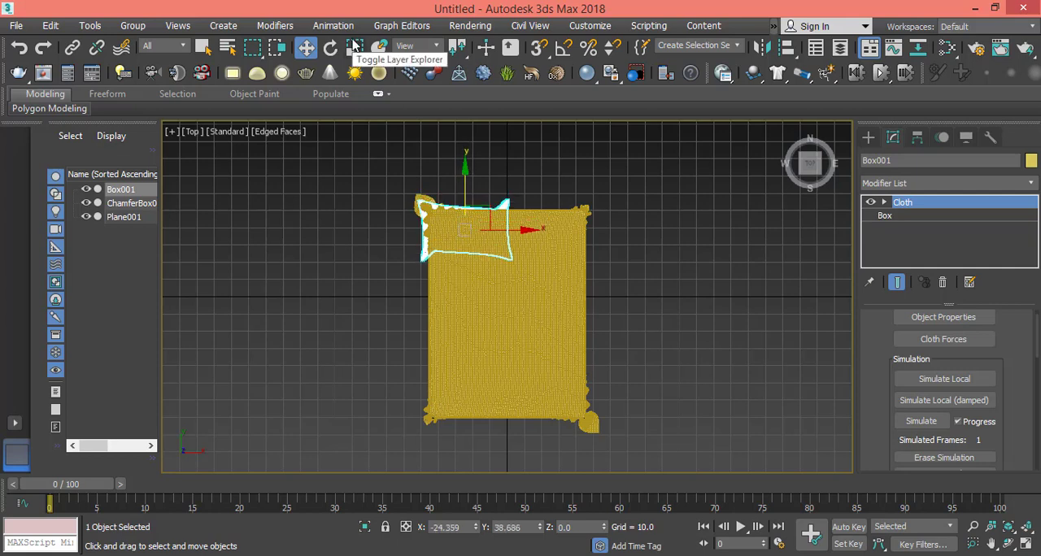
{"action": "left_click", "coordinate": [329, 46]}
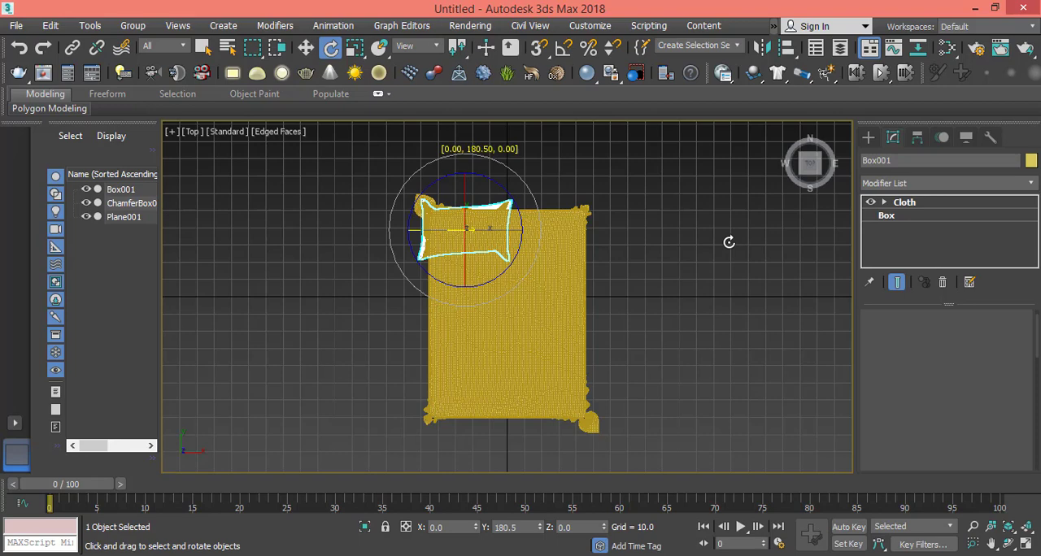
- Clone the pillow as a Copy, Box002, and move it beside the first at the bed head
{"action": "left_click", "coordinate": [905, 201]}
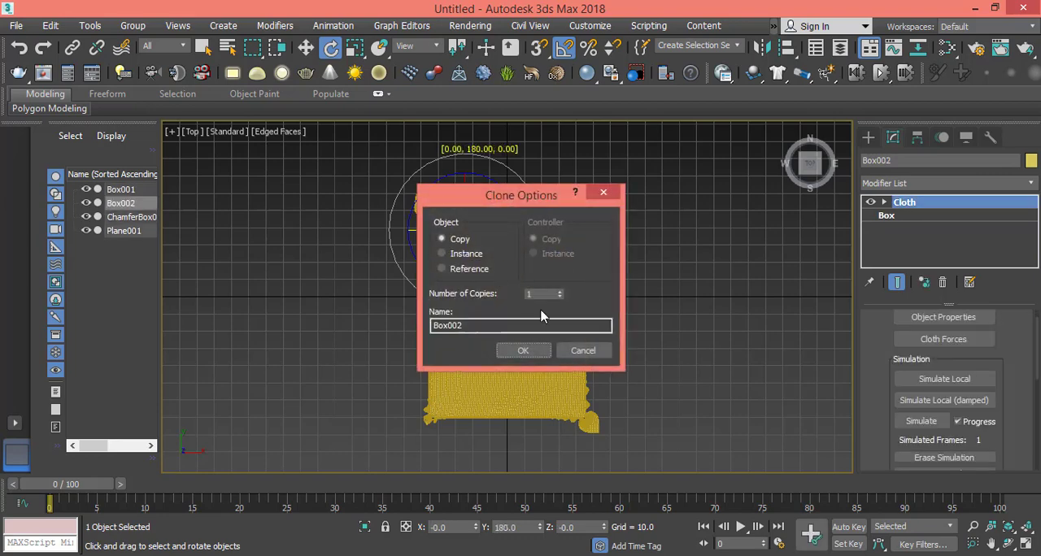
{"action": "left_click", "coordinate": [524, 351]}
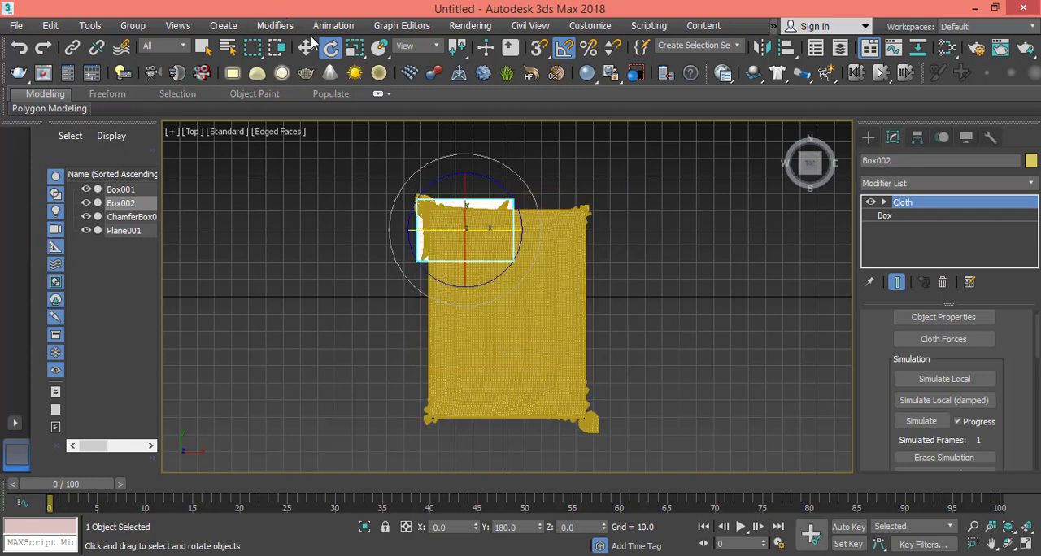
{"action": "left_click", "coordinate": [306, 45]}
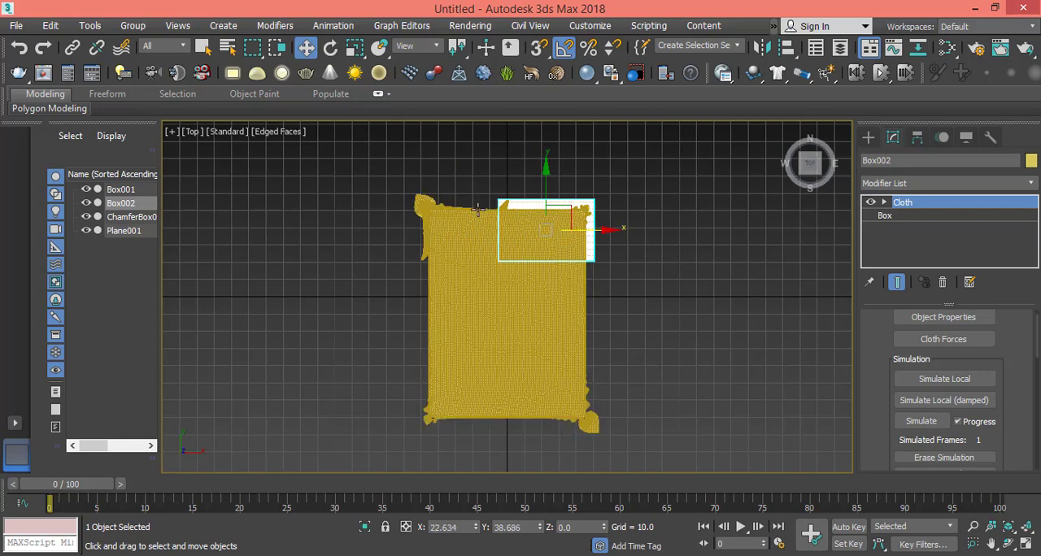
{"action": "left_click", "coordinate": [124, 231]}
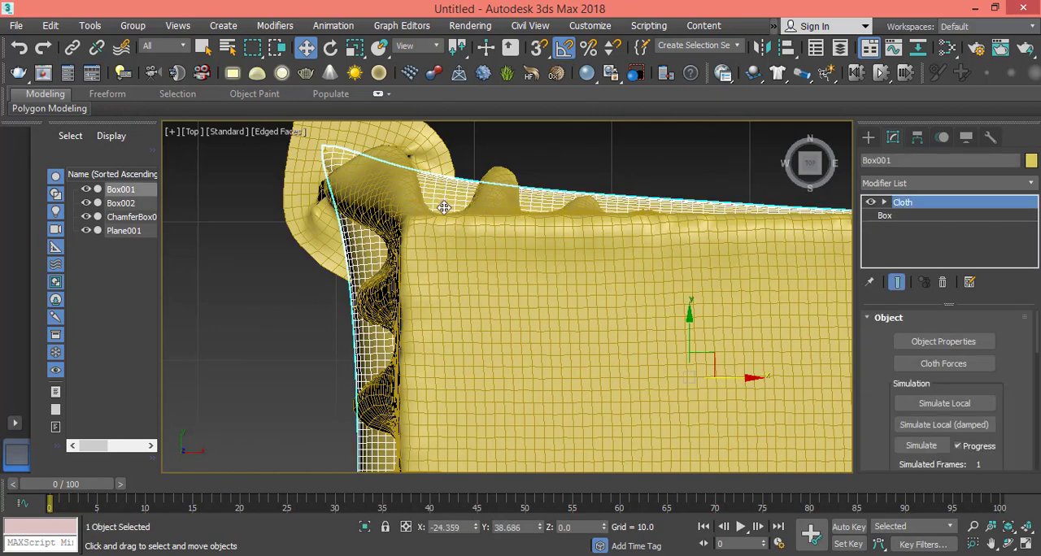
- Rotate Box001 about 45° around Z at the head of the bed
{"action": "left_click", "coordinate": [329, 46]}
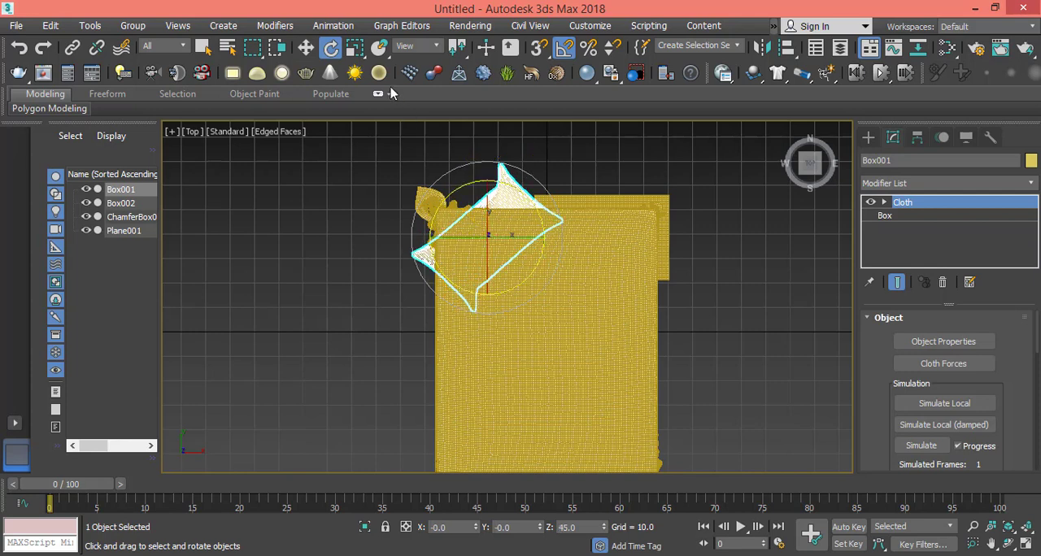
{"action": "left_click", "coordinate": [306, 45]}
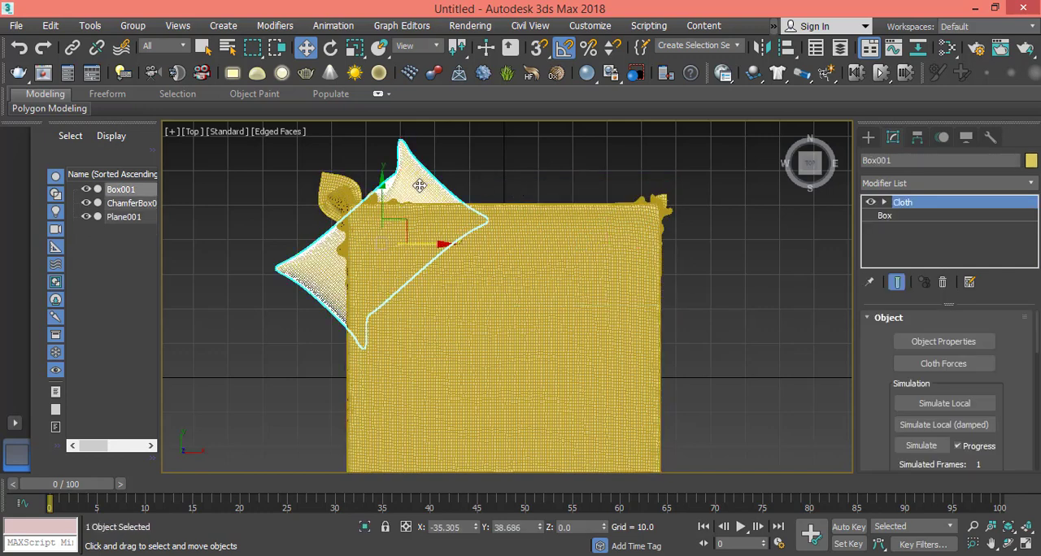
- Convert the first pillow to Editable Poly and turn it to a 45° angle
{"action": "right_click", "coordinate": [419, 185]}
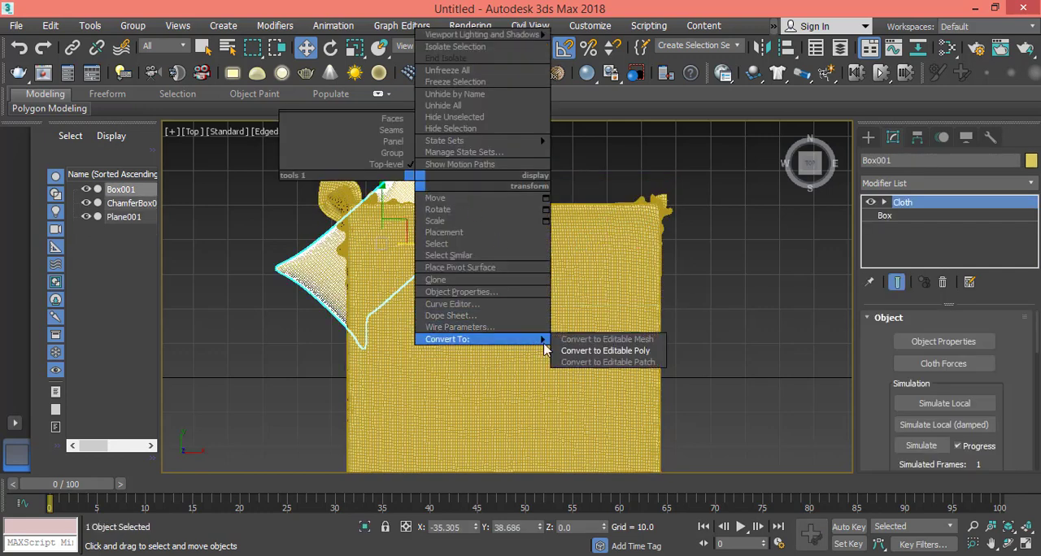
{"action": "left_click", "coordinate": [605, 351]}
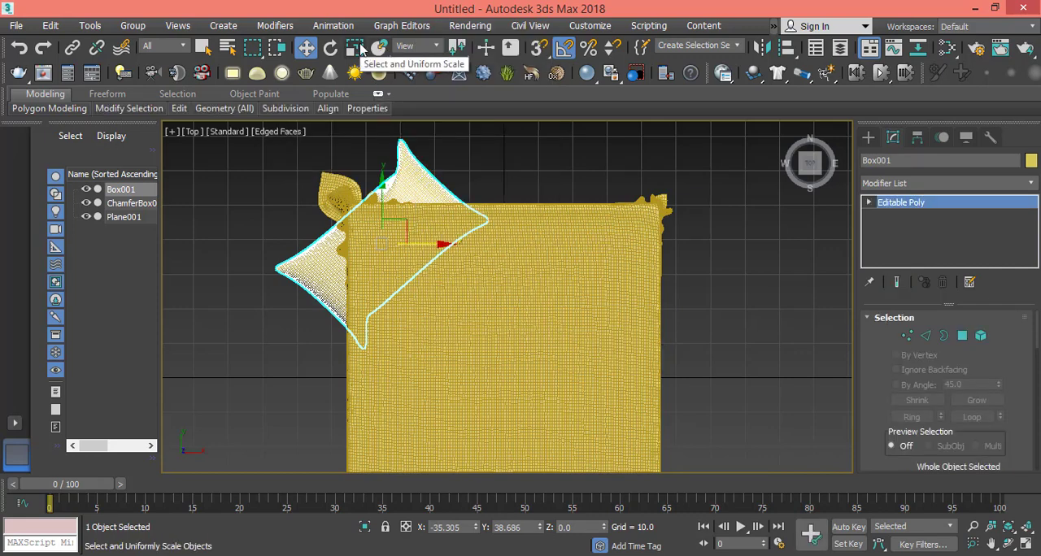
{"action": "left_click", "coordinate": [328, 46]}
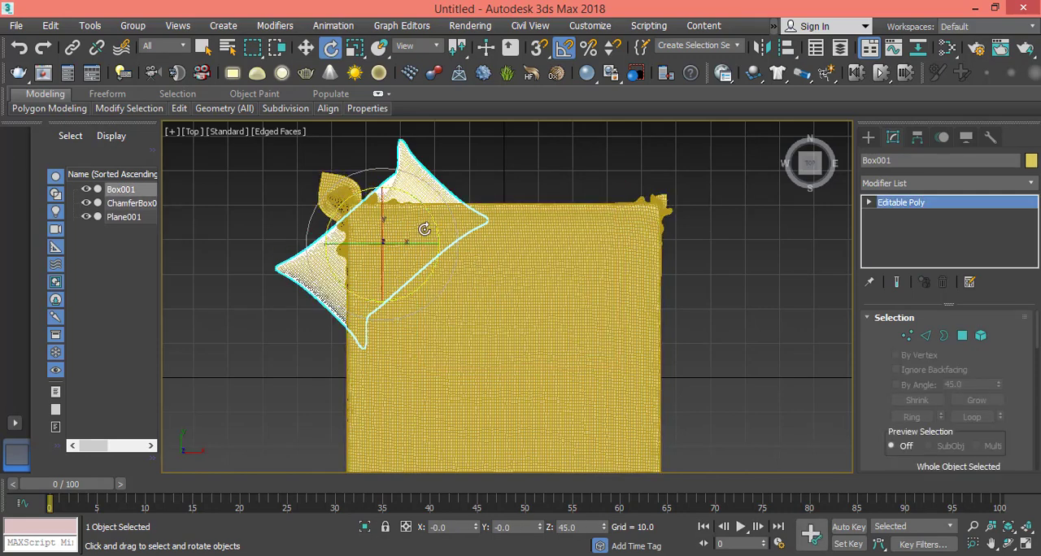
{"action": "left_click_drag", "start_coordinate": [423, 227], "coordinate": [429, 242]}
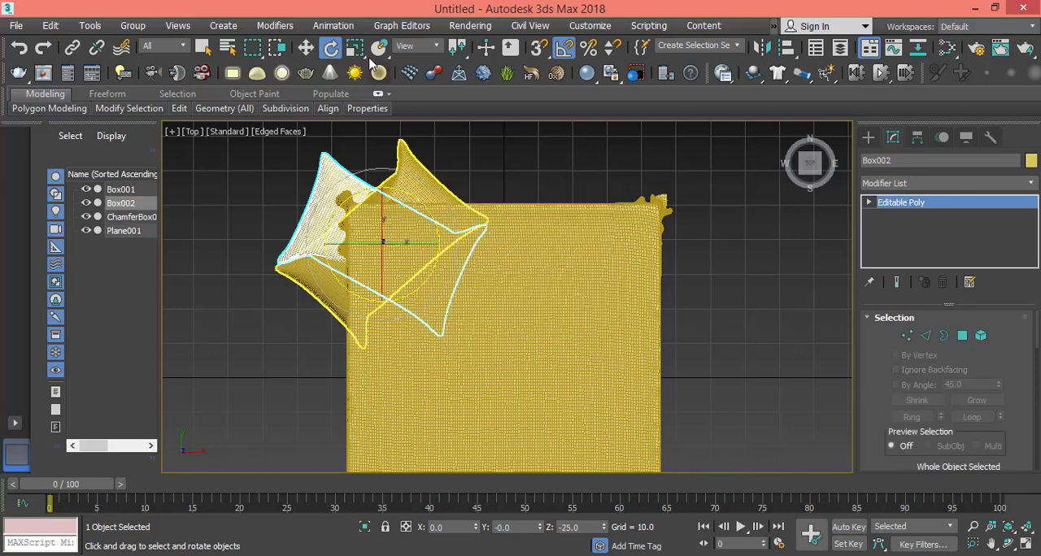
- Slide the second pillow, Box002, onto the bed head beside the first
{"action": "left_click", "coordinate": [306, 46]}
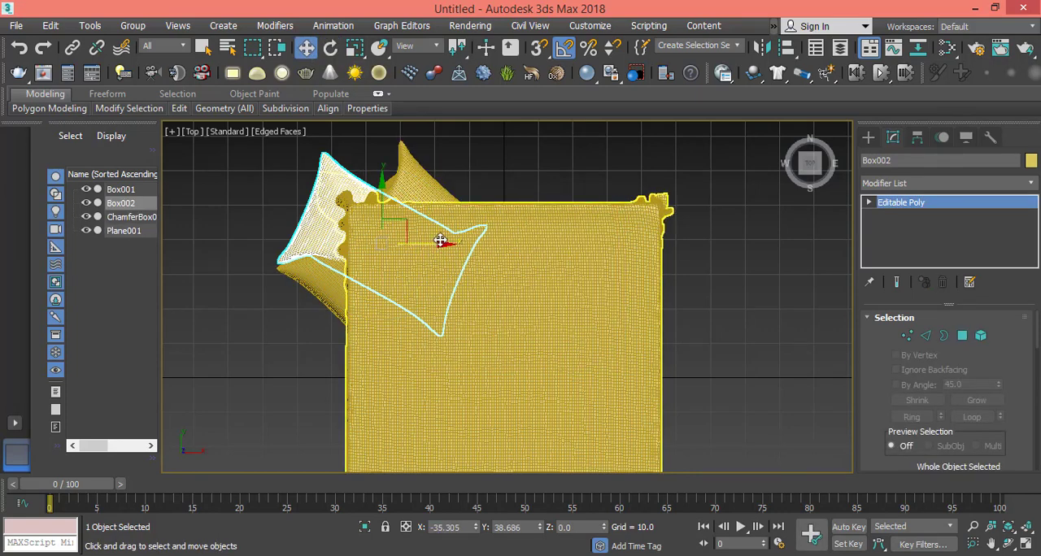
{"action": "left_click_drag", "start_coordinate": [439, 241], "coordinate": [647, 237]}
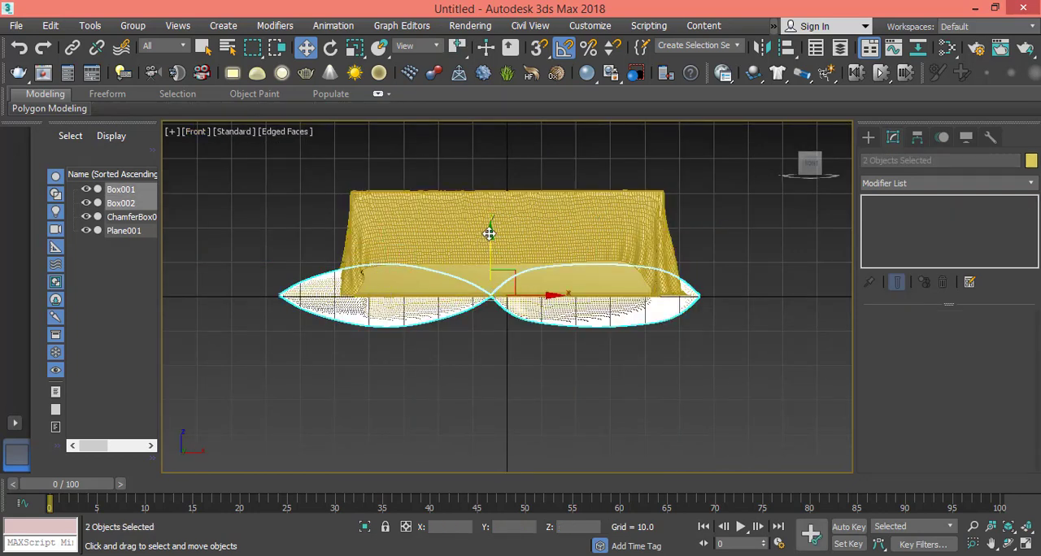
- In the Front view, lift both pillows up to rest on top of the bed
{"action": "left_click_drag", "start_coordinate": [488, 231], "coordinate": [488, 154]}
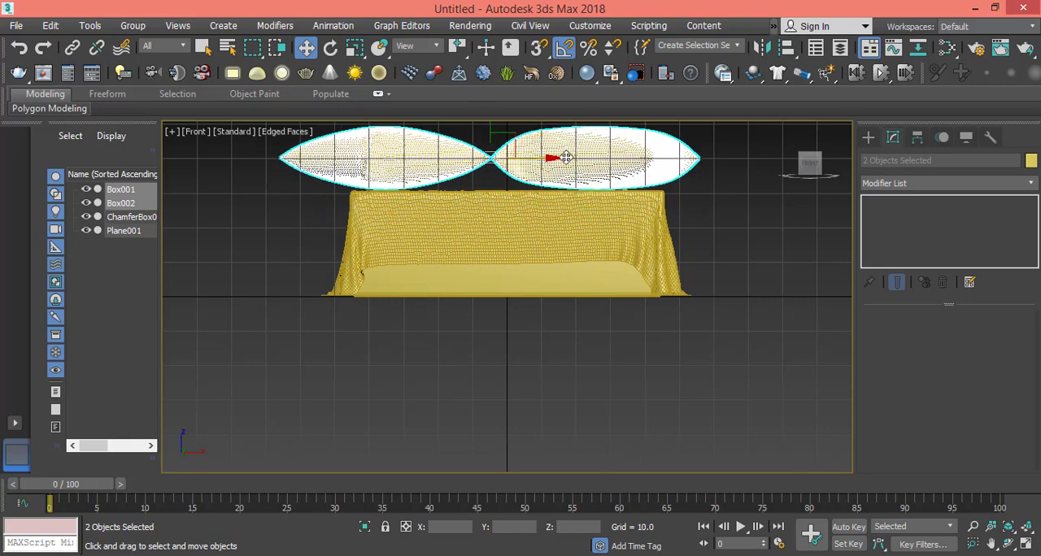
{"action": "left_click_drag", "start_coordinate": [553, 160], "coordinate": [570, 161]}
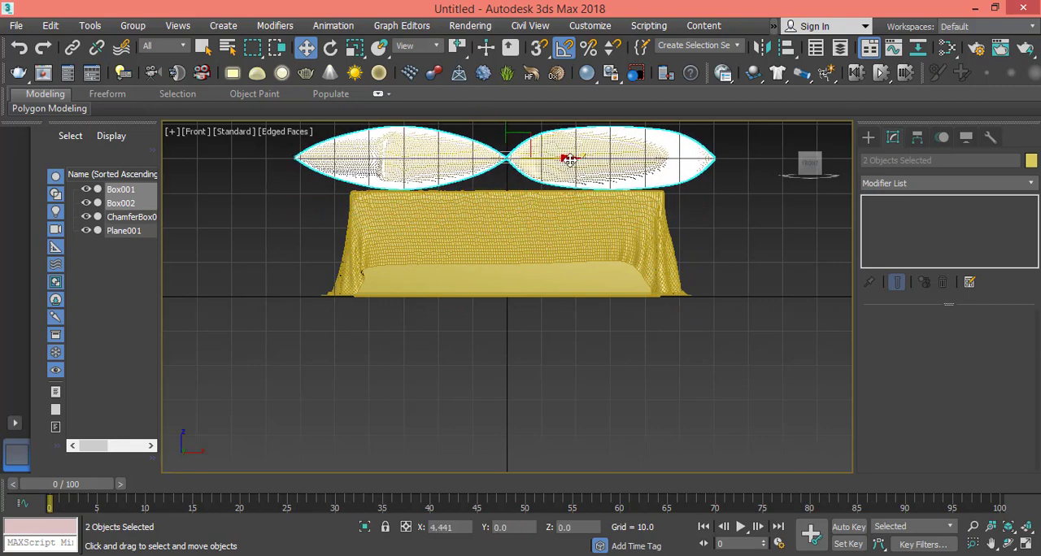
{"action": "left_click", "coordinate": [196, 130]}
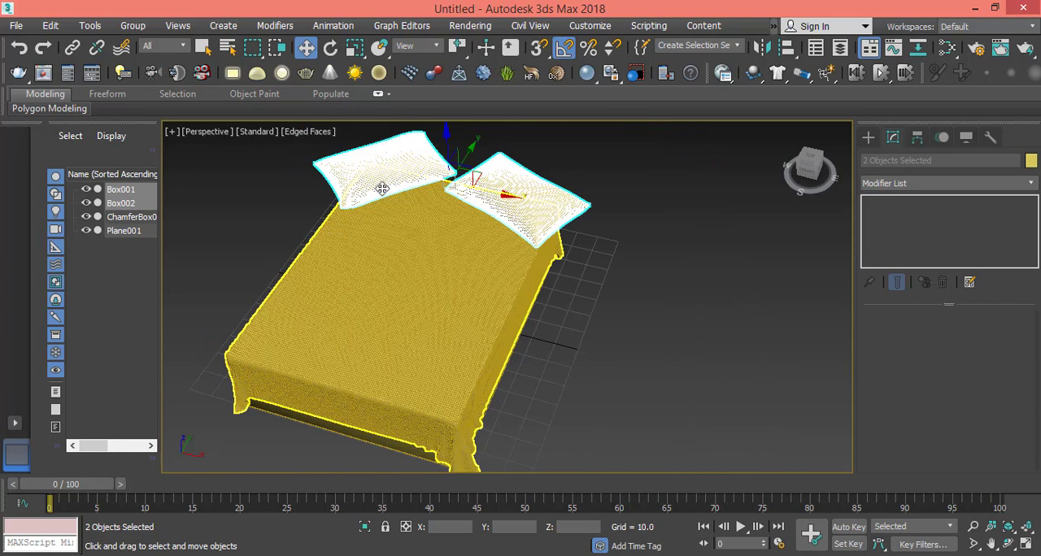
- Tilt the left pillow 20° on Z and move it back against the bed head
{"action": "left_click", "coordinate": [390, 163]}
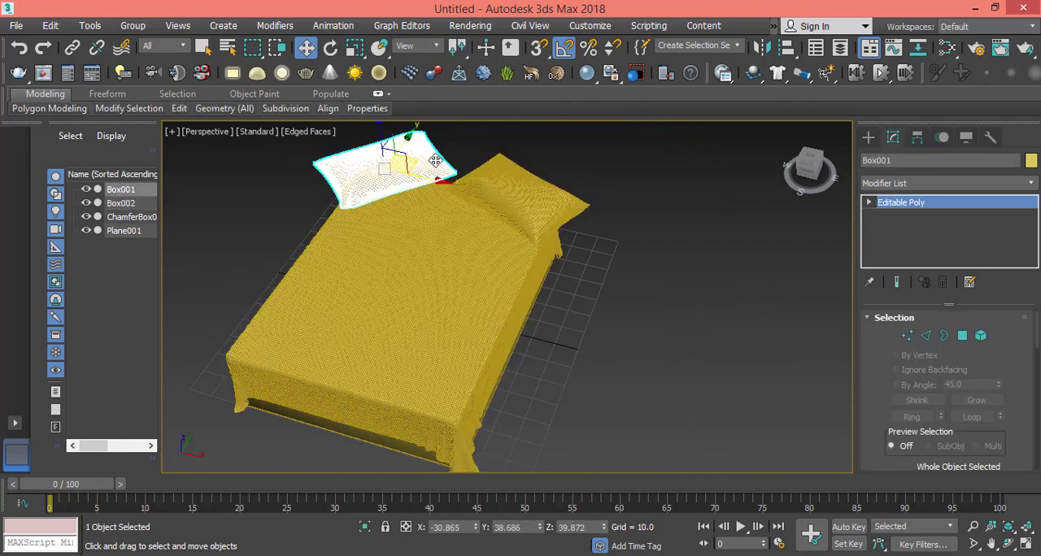
{"action": "left_click", "coordinate": [329, 45]}
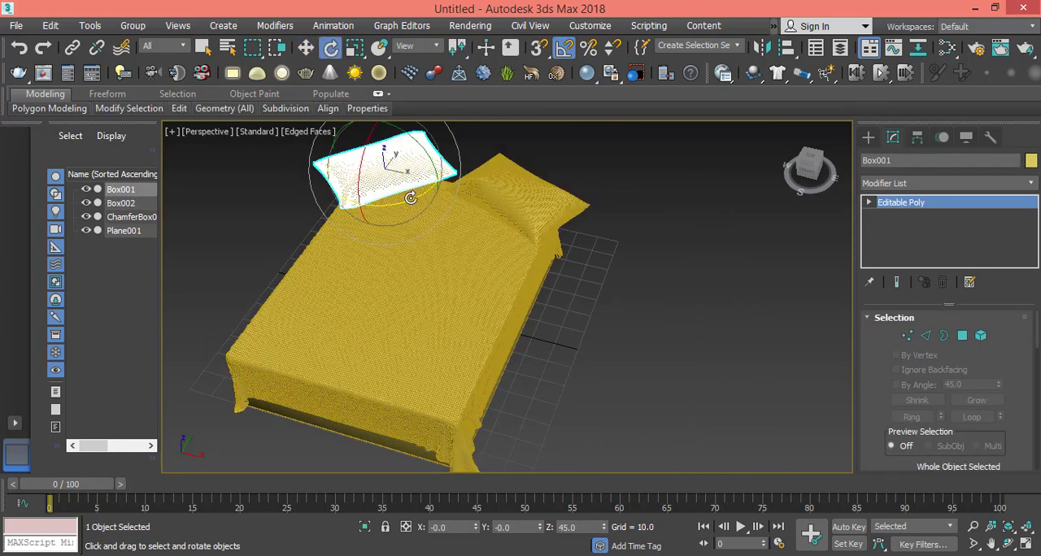
{"action": "left_click_drag", "start_coordinate": [410, 200], "coordinate": [382, 176]}
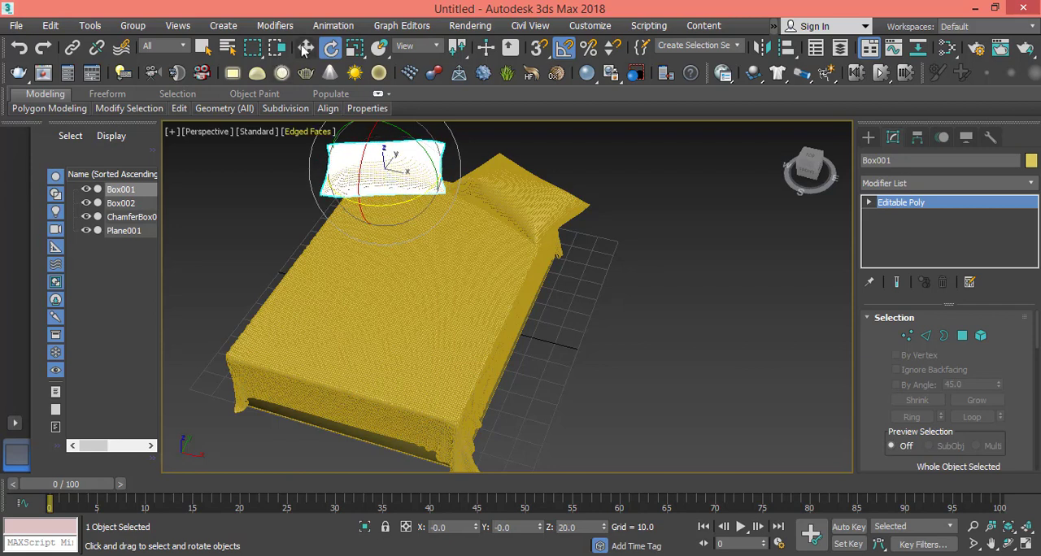
{"action": "left_click", "coordinate": [306, 47]}
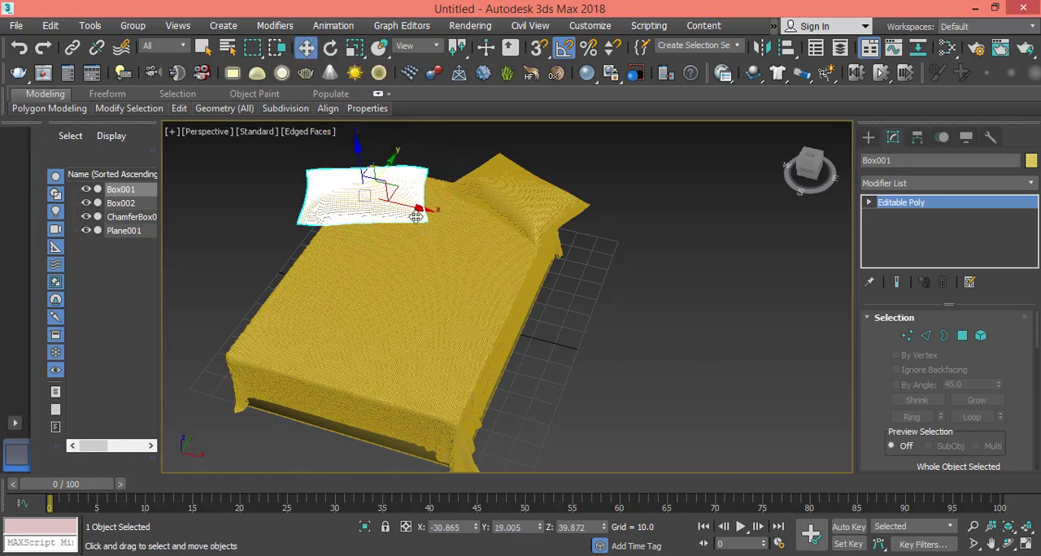
{"action": "left_click_drag", "start_coordinate": [415, 212], "coordinate": [420, 208]}
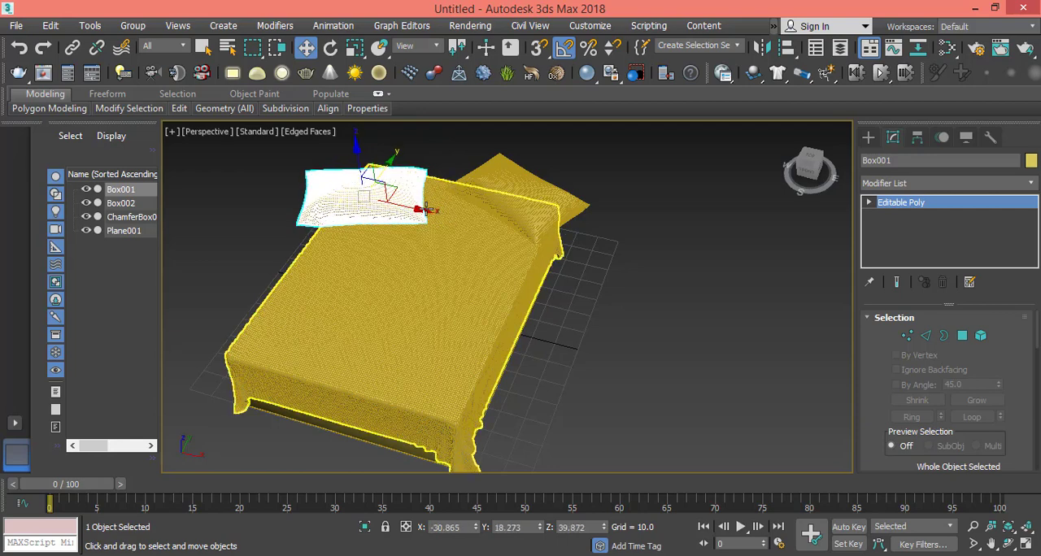
- Rotate and reposition the right pillow to lean against the bed head
{"action": "left_click", "coordinate": [124, 231]}
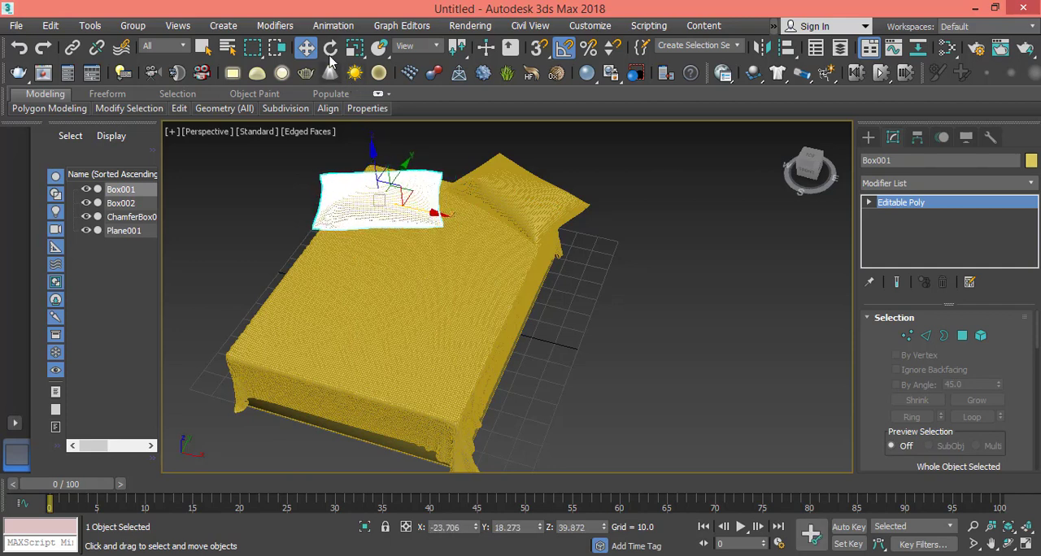
{"action": "left_click", "coordinate": [330, 48]}
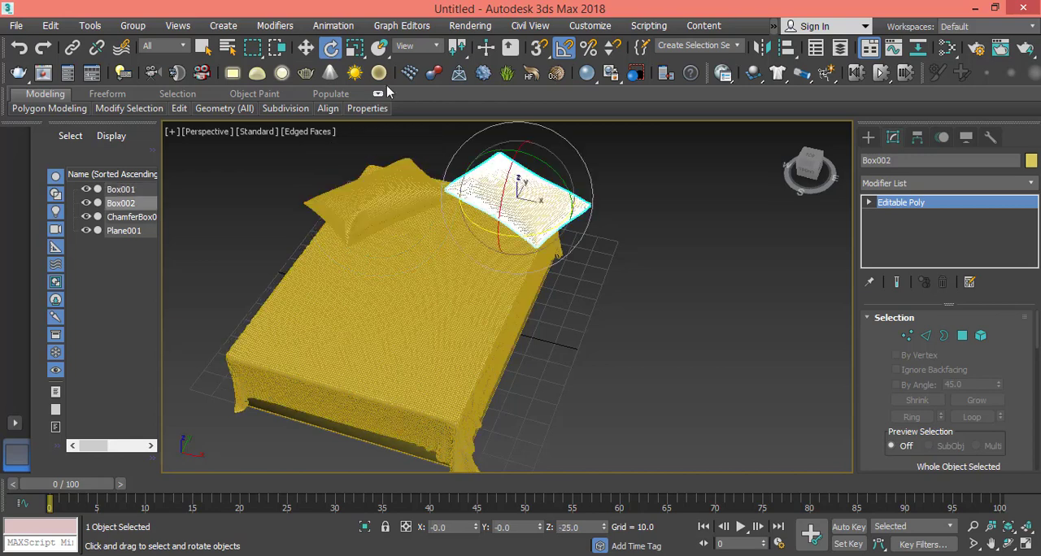
{"action": "left_click", "coordinate": [306, 46]}
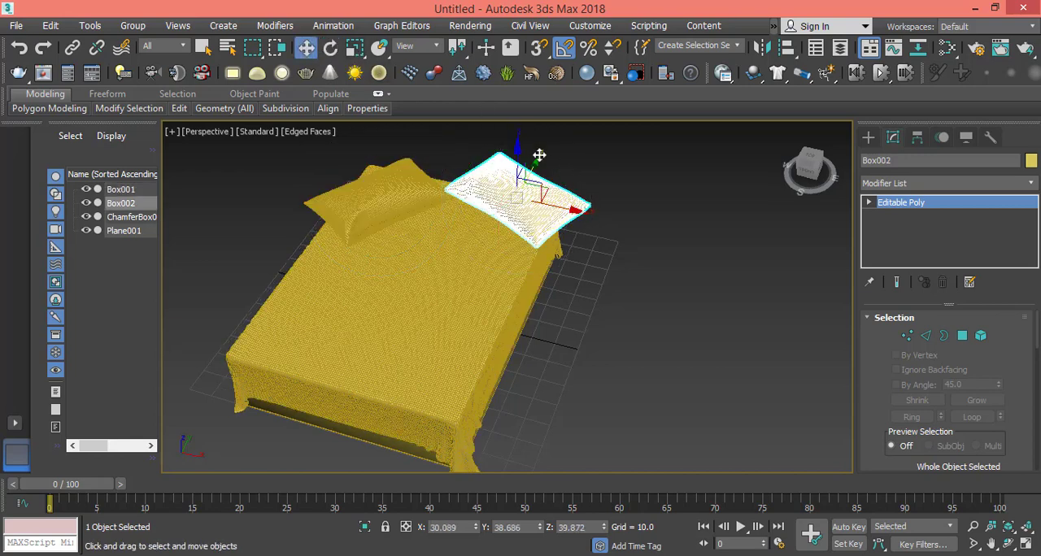